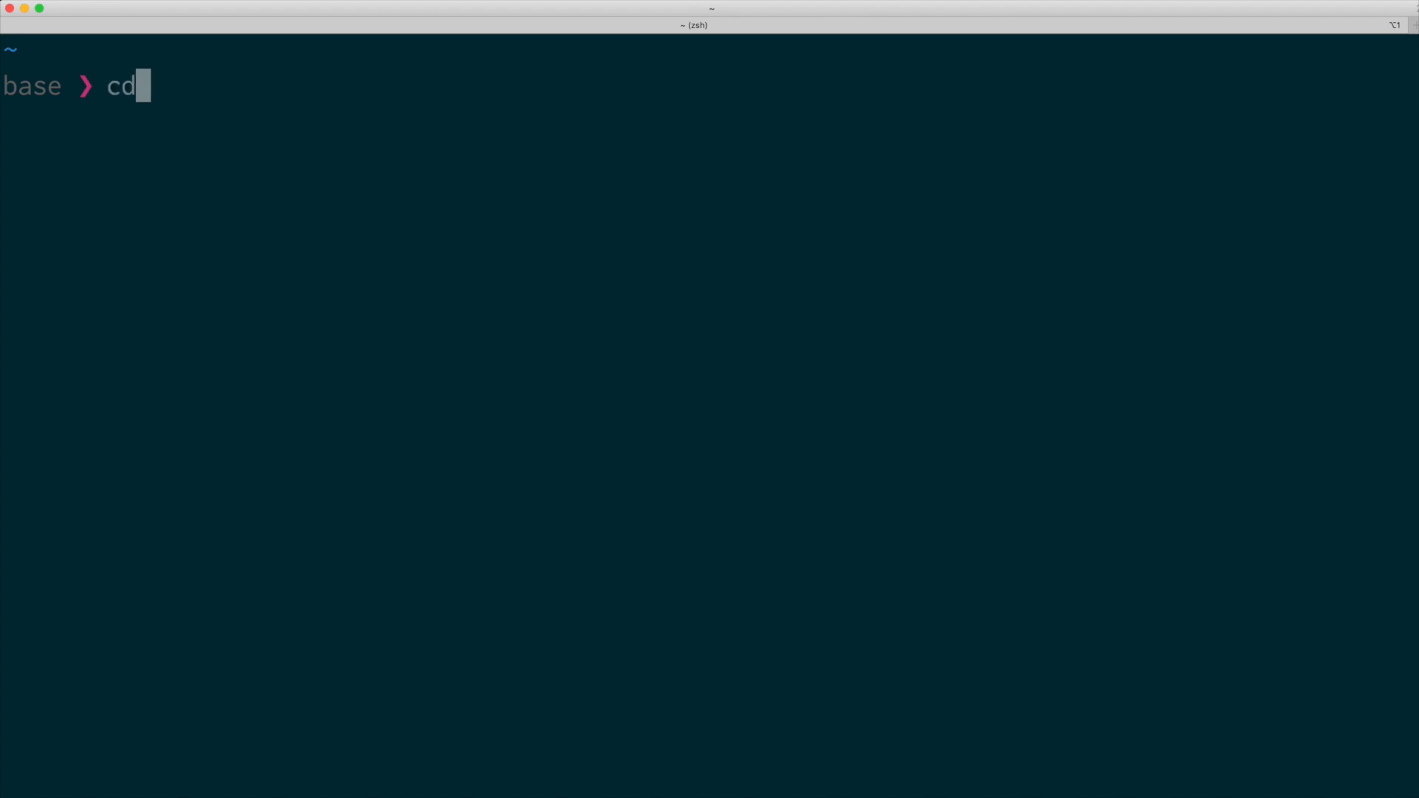
Go into some/ridi/culously/deep/folder/hierarchy/in/your/computer by its full path.
{"action": "type", "text": "some/"}
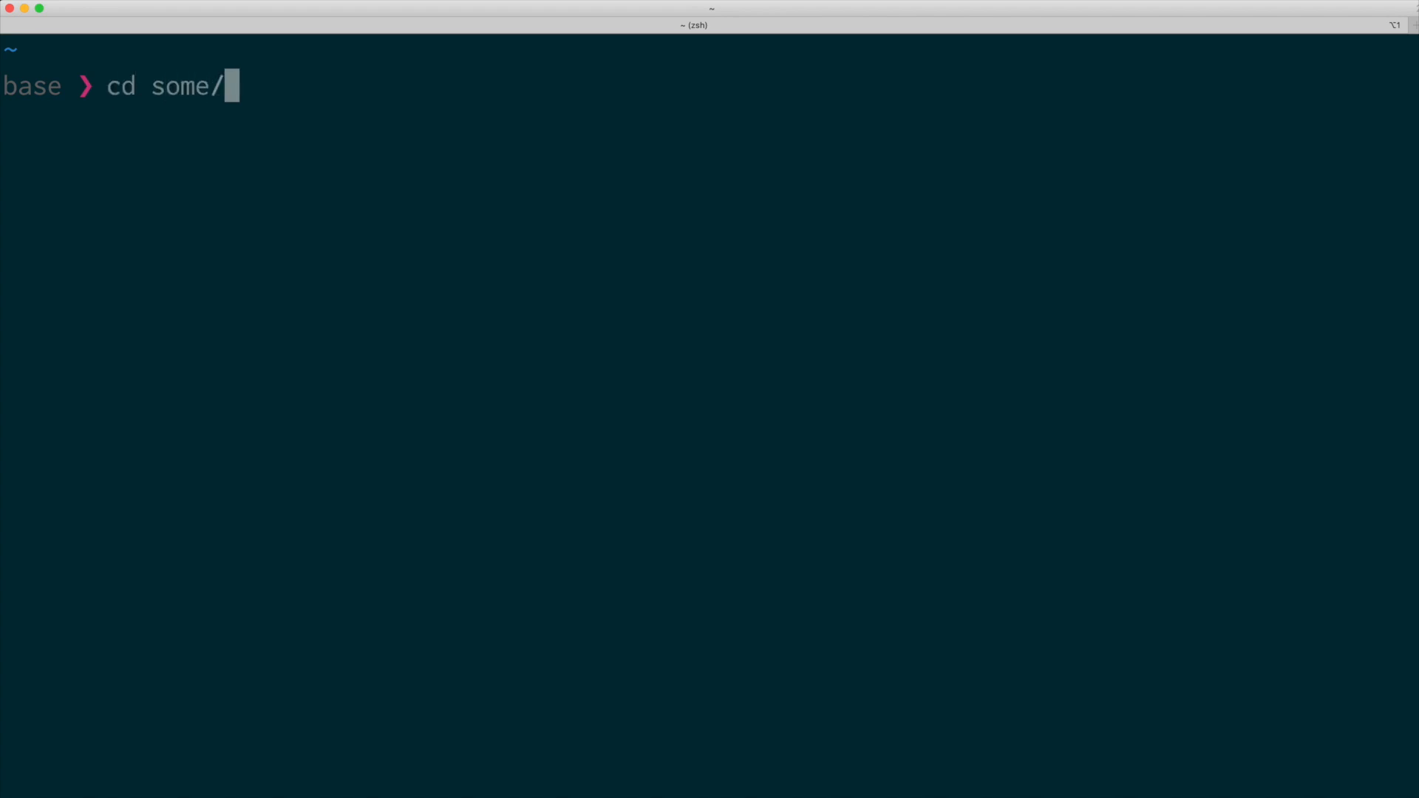
{"action": "type", "text": "ridi/culously/d"}
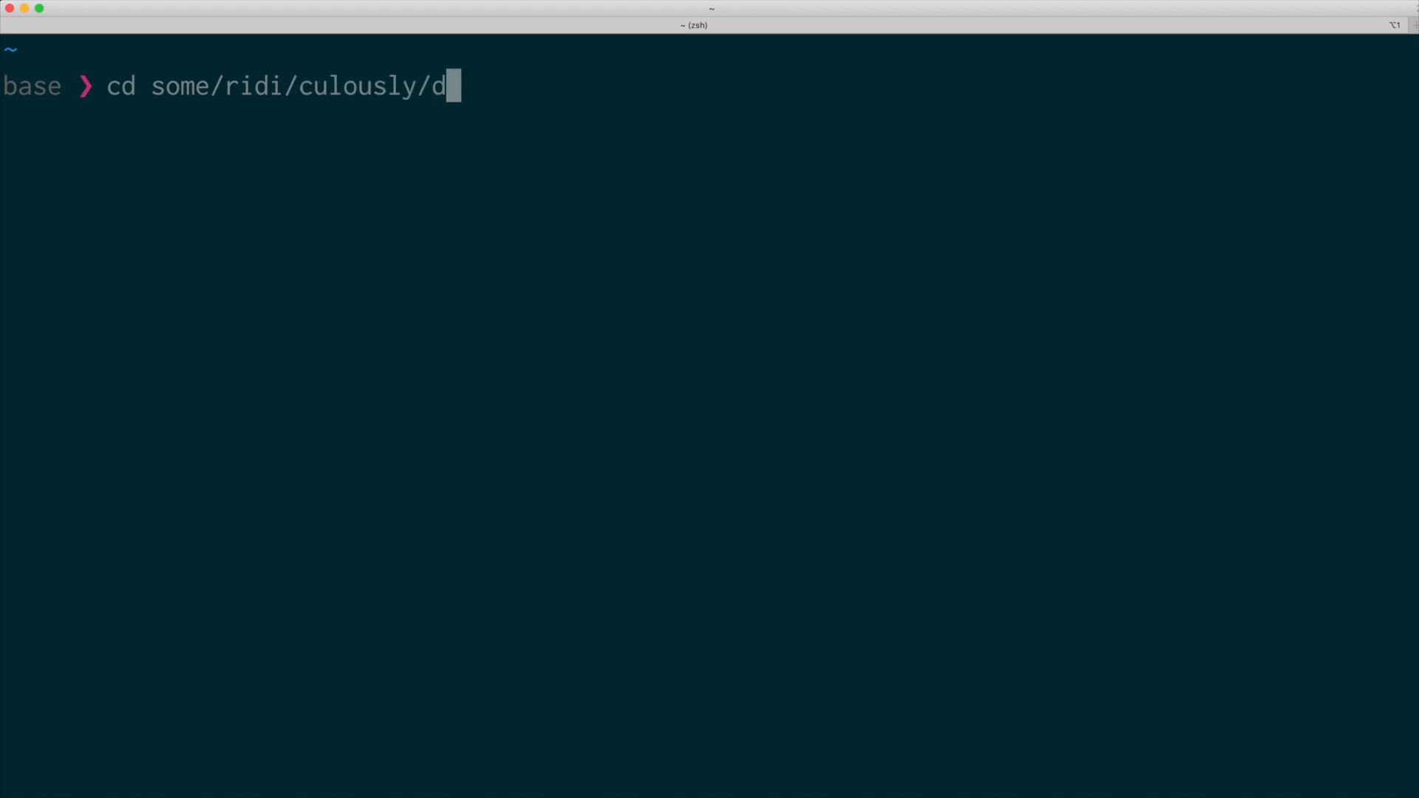
{"action": "type", "text": "eep/folder/hierarchy/"}
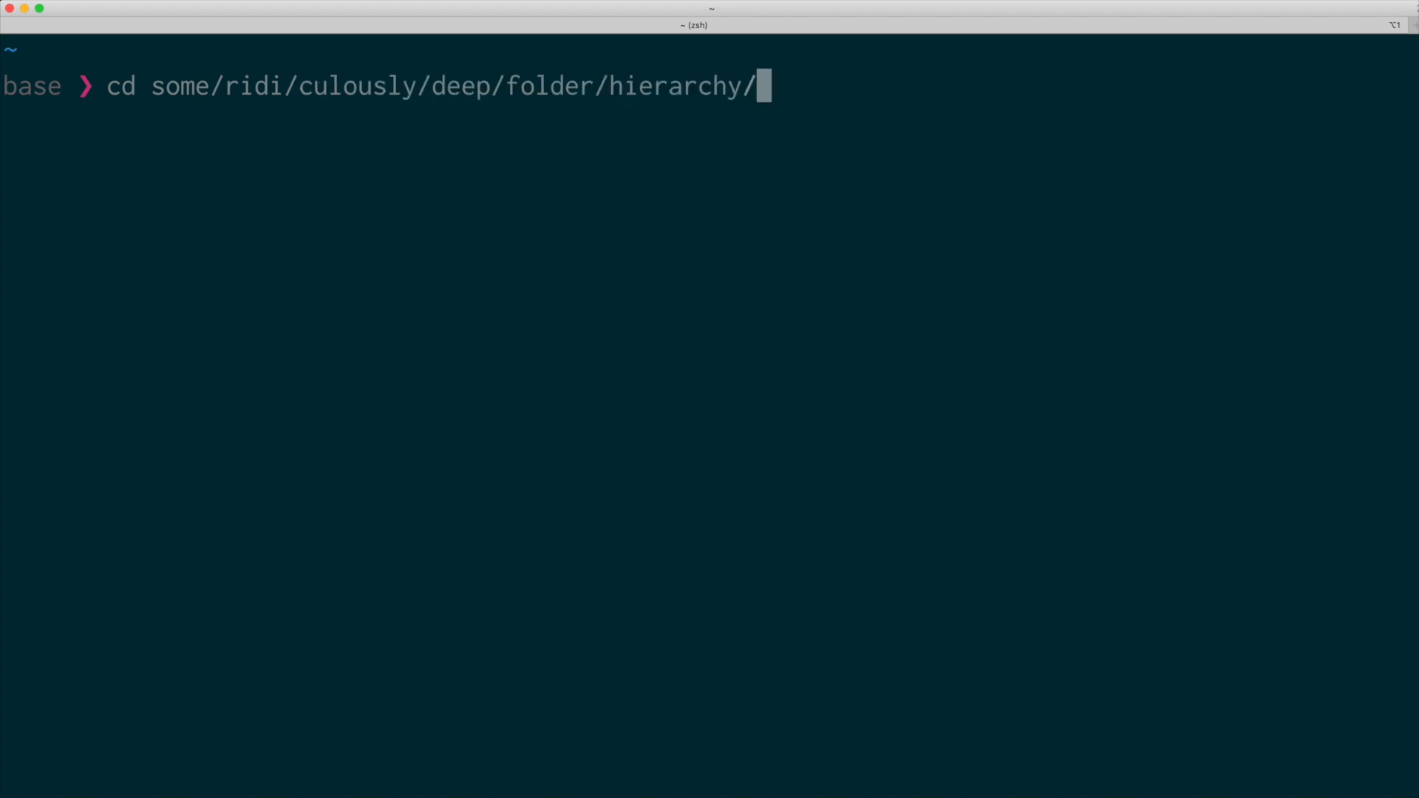
{"action": "type", "text": "in/your/computer/"}
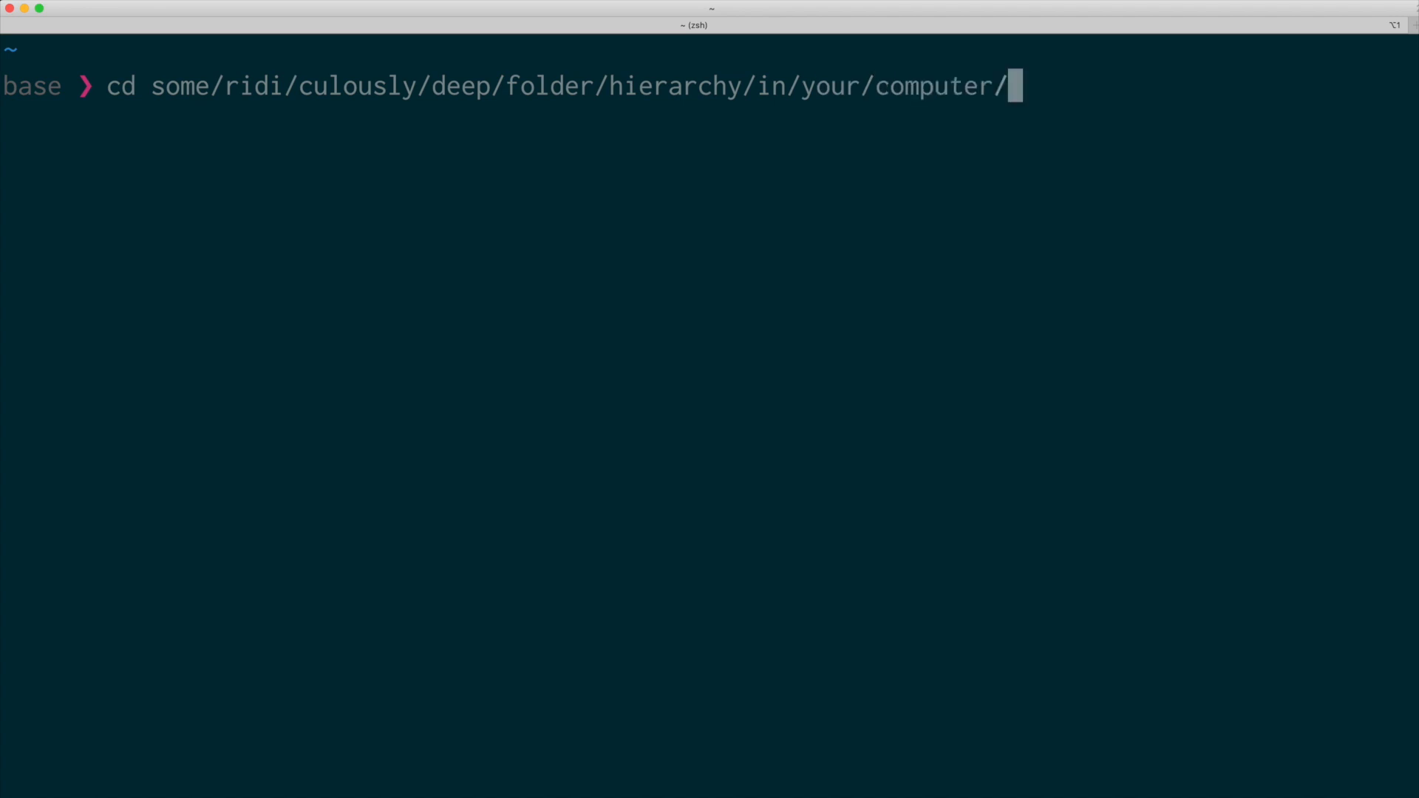
{"action": "key", "text": "Return"}
{"action": "type", "text": "cd"}
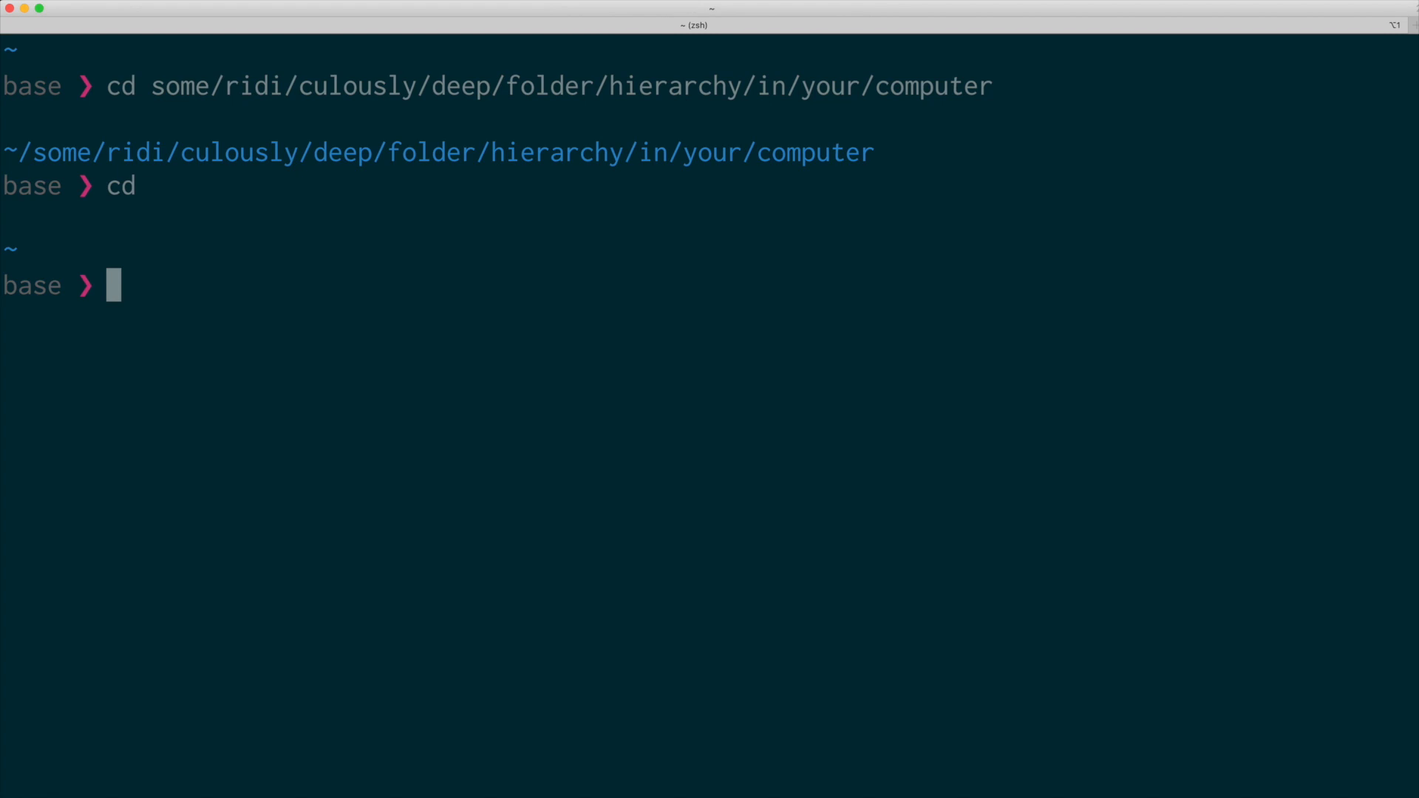
Reach the same deep computer folder again with the fuzzy jump 'j rid fol com'.
{"action": "type", "text": "j"}
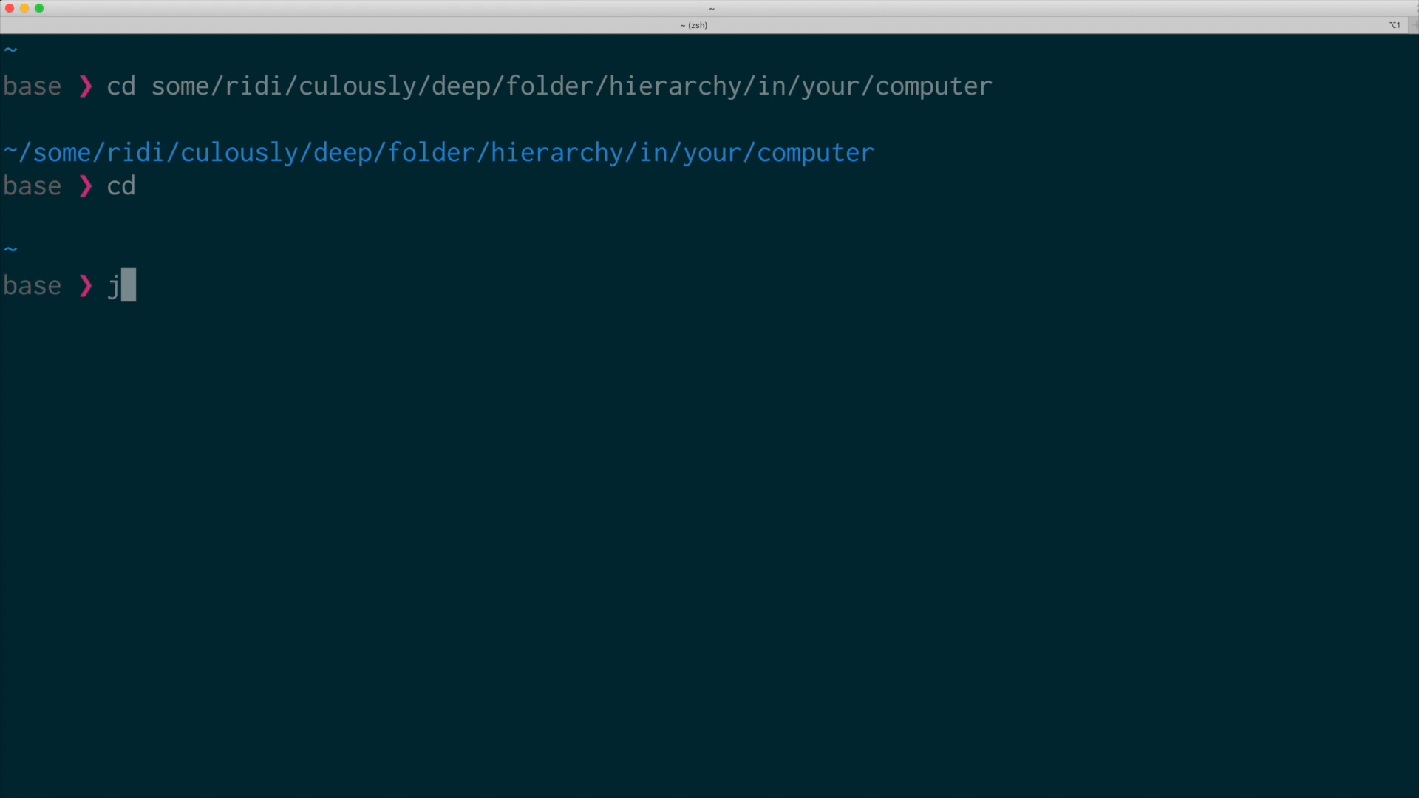
{"action": "type", "text": "rid"}
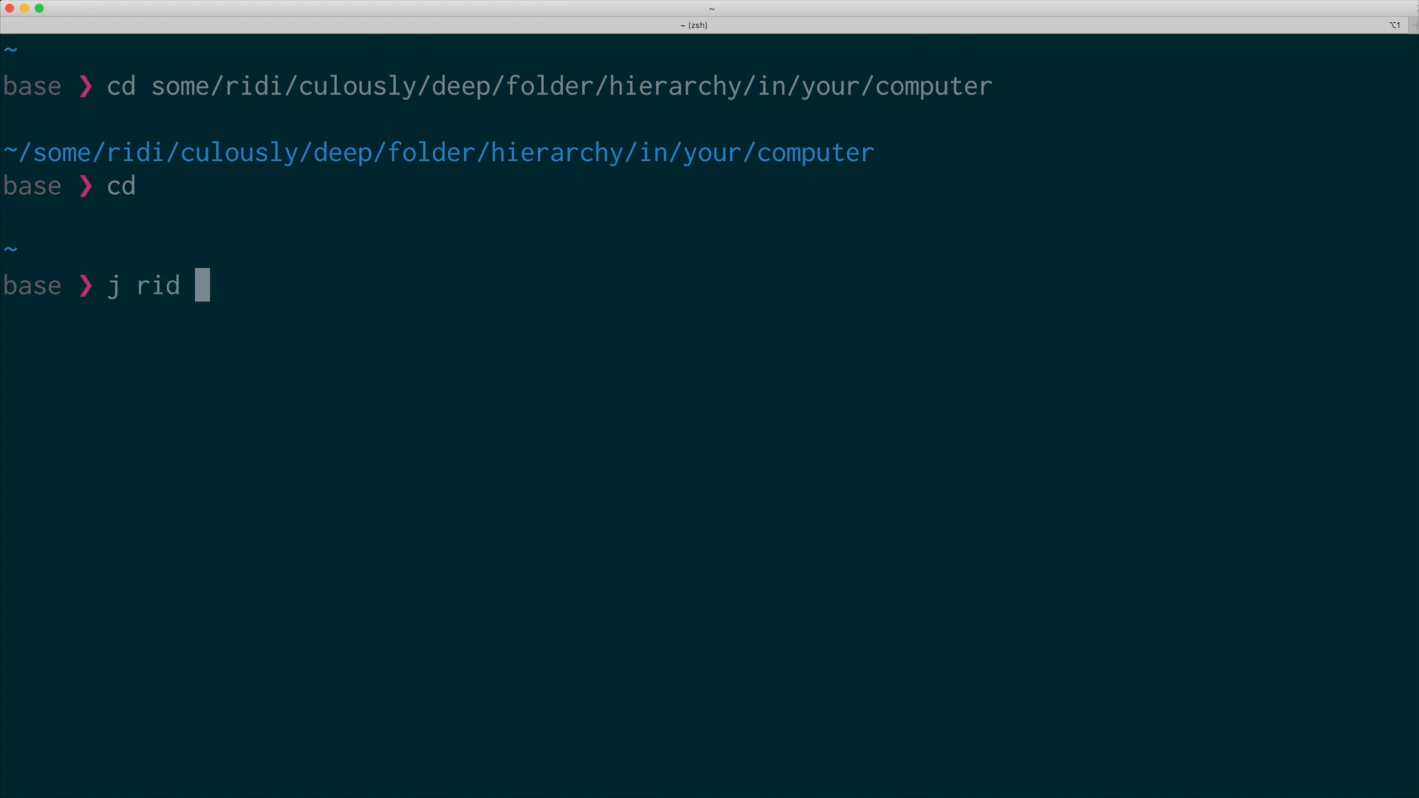
{"action": "type", "text": "fol com"}
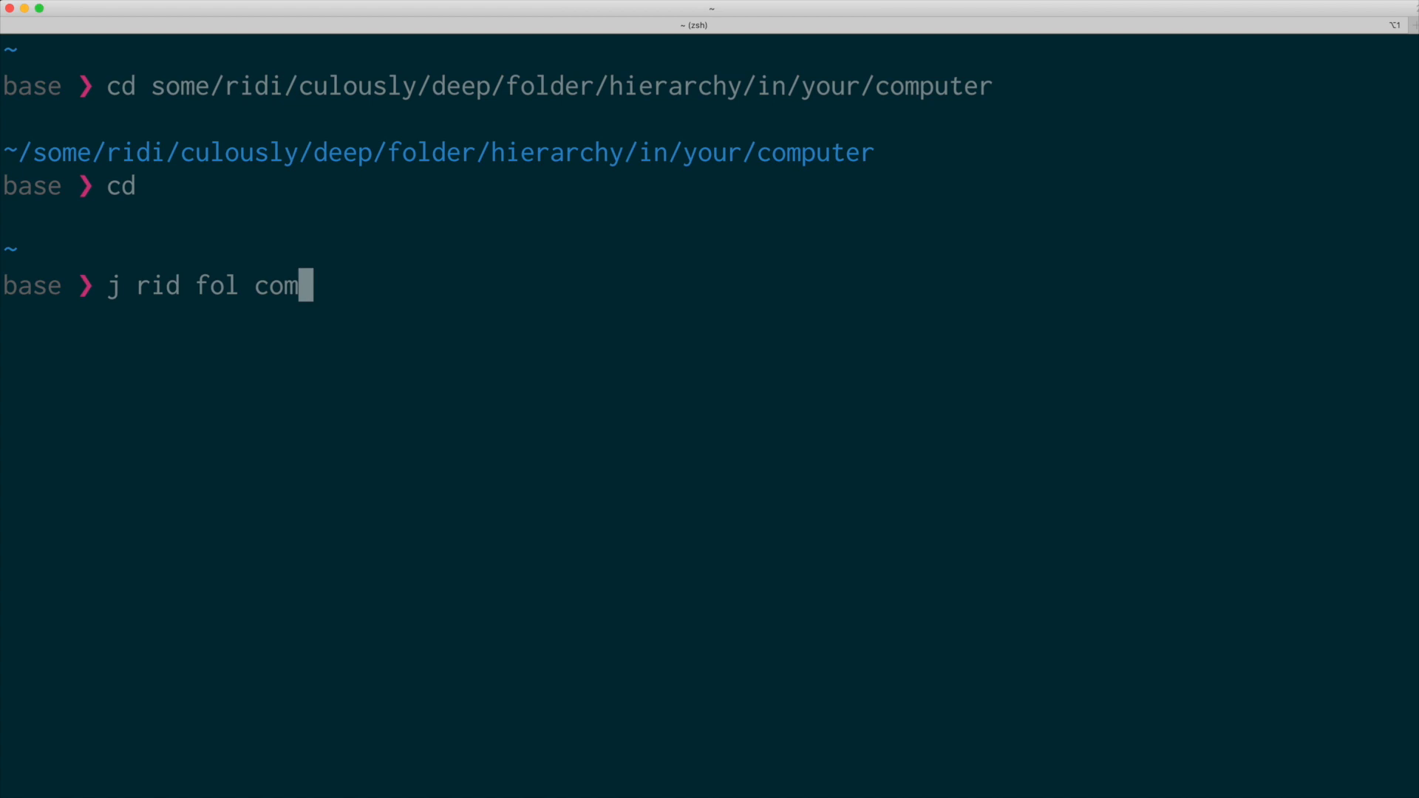
{"action": "key", "text": "Return"}
{"action": "type", "text": "cd"}
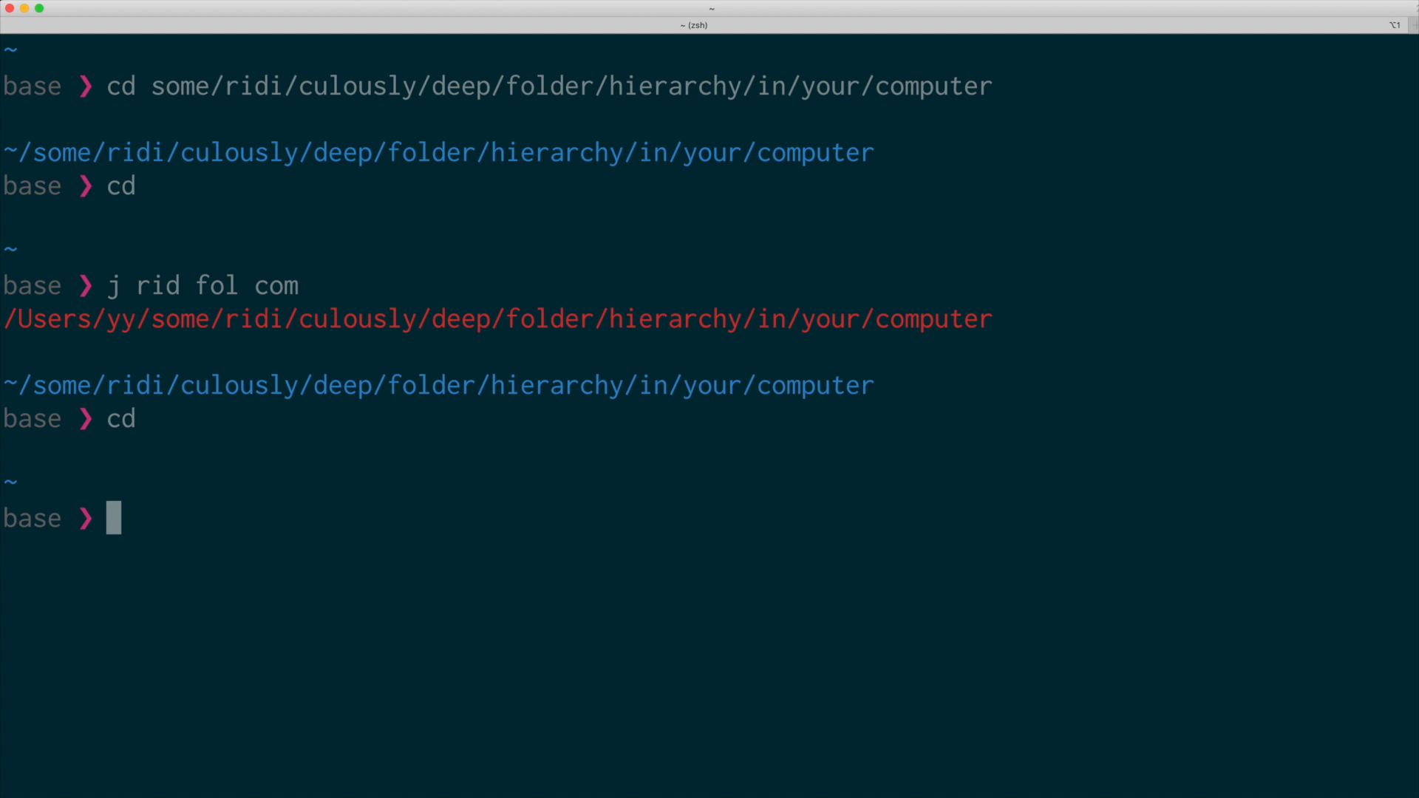
{"action": "type", "text": "jo"}
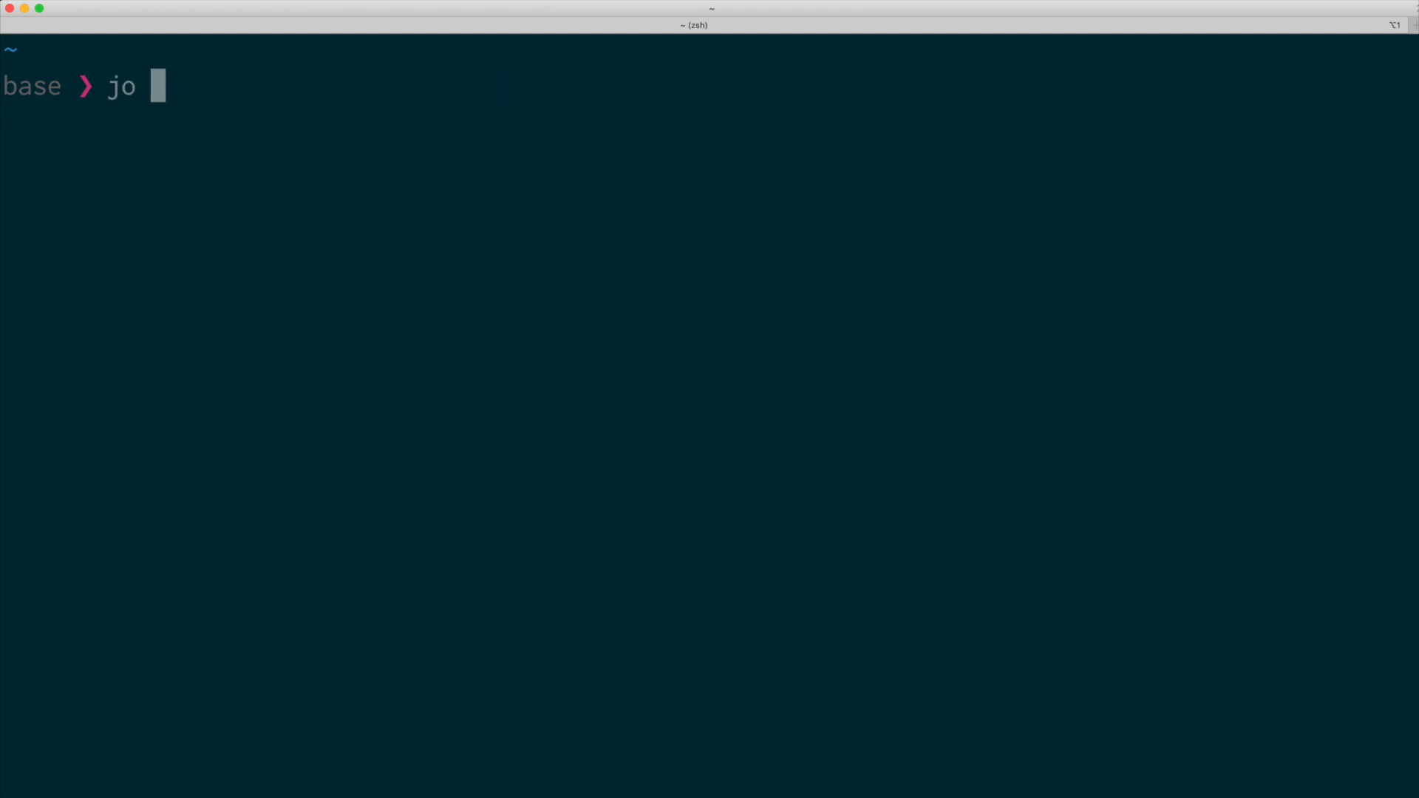
Run 'jo som rid com' to open the deep computer folder in Finder.
{"action": "type", "text": "som rid com"}
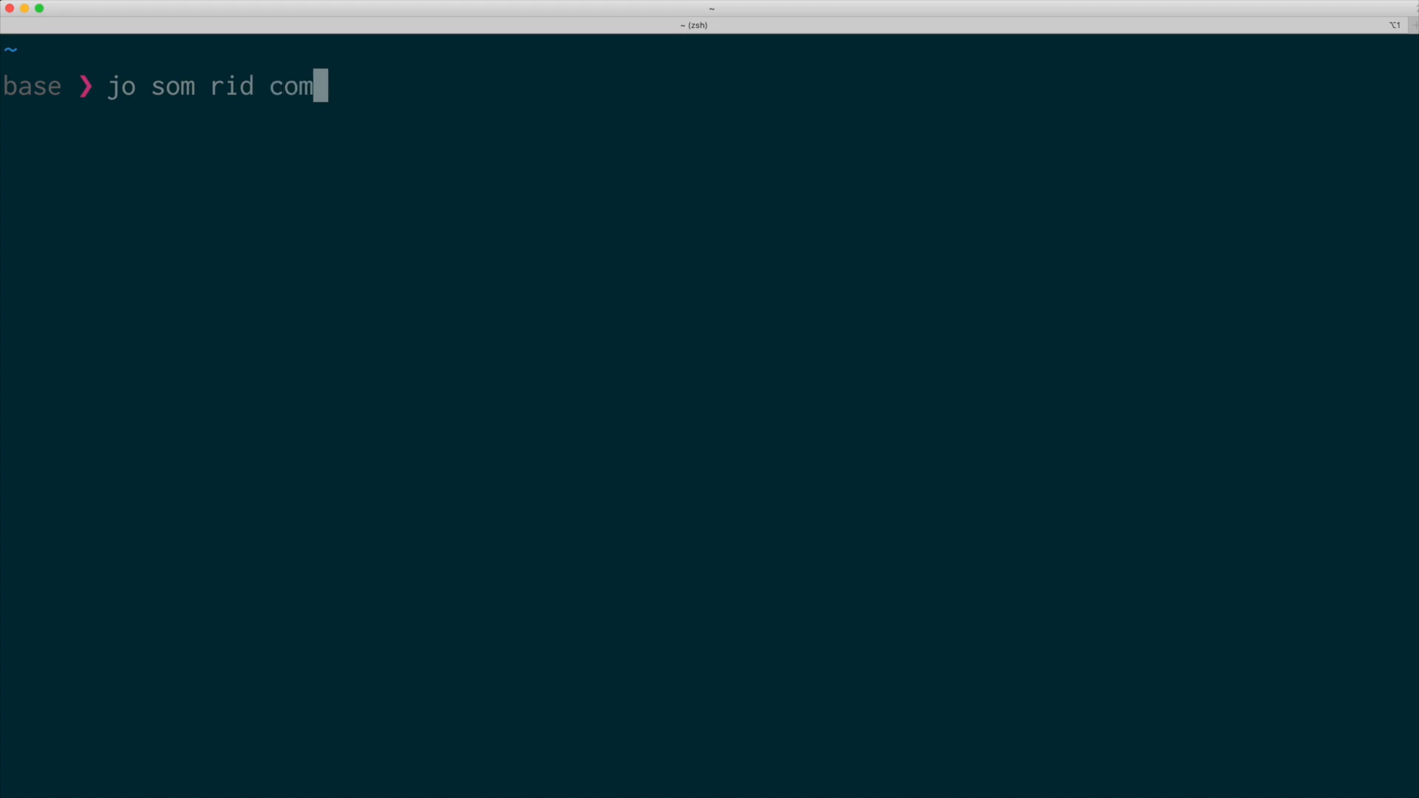
{"action": "key", "text": "Return"}
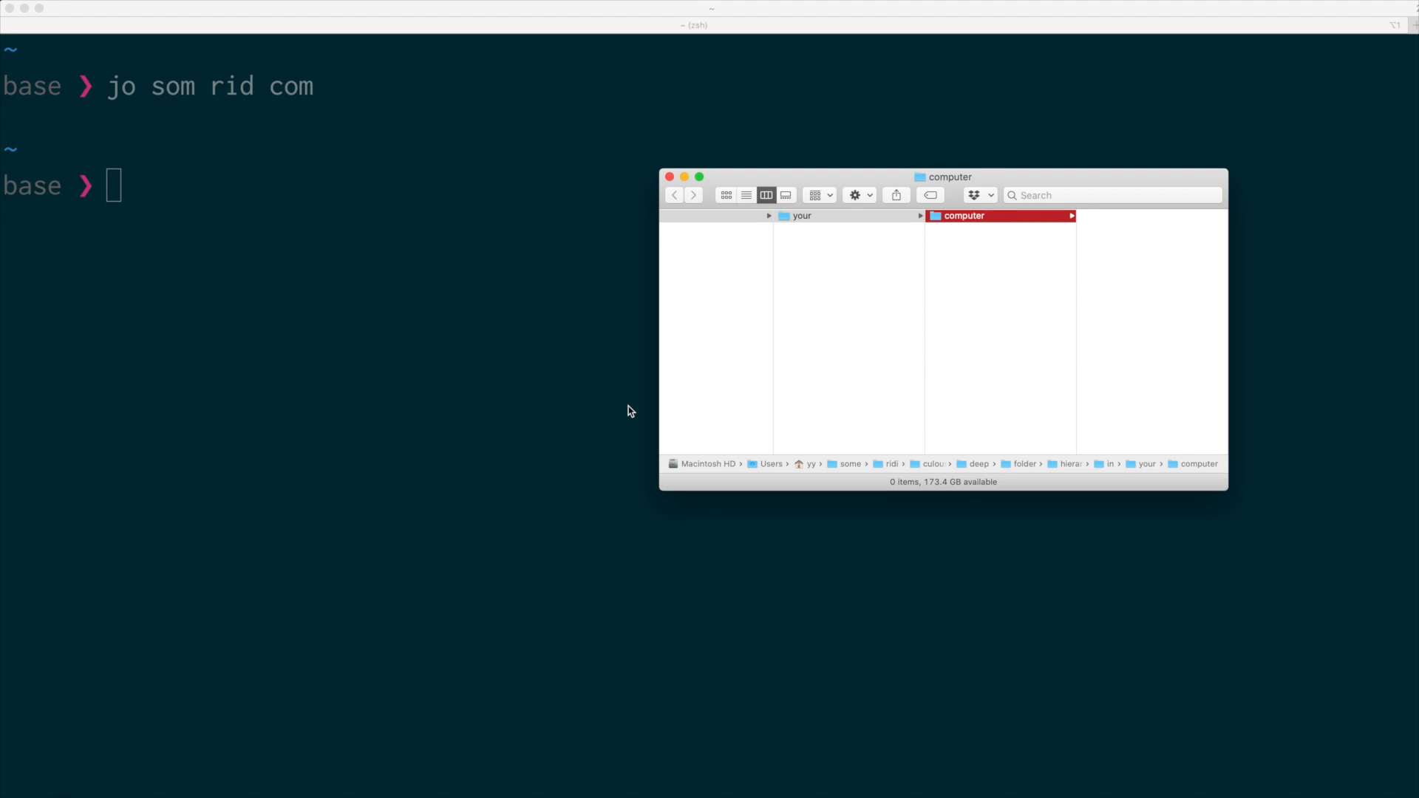
{"action": "left_click", "coordinate": [668, 176]}
{"action": "type", "text": "cd some/**"}
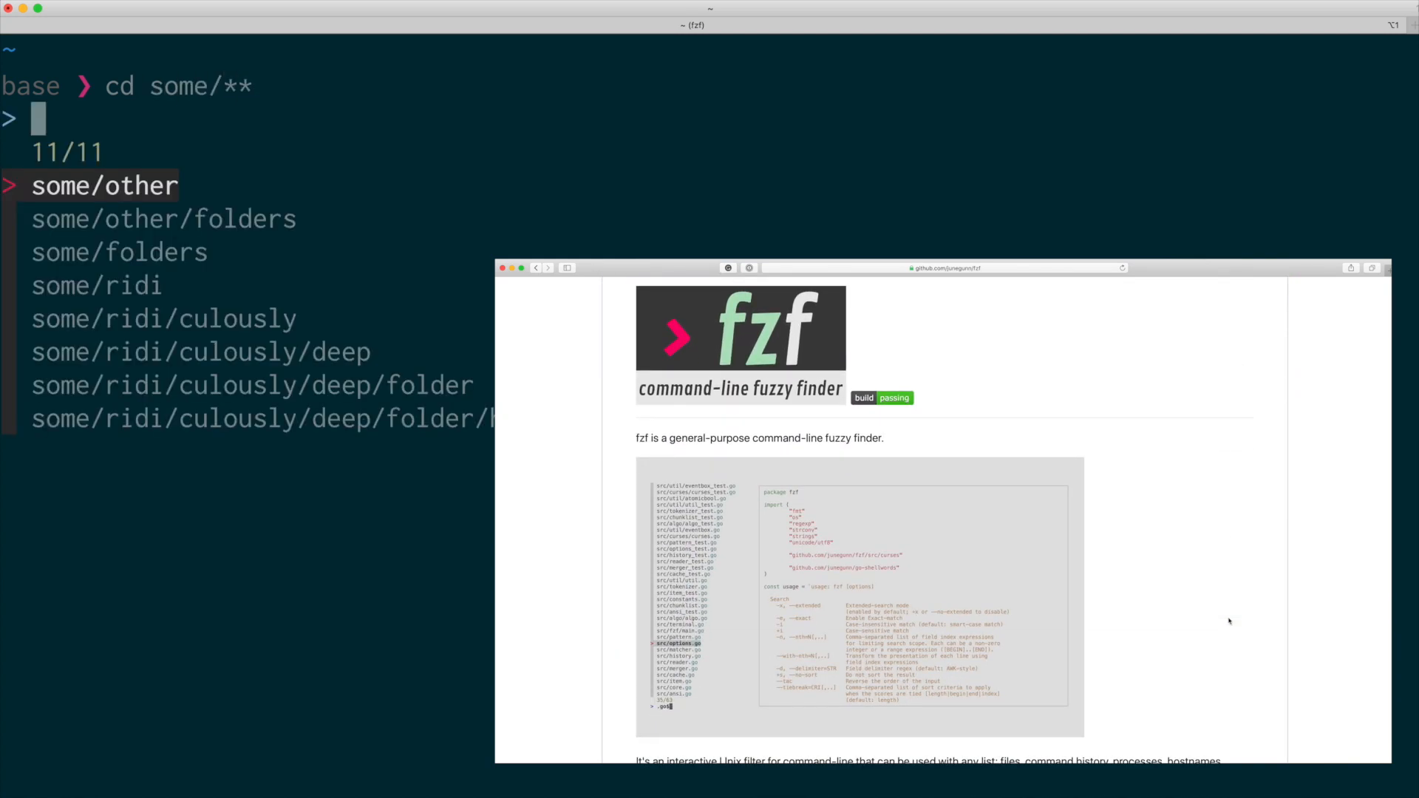
Narrow the fzf list with 'hi com' and cd into the matched computer folder.
{"action": "type", "text": "hi"}
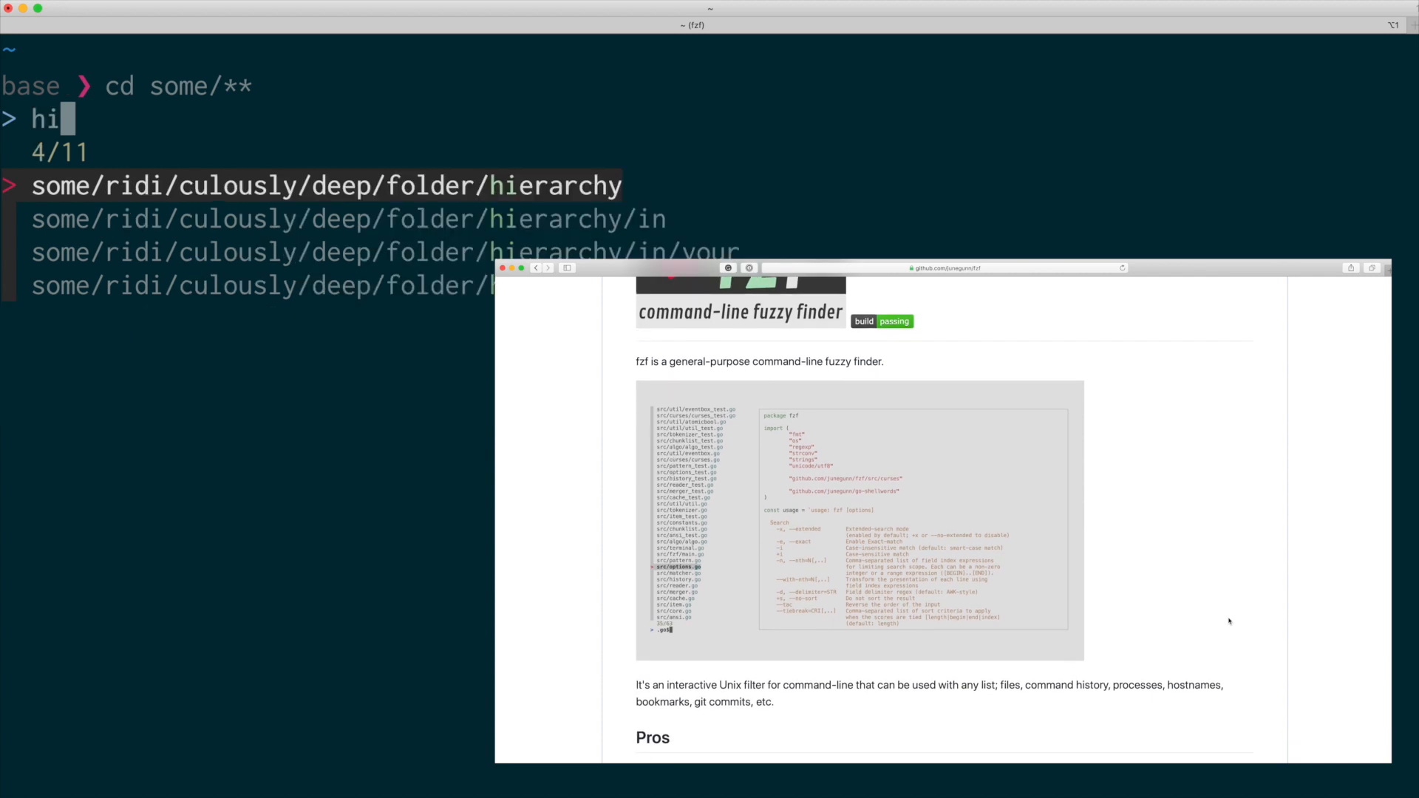
{"action": "type", "text": "com"}
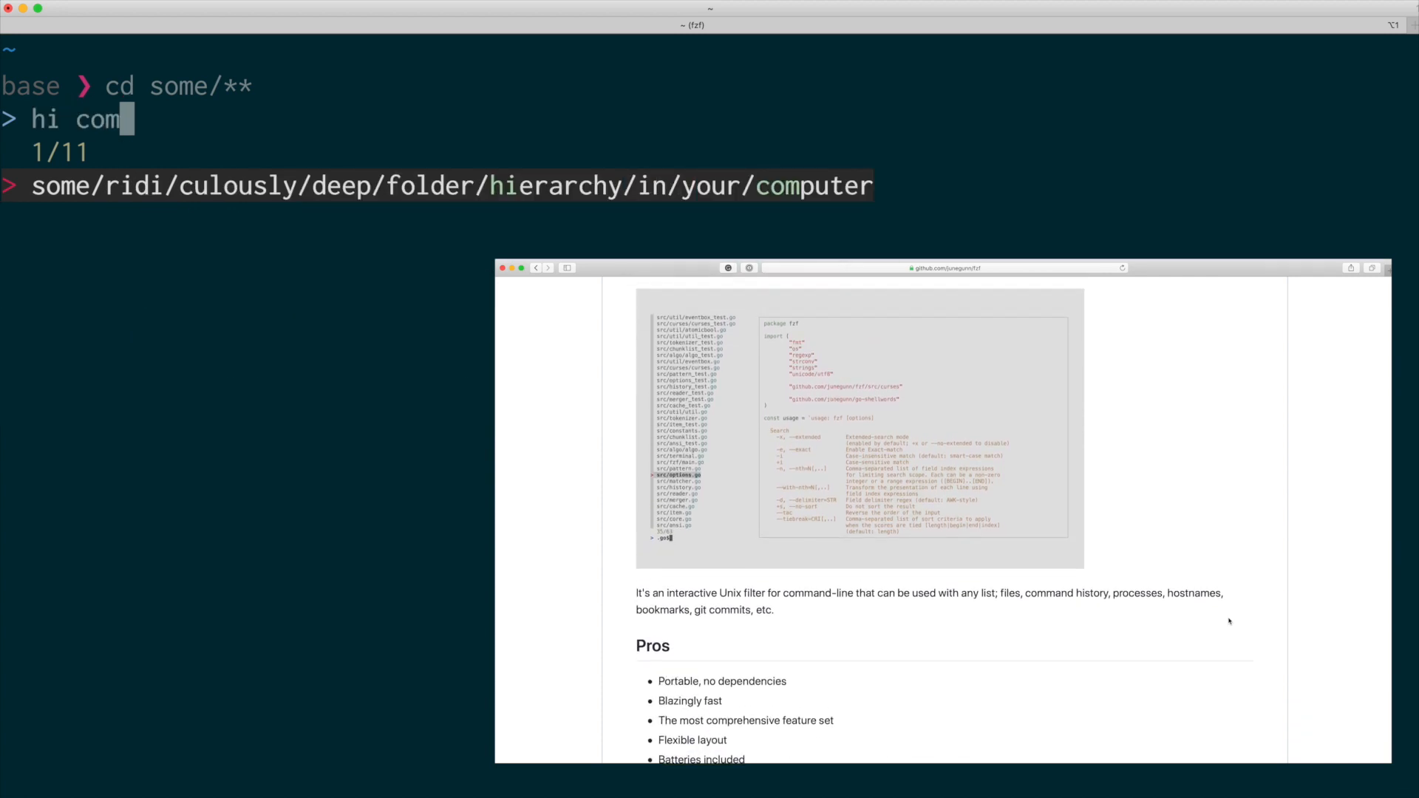
{"action": "key", "text": "Return"}
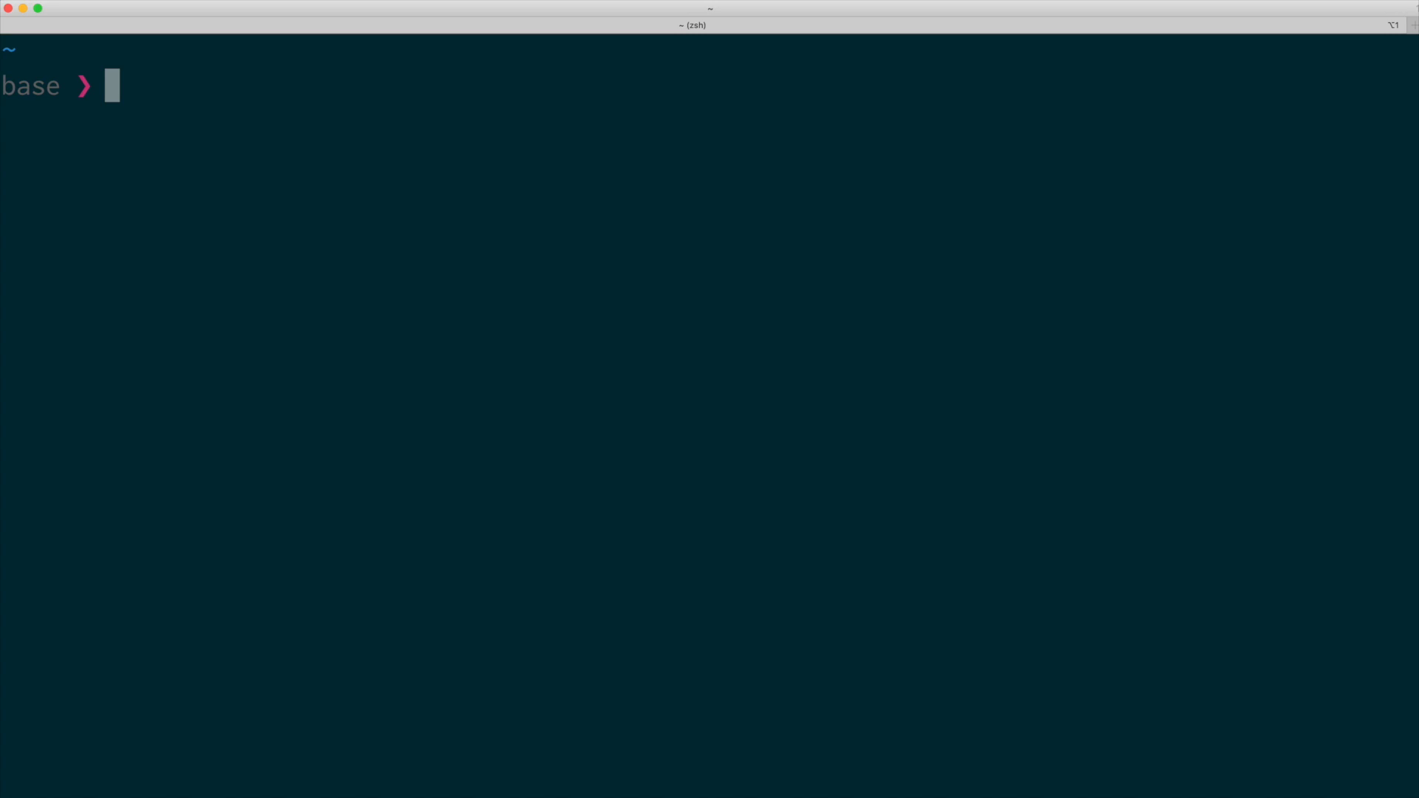
Jump to Dropbox with 'j drop' and to the folder matching 'j desk'.
{"action": "type", "text": "j drop"}
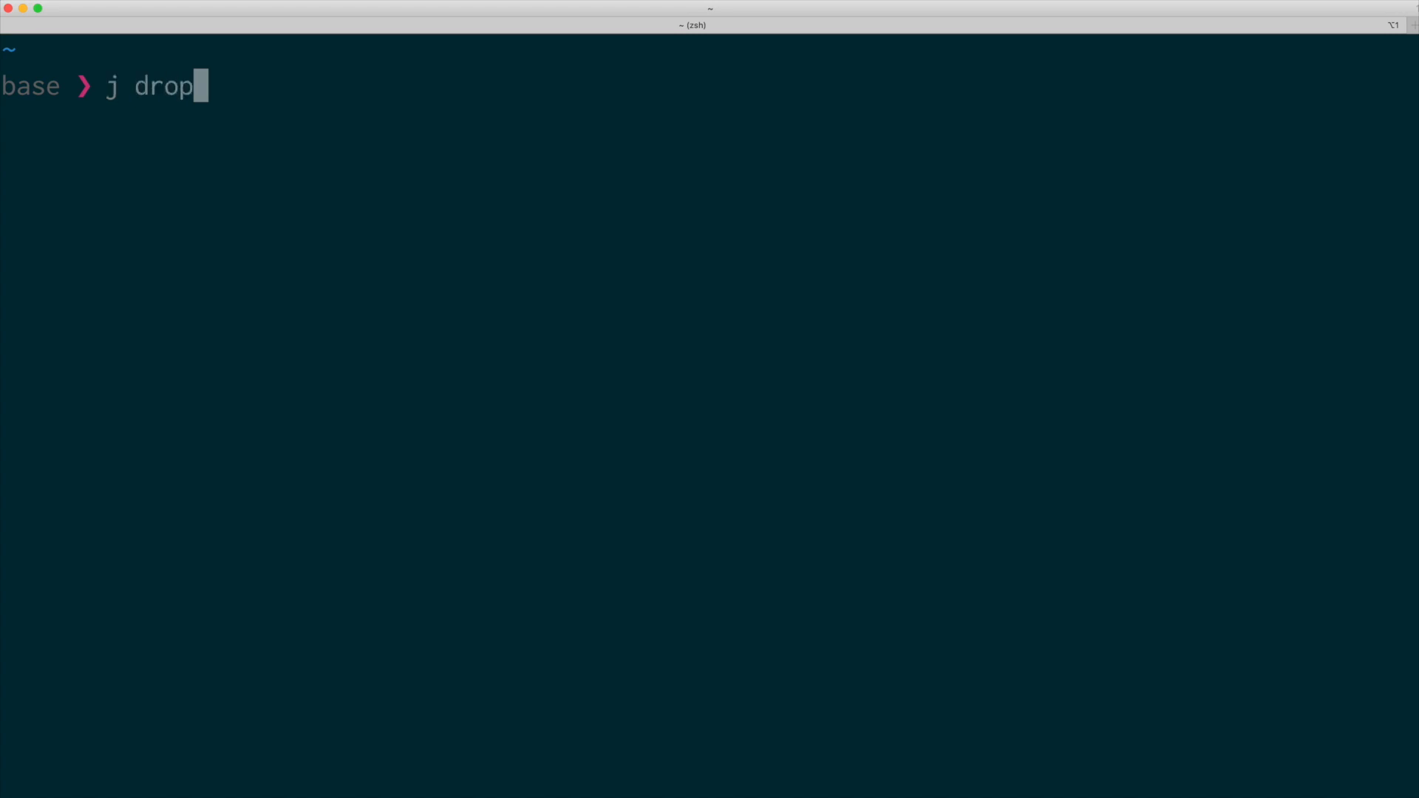
{"action": "key", "text": "Return"}
{"action": "type", "text": "j git"}
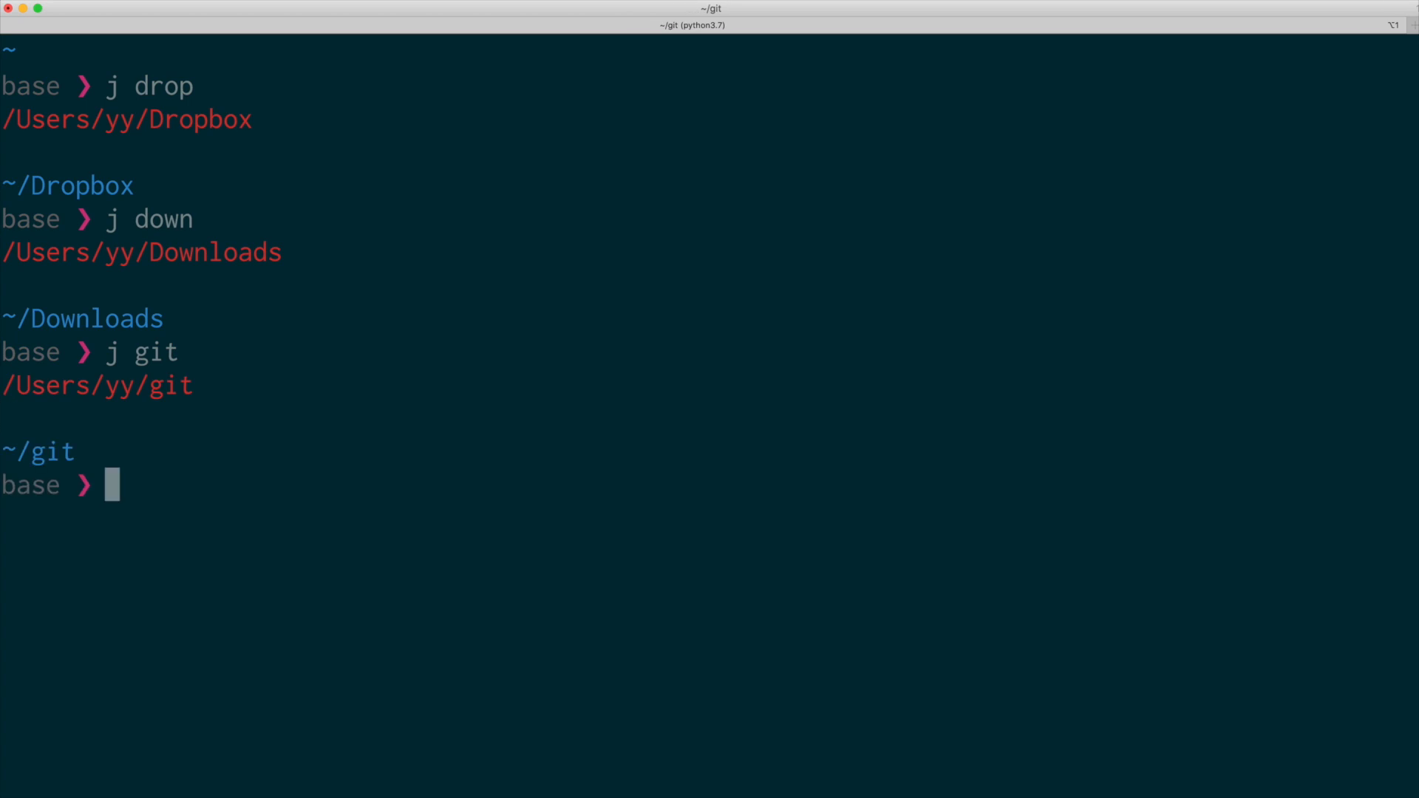
{"action": "type", "text": "j desk"}
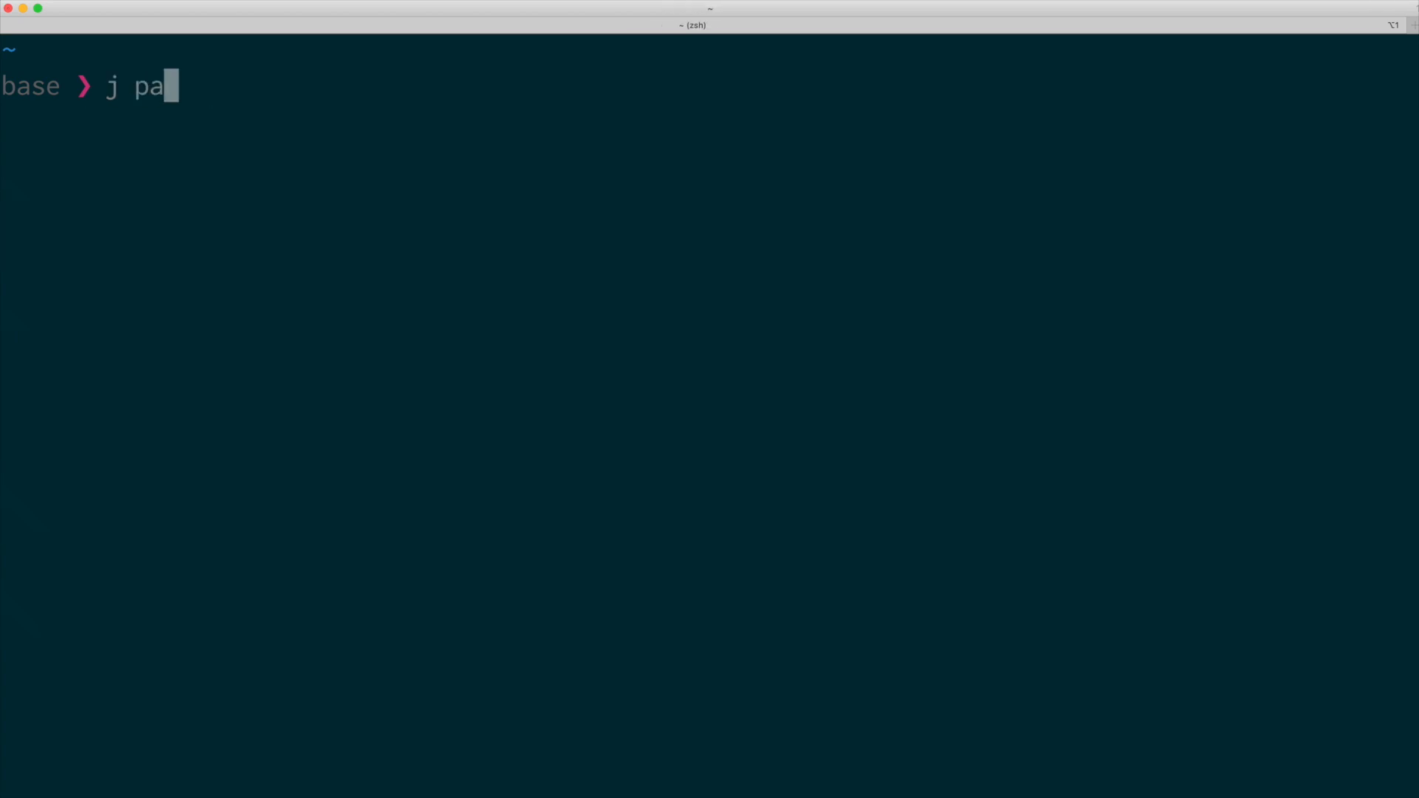
{"action": "key", "text": "Return"}
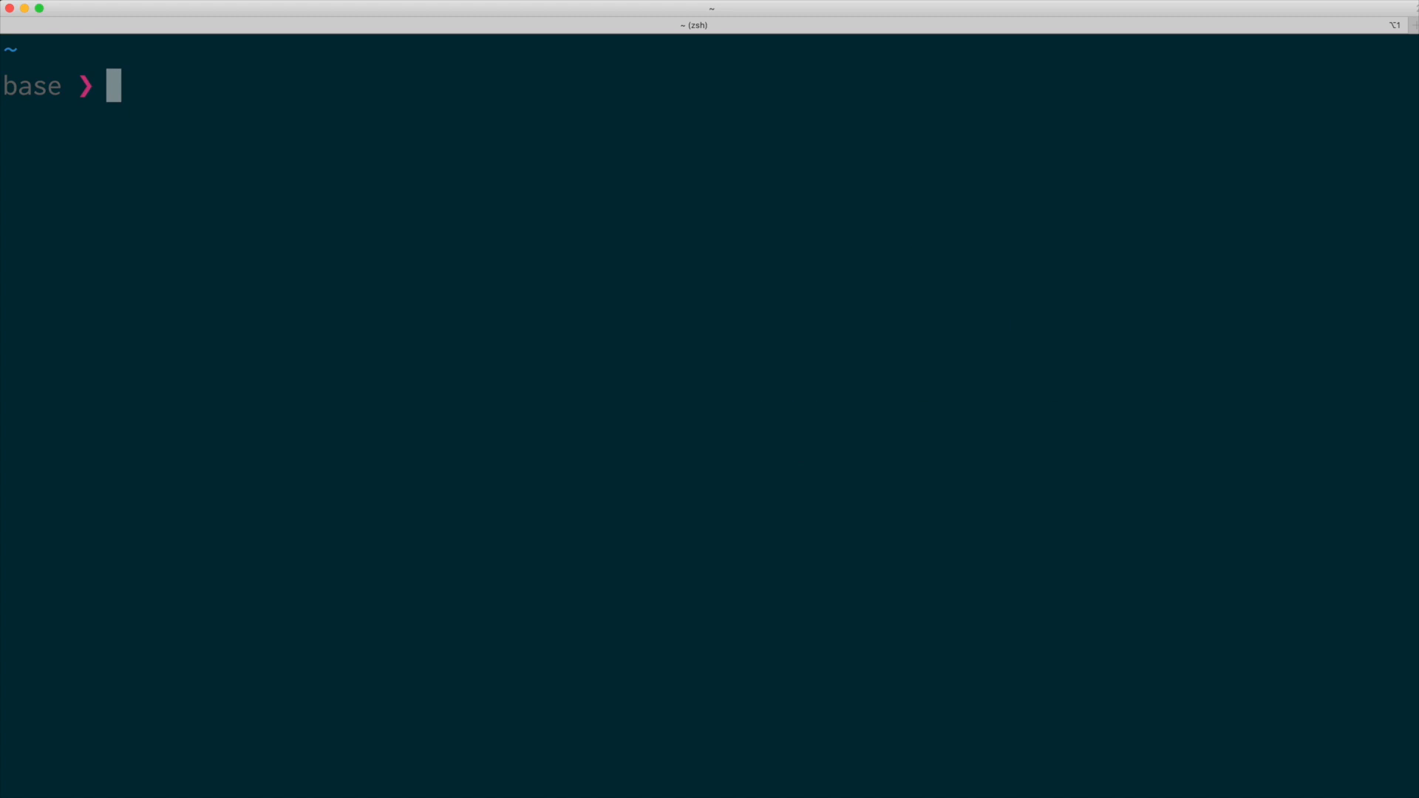
Start another 'j drop' jump attempt from the home prompt.
{"action": "type", "text": "j"}
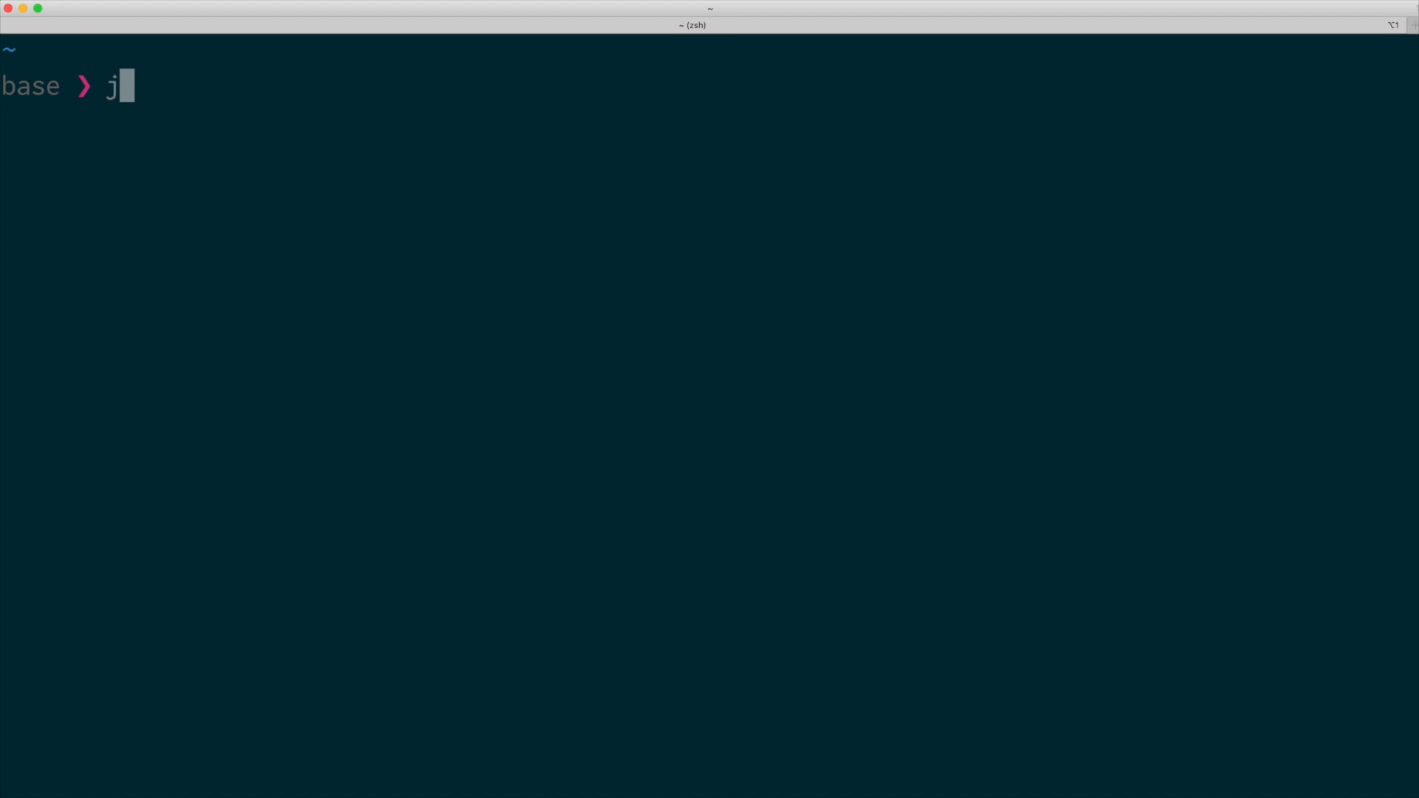
{"action": "type", "text": "drop"}
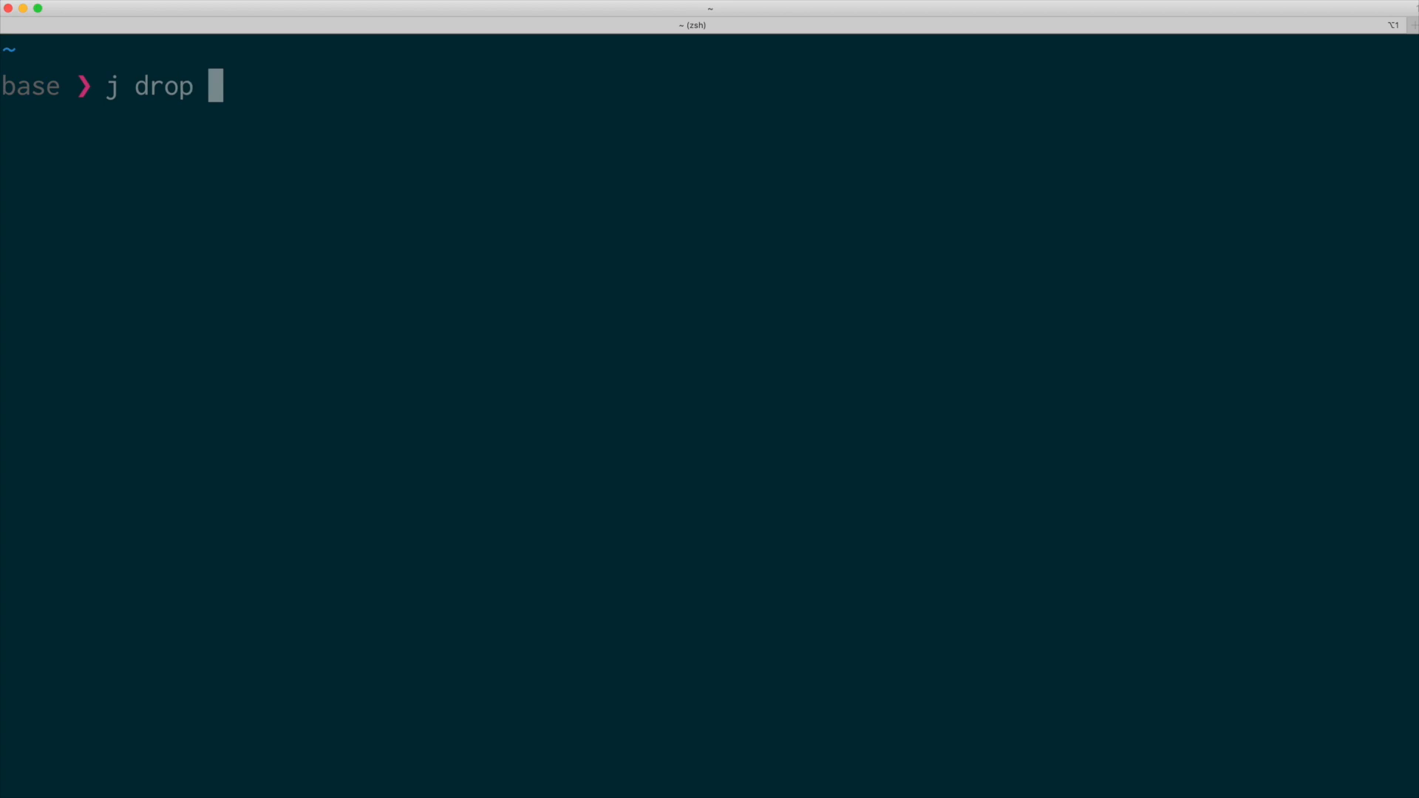
{"action": "type", "text": "te"}
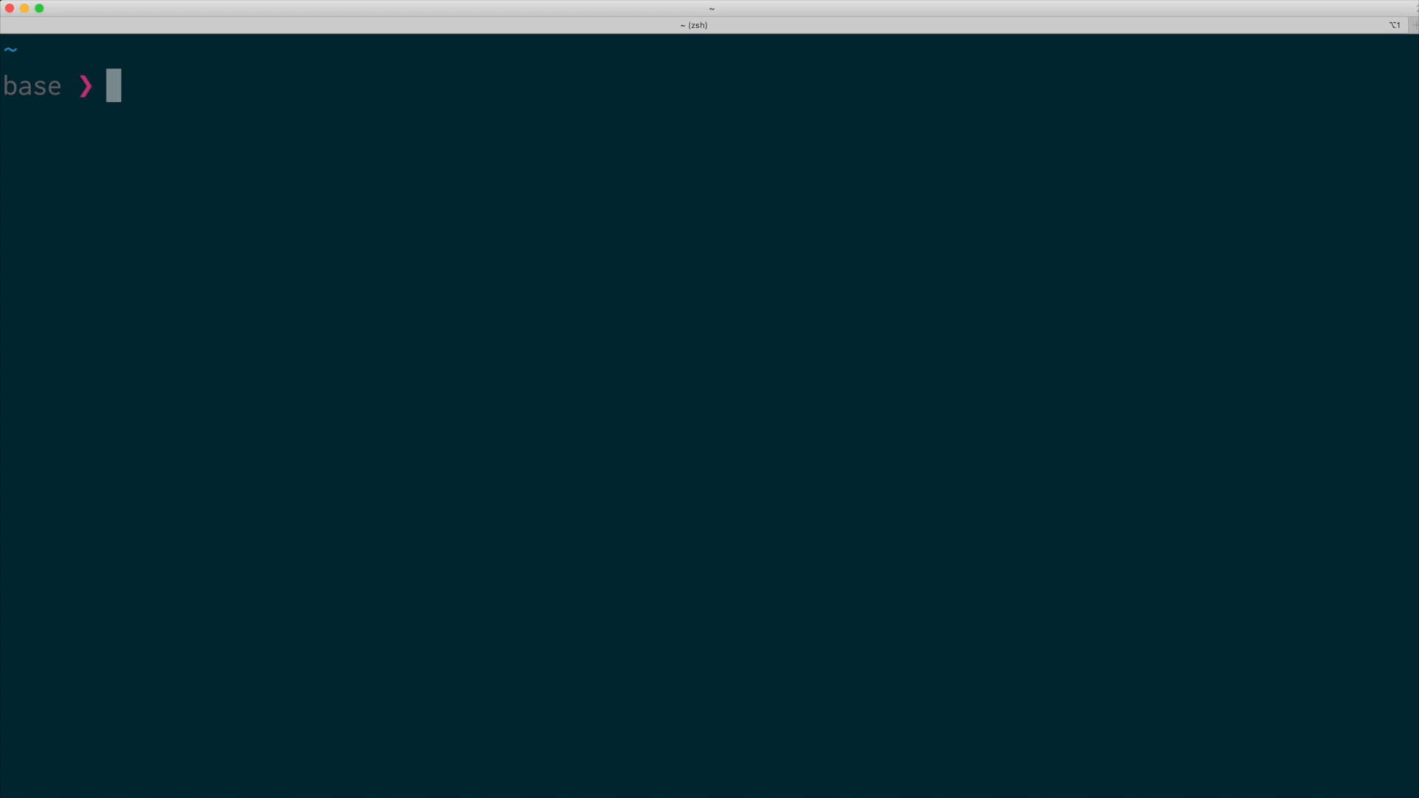
Enter the deep folder hierarchy with a full cd path from home.
{"action": "type", "text": "cd so"}
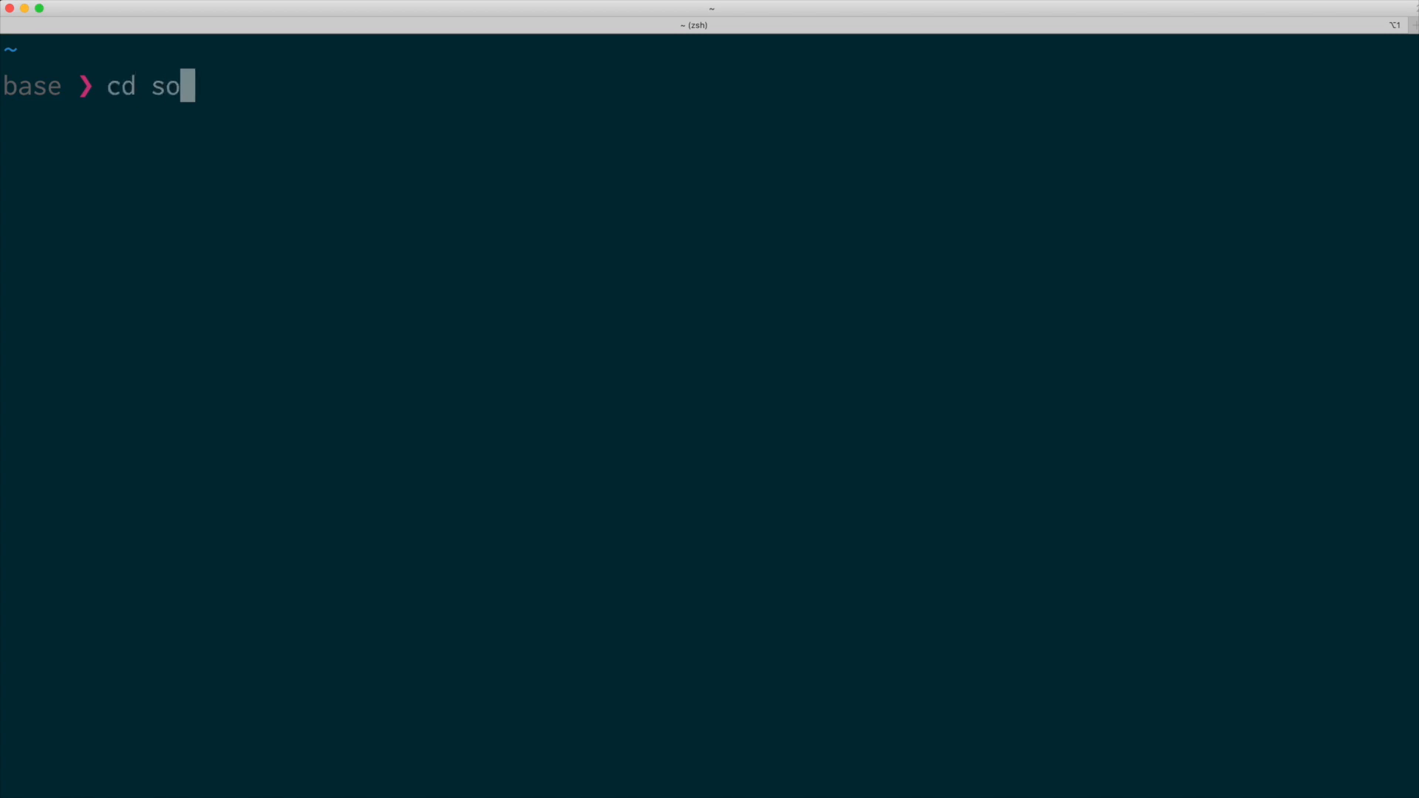
{"action": "type", "text": "me/ridi/culously/"}
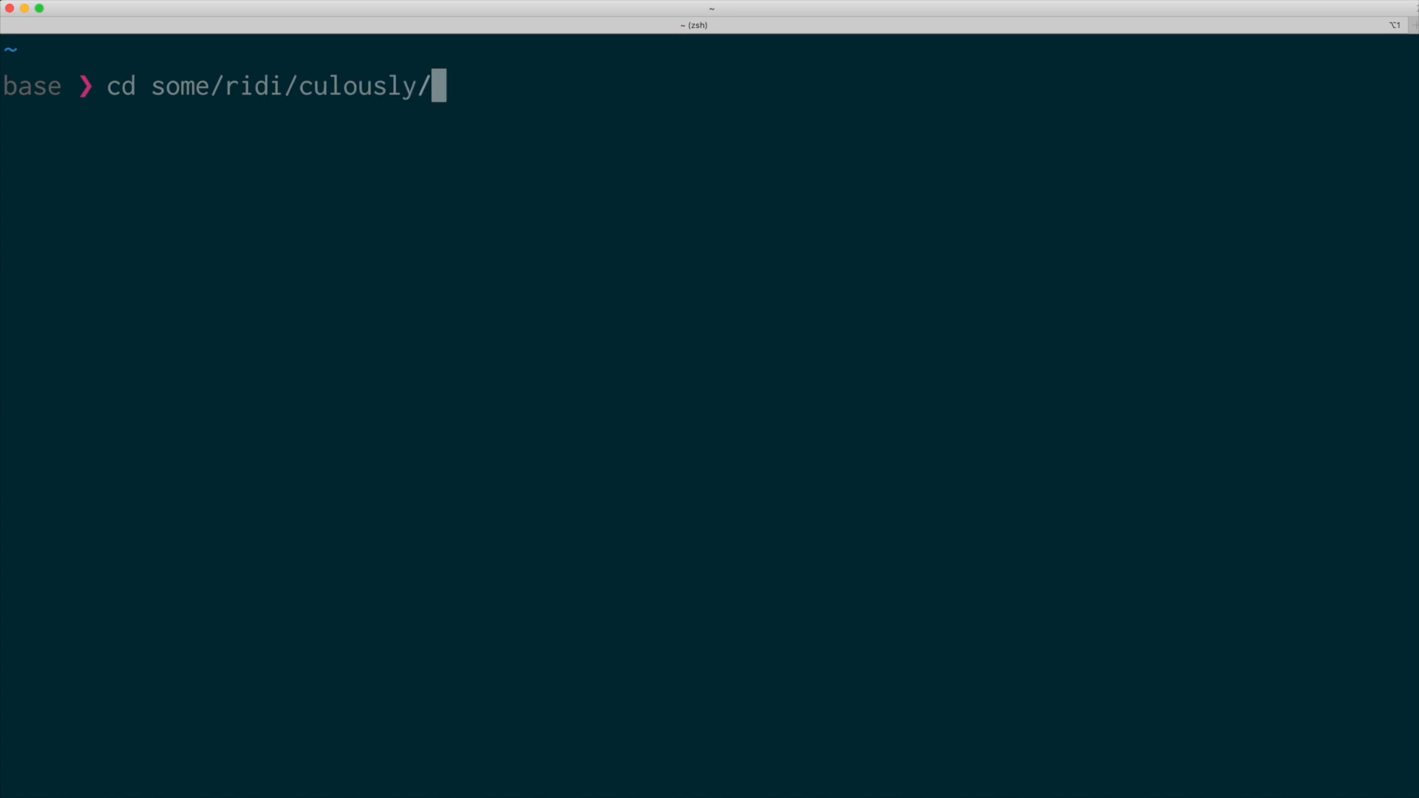
{"action": "key", "text": "Return"}
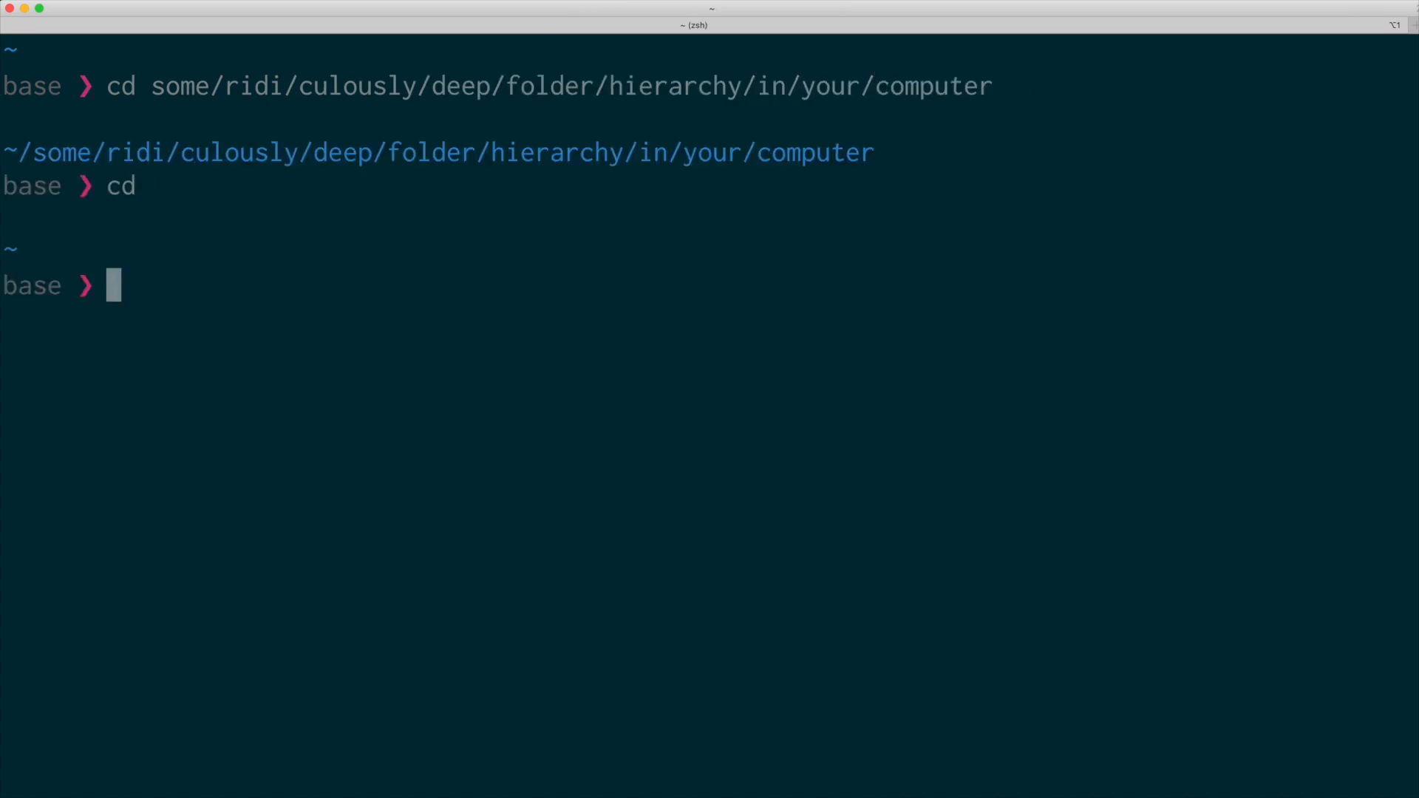
Visit some/folders and some/other/folders by full cd paths, then clear the screen.
{"action": "type", "text": "cd"}
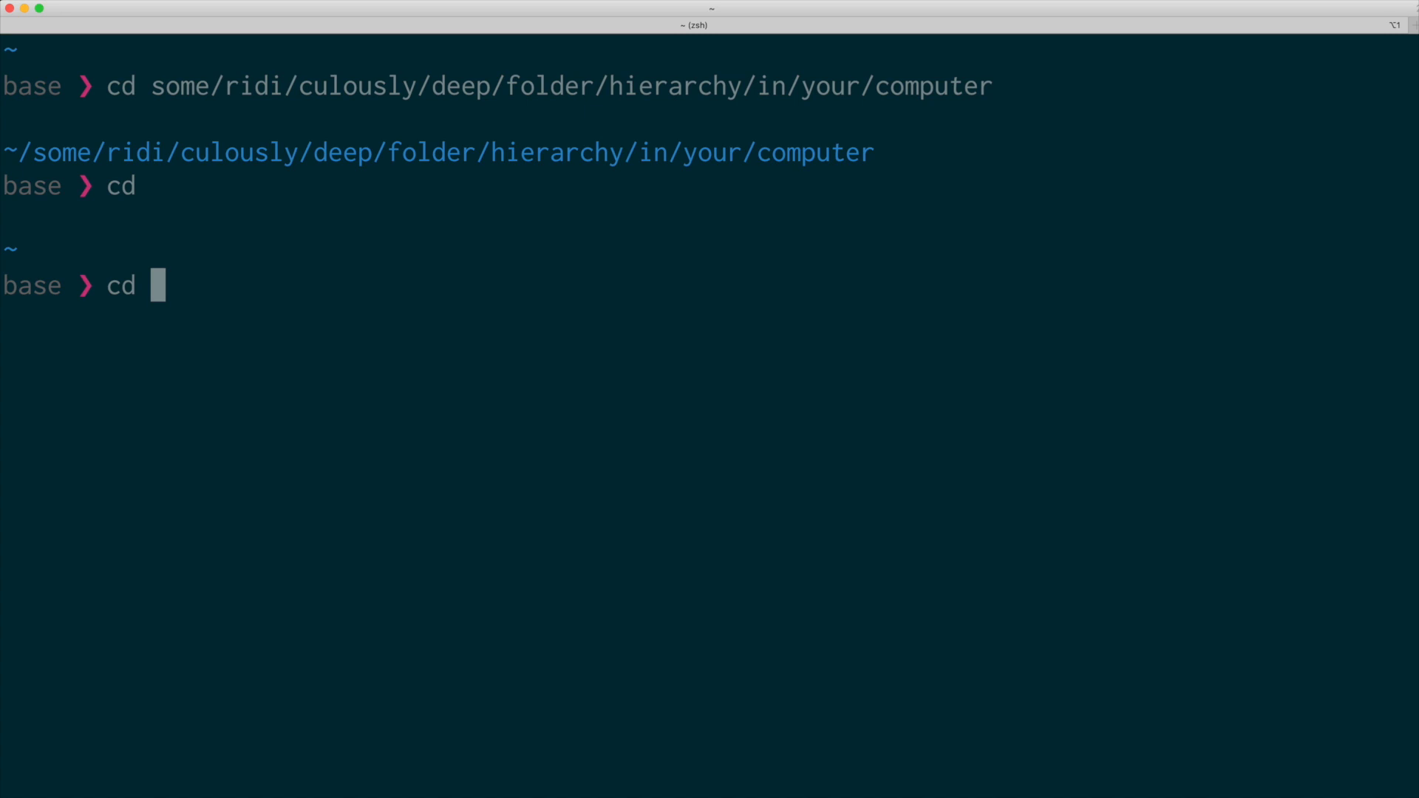
{"action": "type", "text": "some/folder"}
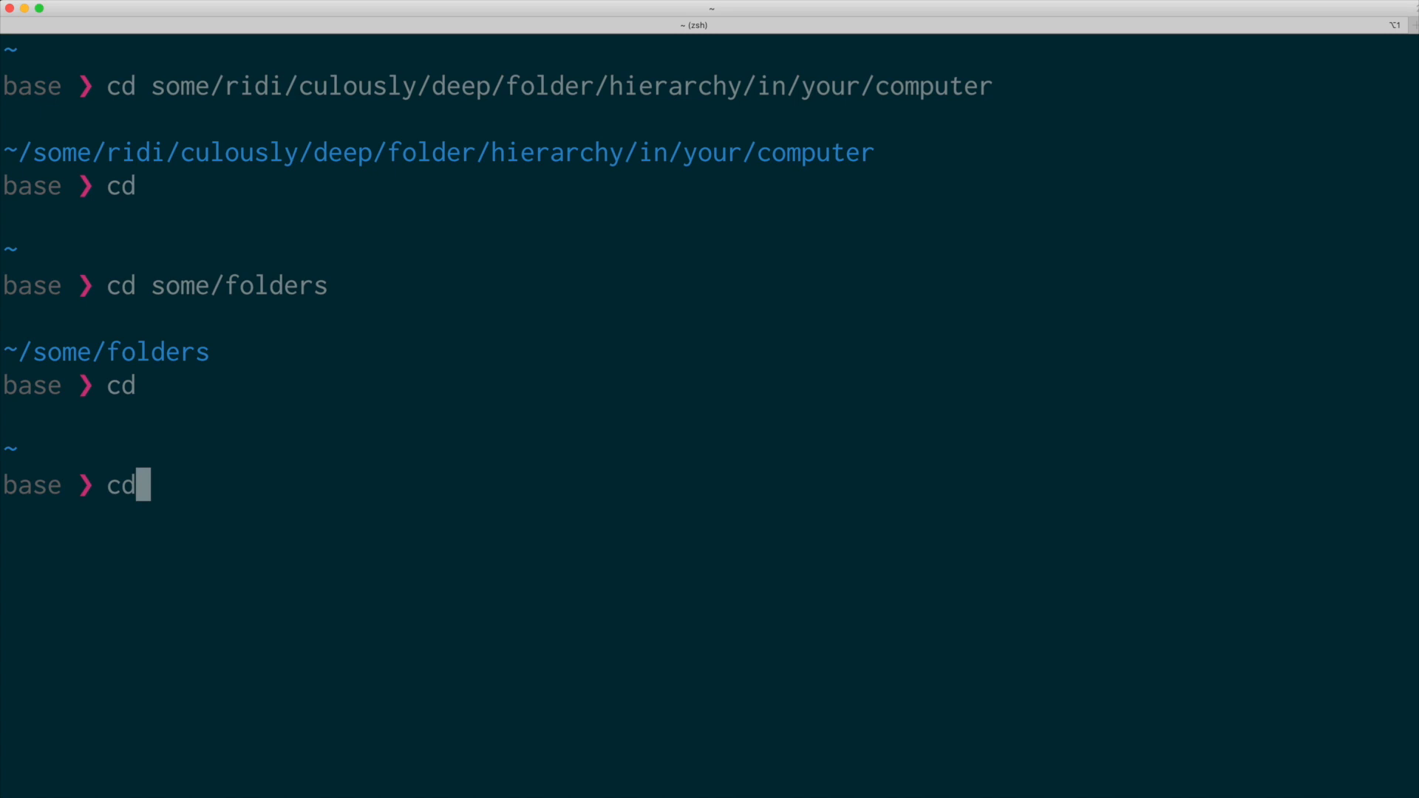
{"action": "type", "text": "some/other/f"}
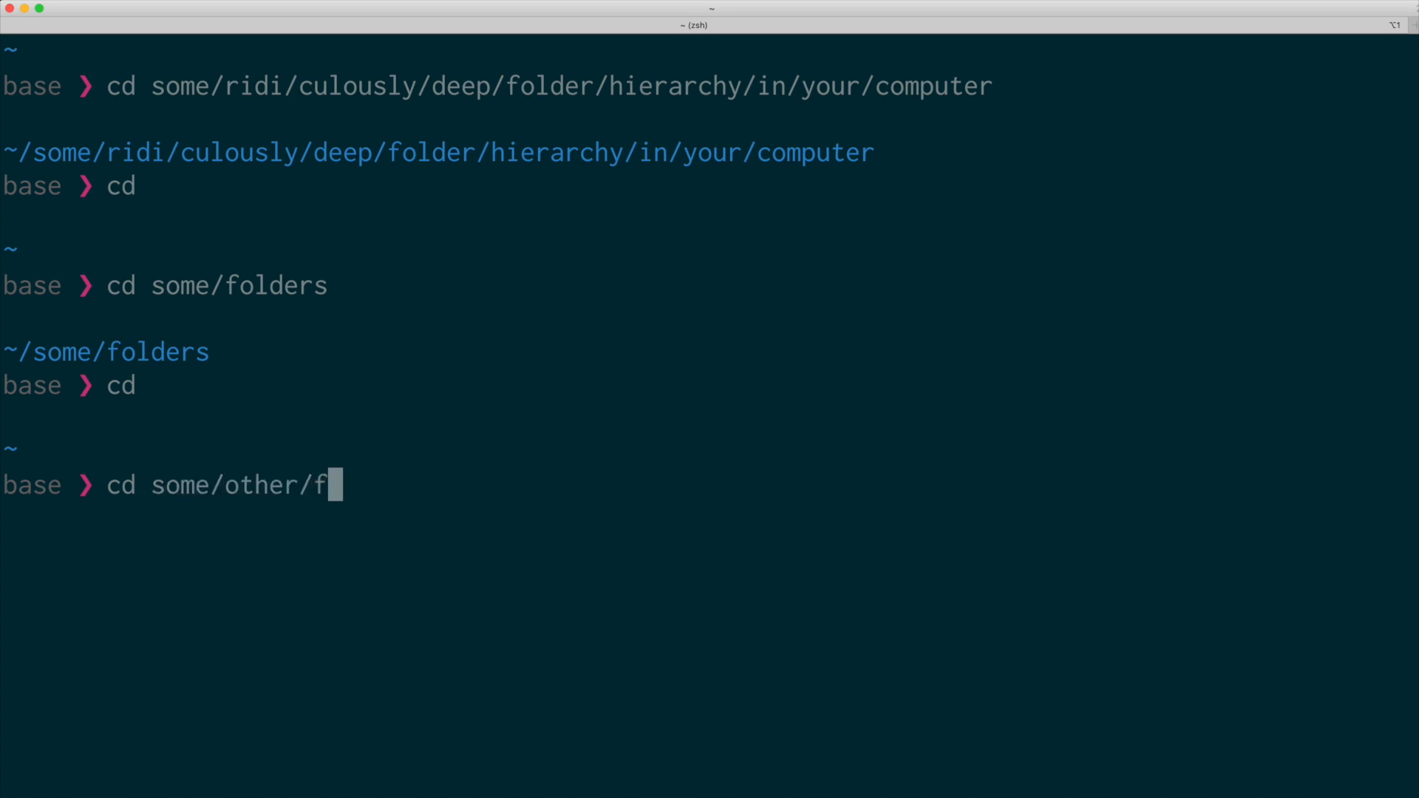
{"action": "key", "text": "Return"}
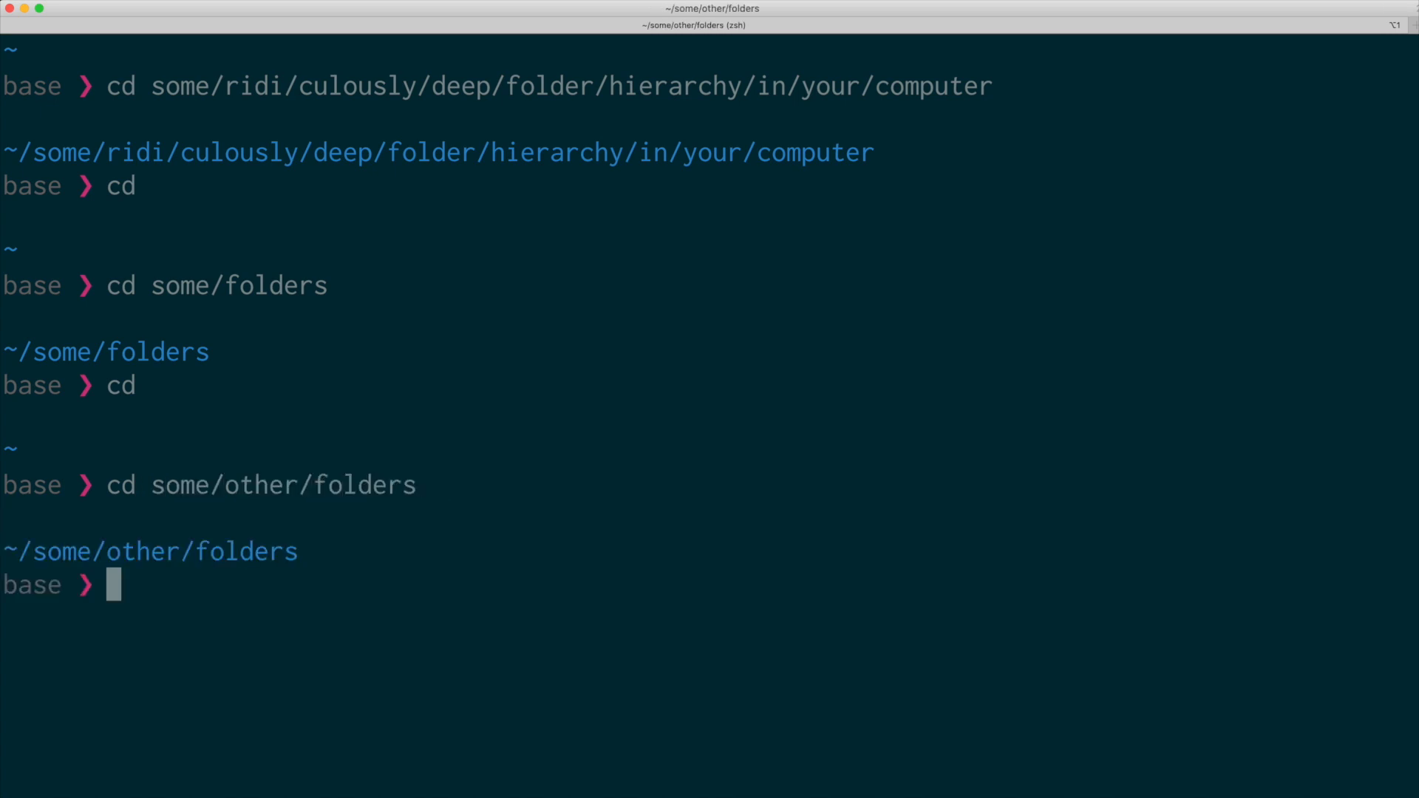
{"action": "key", "text": "Return"}
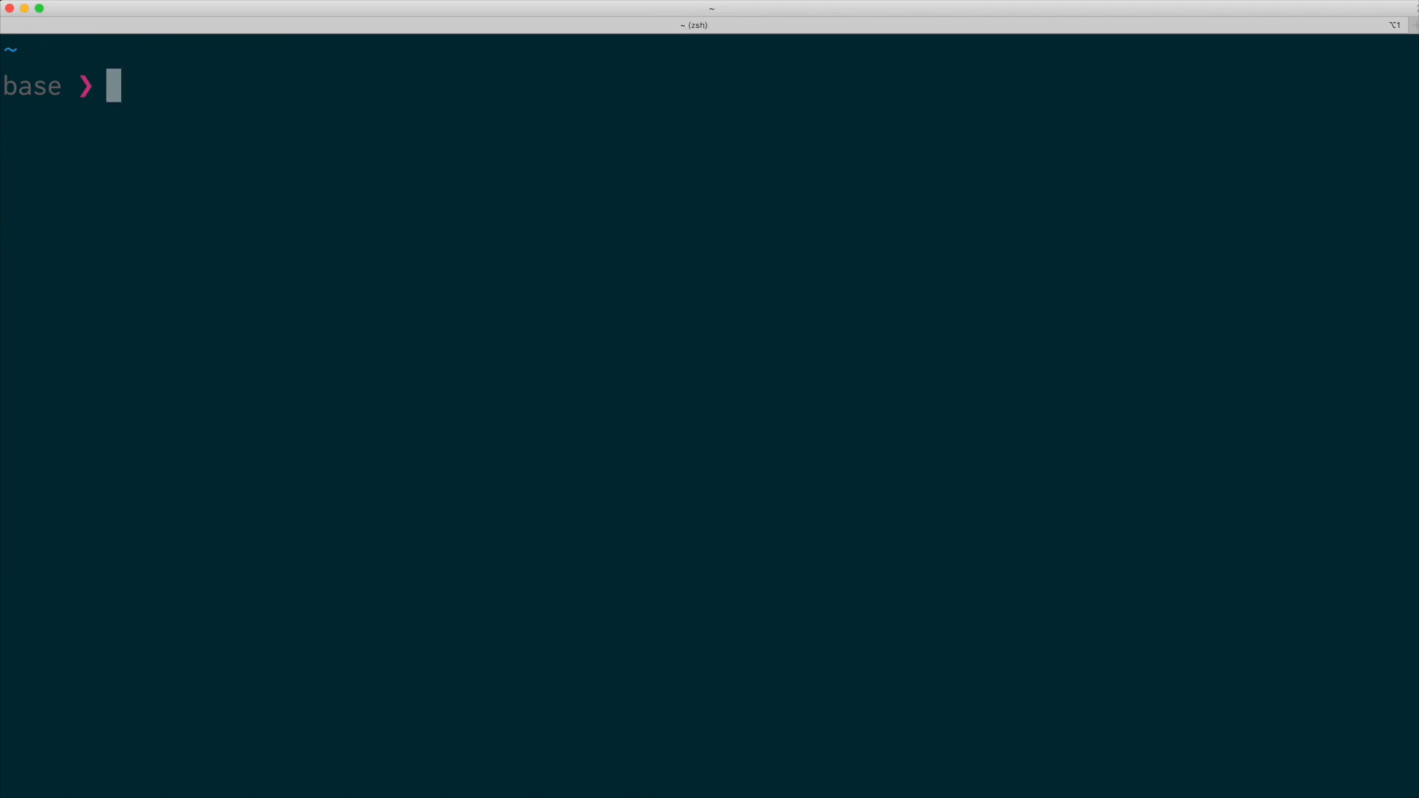
List autojump's stored folder weights with 'j -s', then change into some/folders.
{"action": "type", "text": "j -s"}
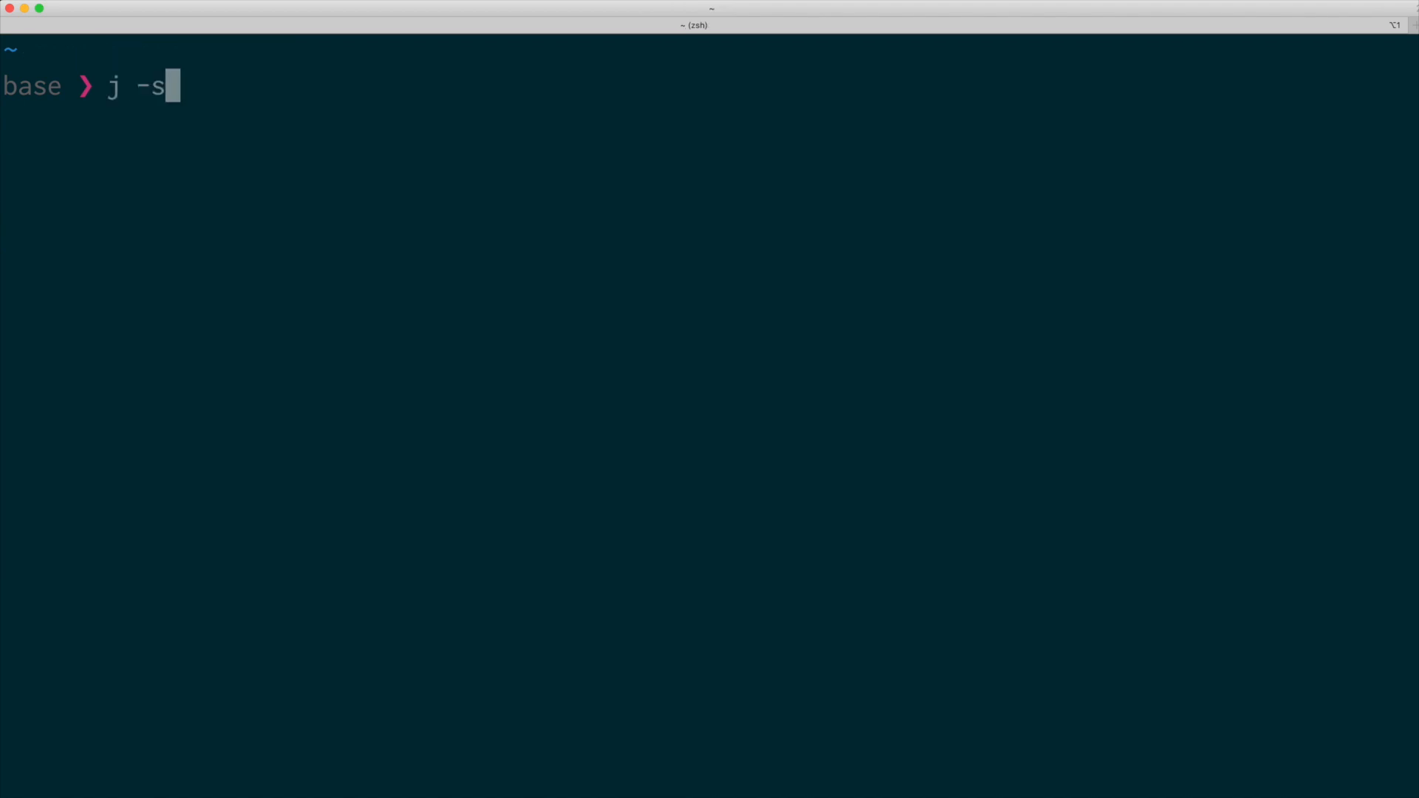
{"action": "key", "text": "Return"}
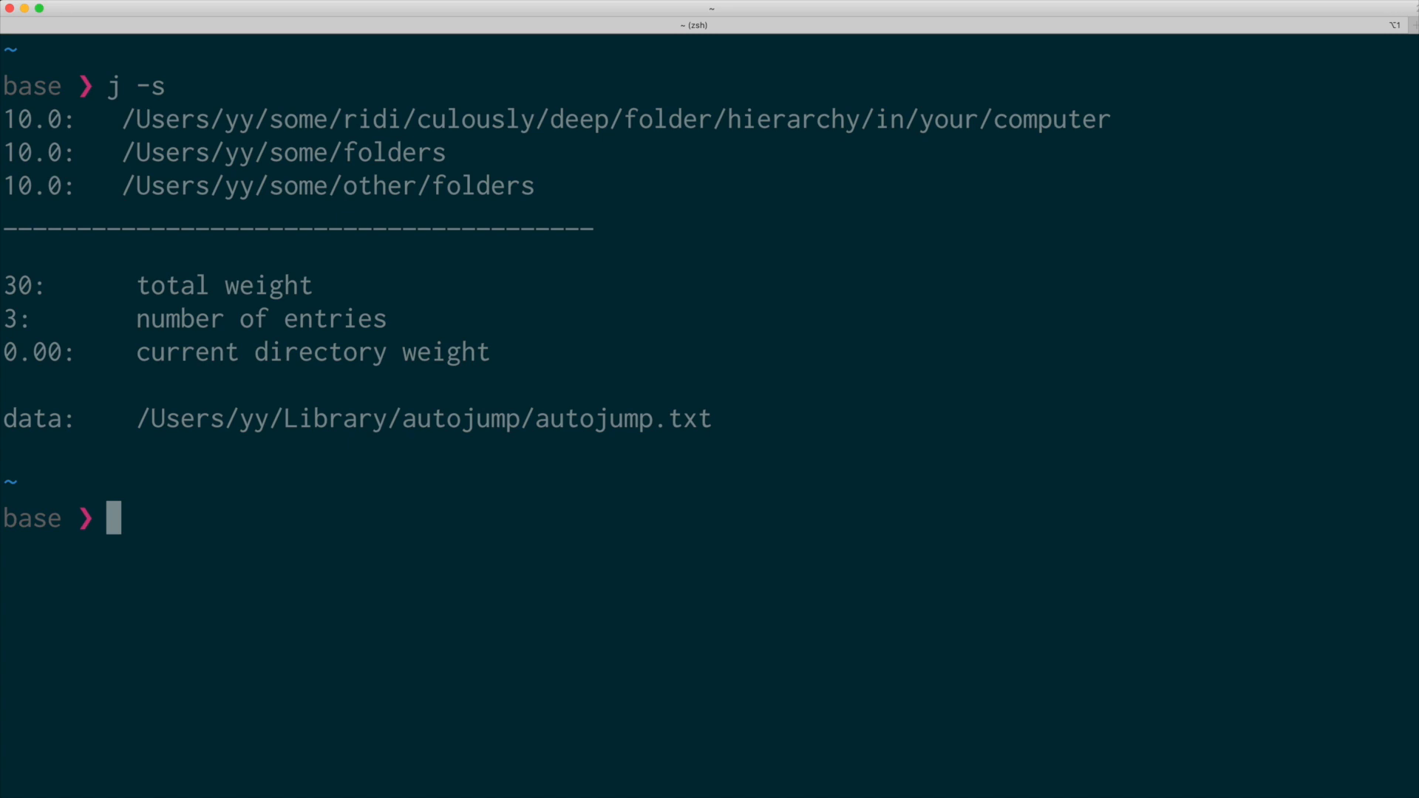
{"action": "type", "text": "cd"}
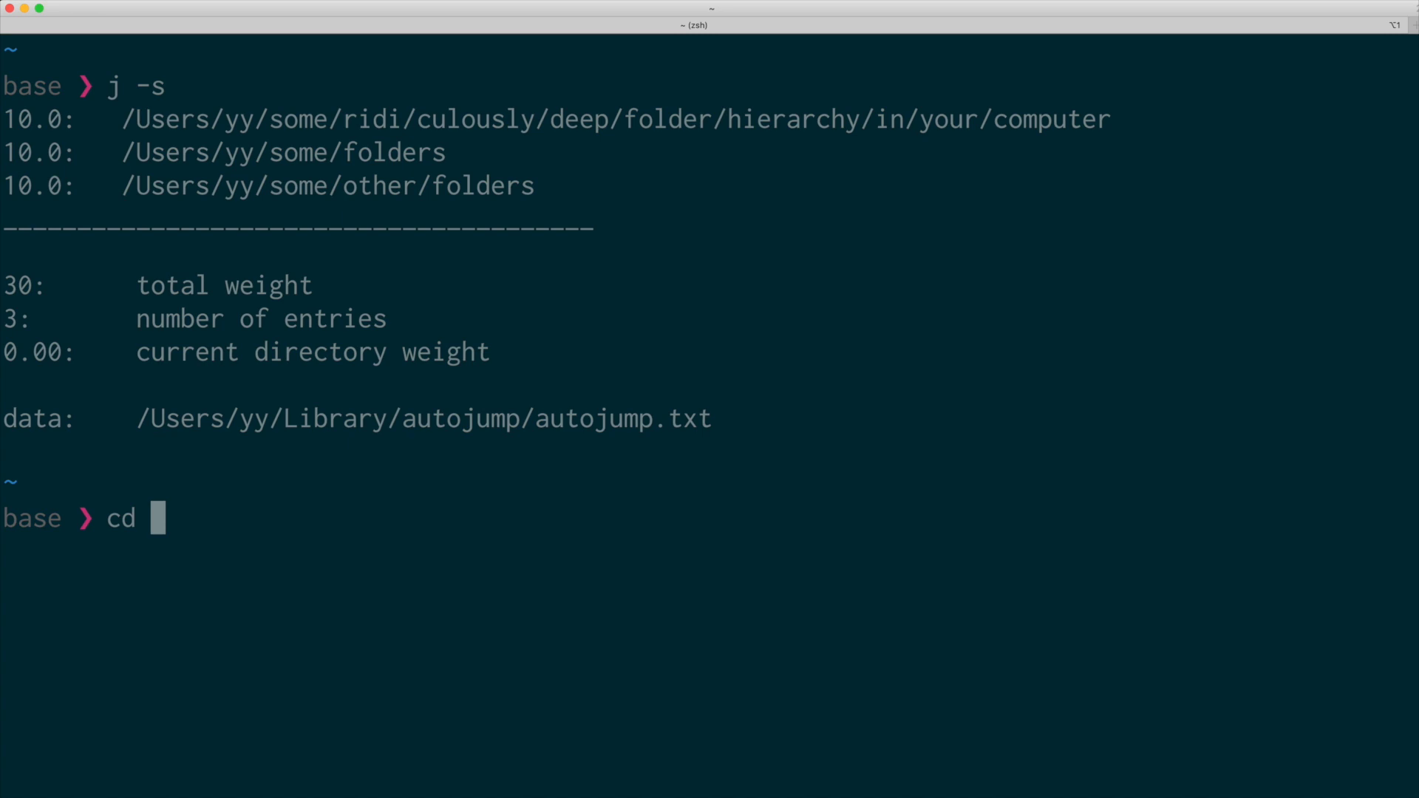
{"action": "type", "text": "s"}
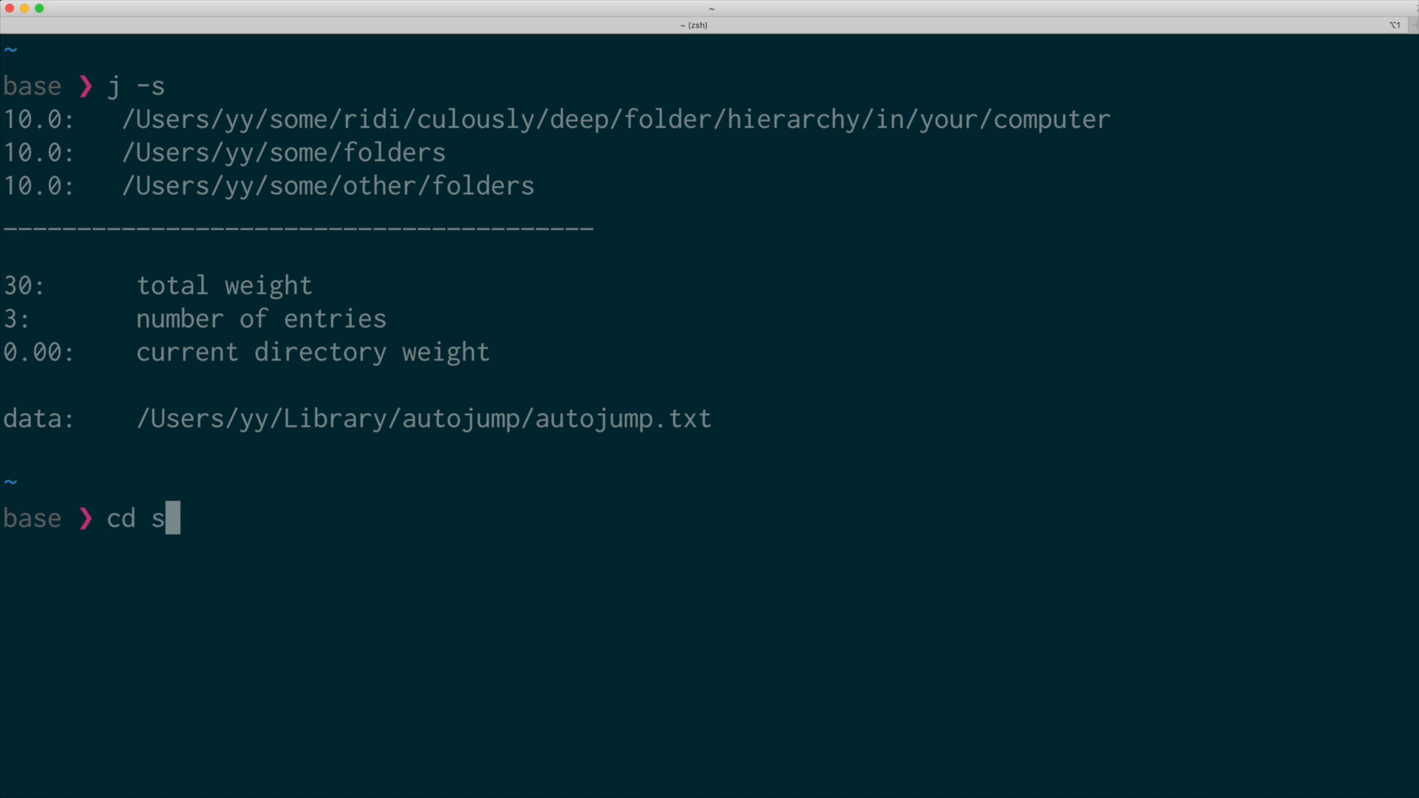
{"action": "key", "text": "Return"}
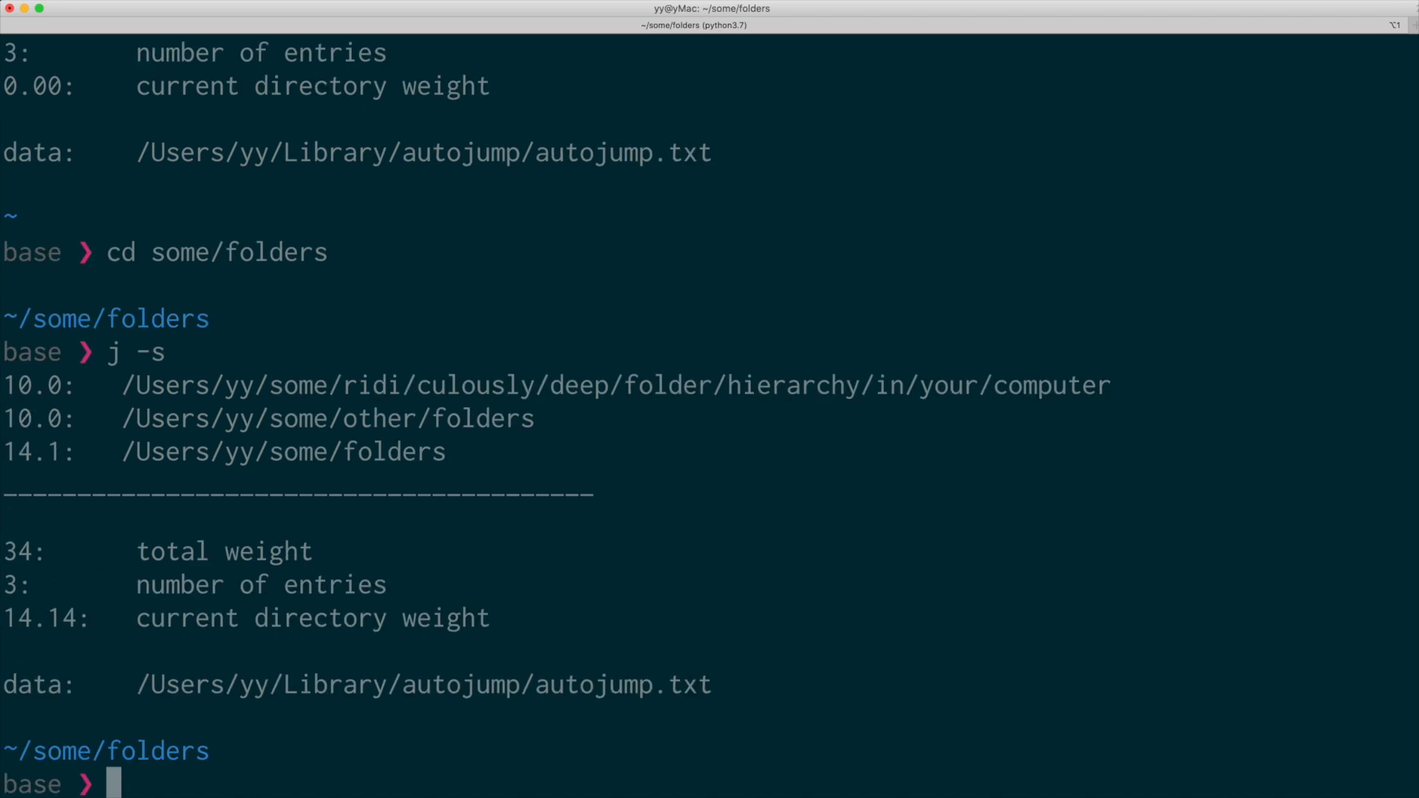
Enter some/folders again and show its weight raised to 14.1 with 'j -s'.
{"action": "double_click", "coordinate": [36, 452]}
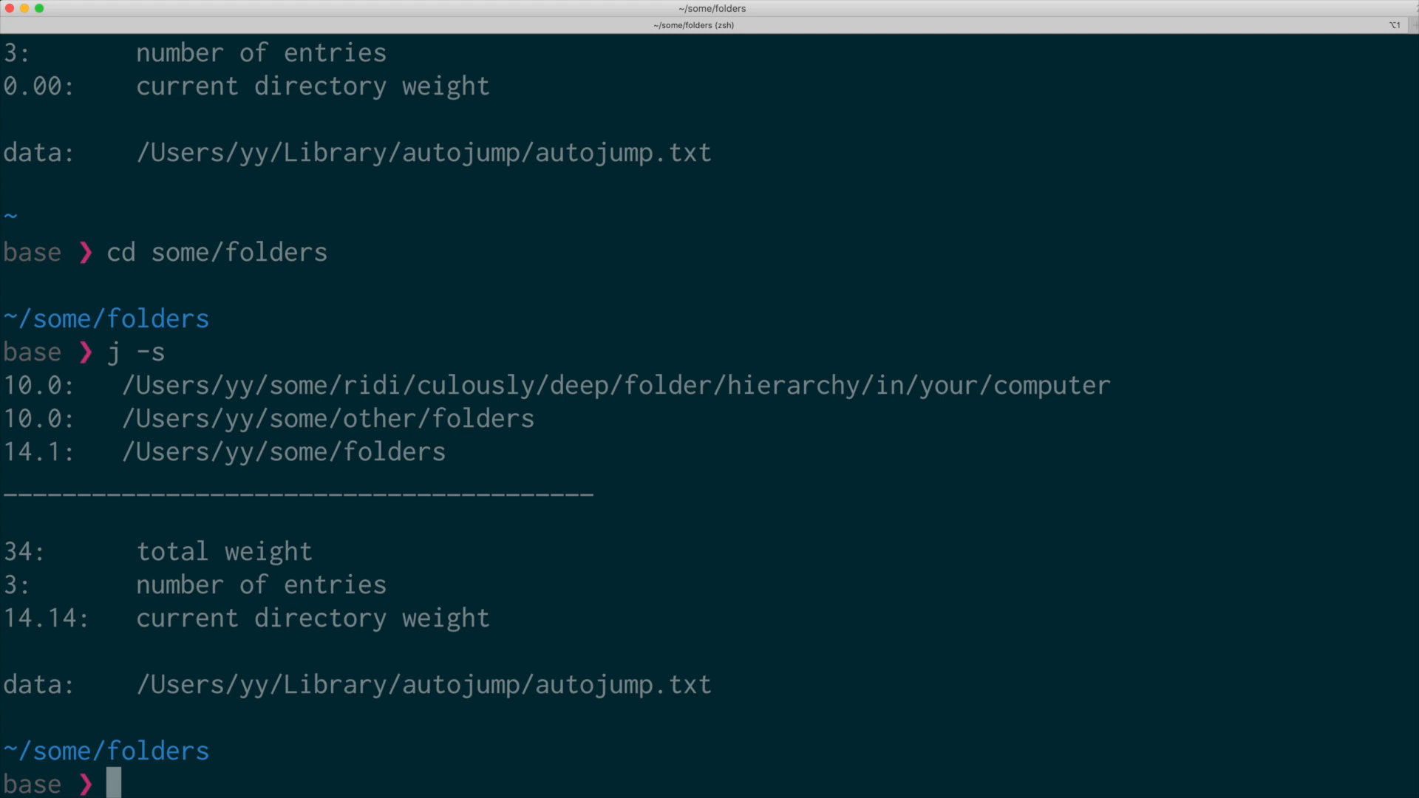
{"action": "type", "text": "cd some/folders/"}
{"action": "type", "text": "j -"}
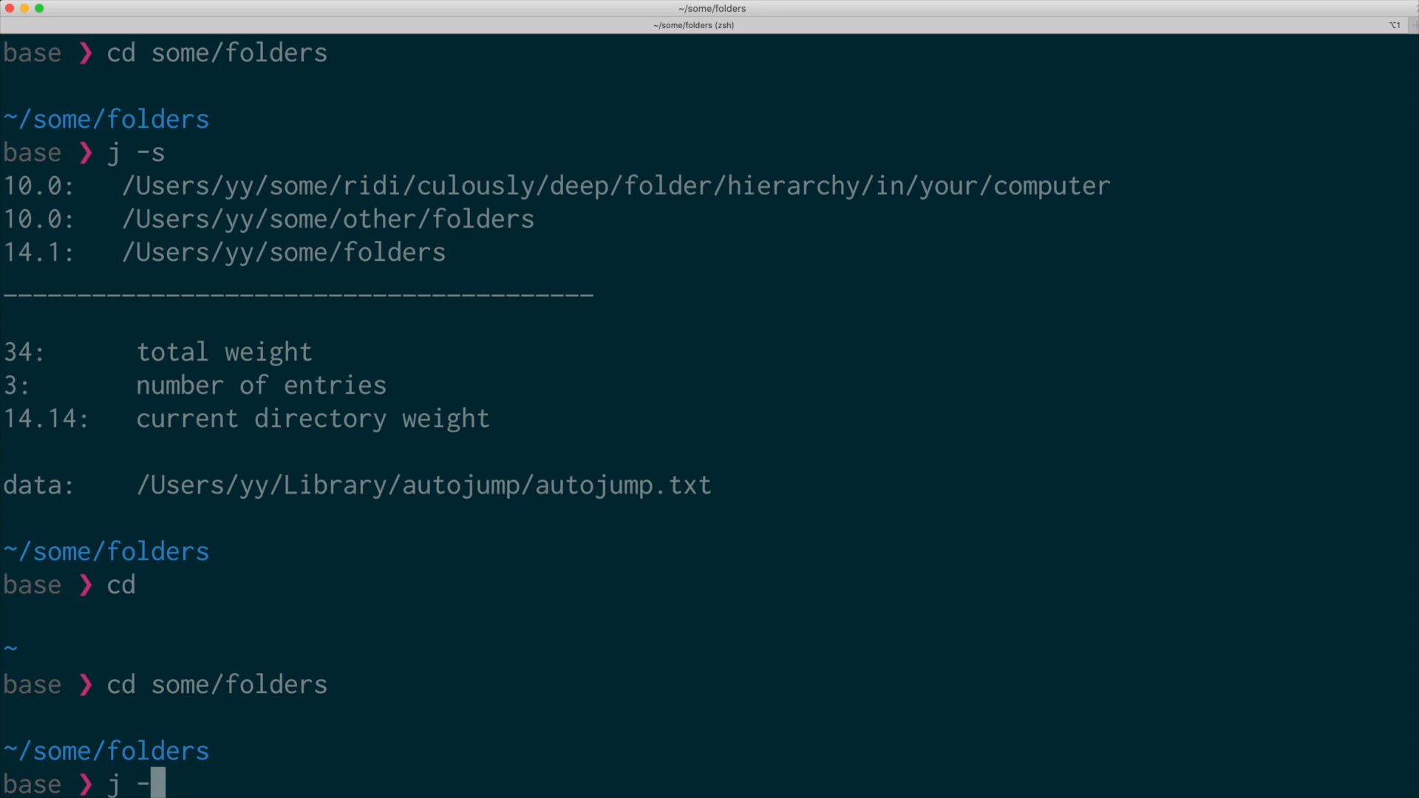
{"action": "key", "text": "Return"}
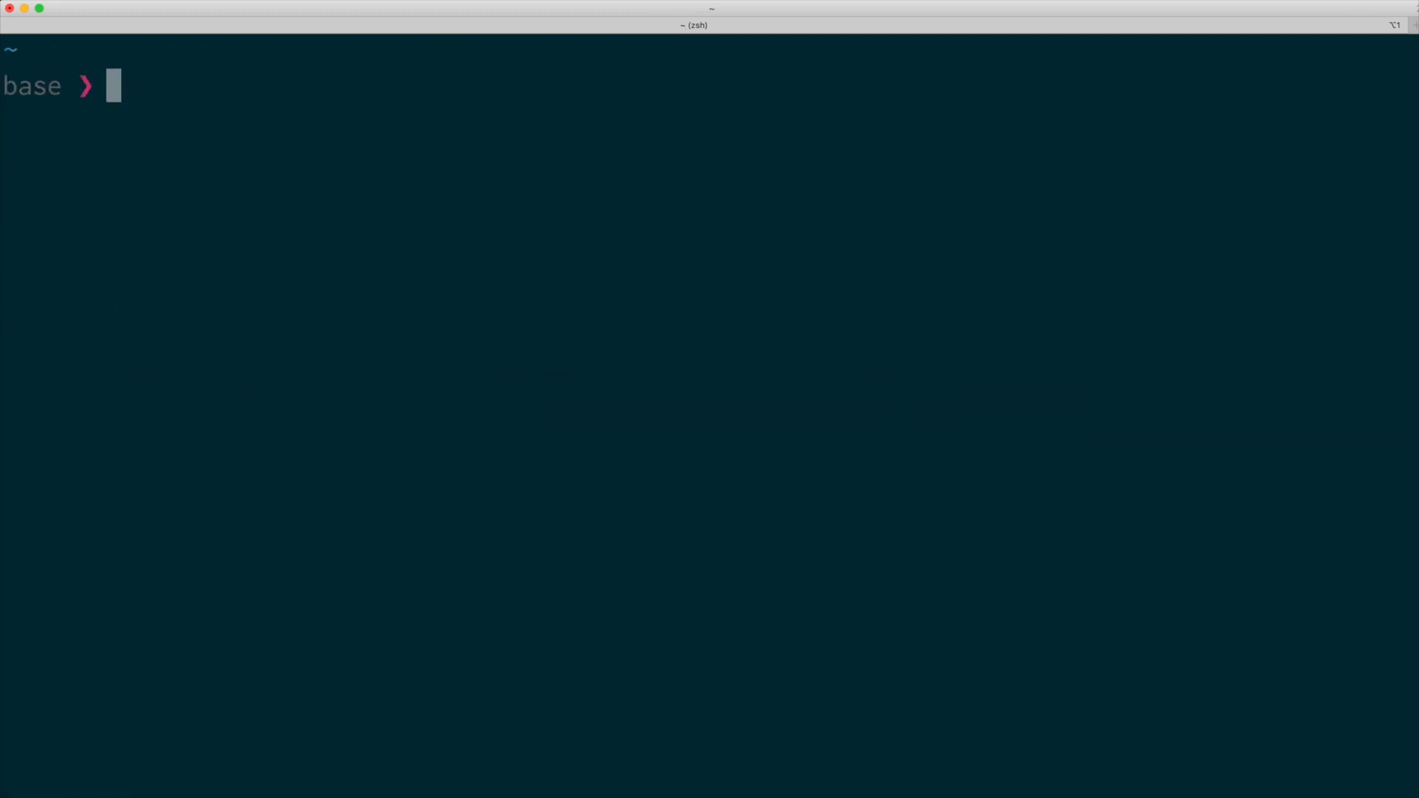
Make newfolder and show 'j newf' landing in some/folders instead.
{"action": "type", "text": "mkdir newfolder"}
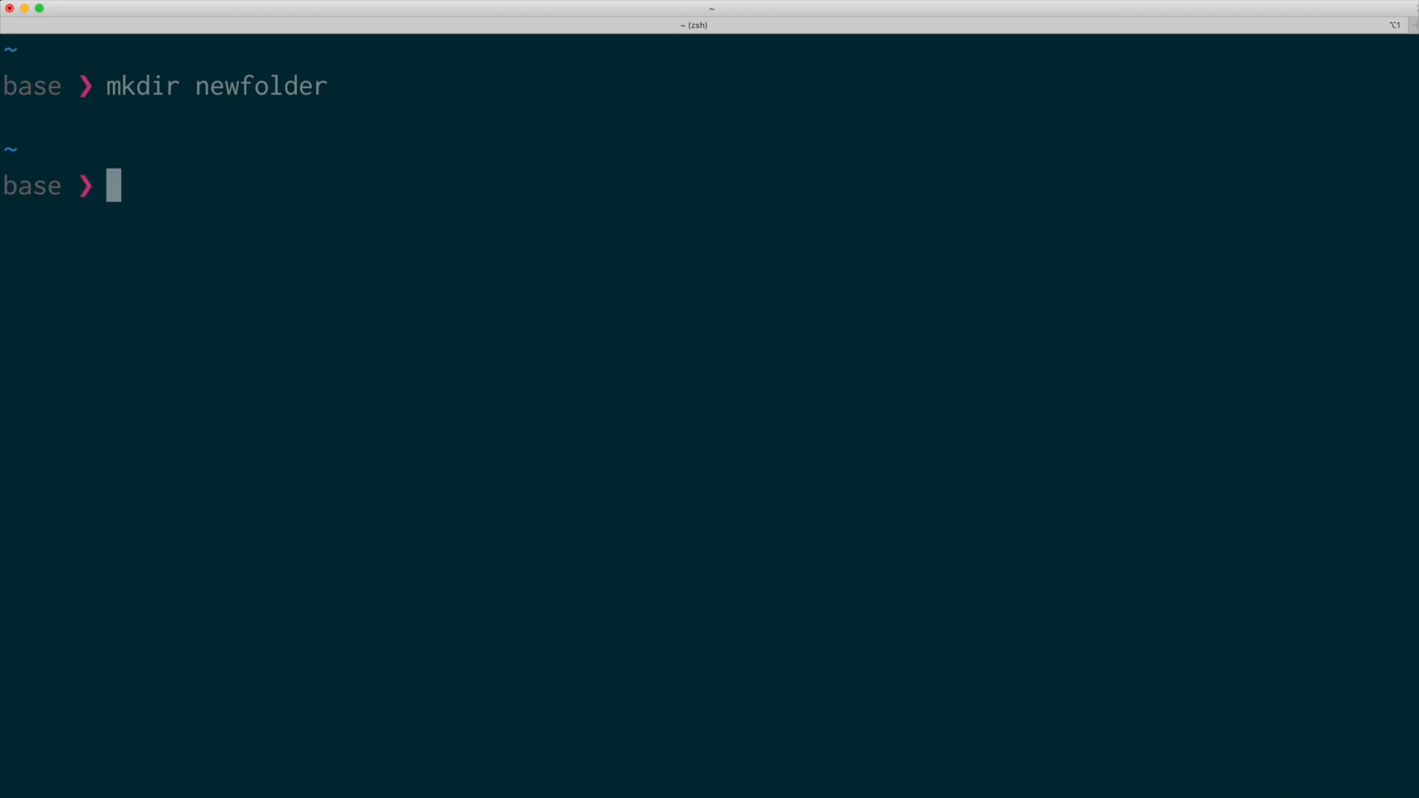
{"action": "type", "text": "j newf"}
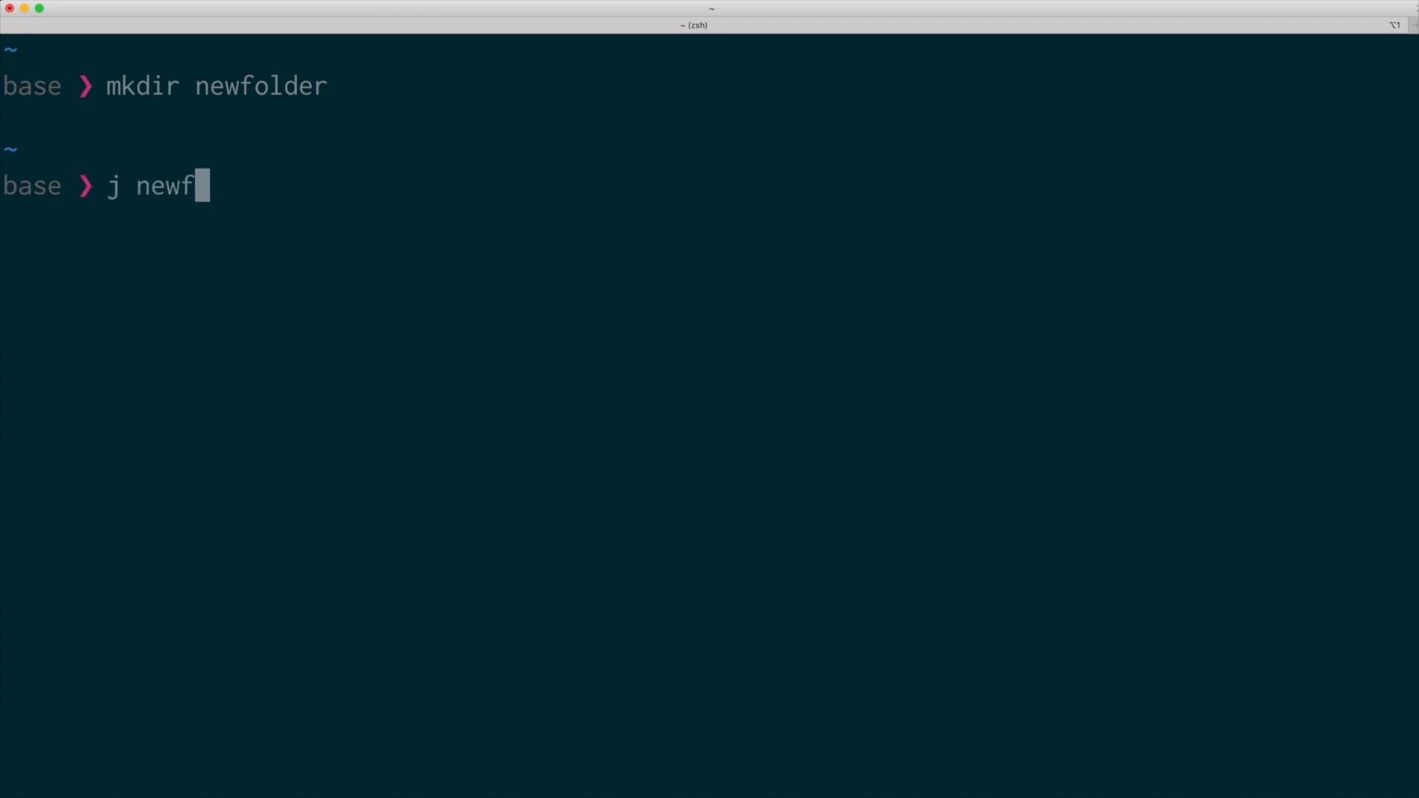
{"action": "key", "text": "Return"}
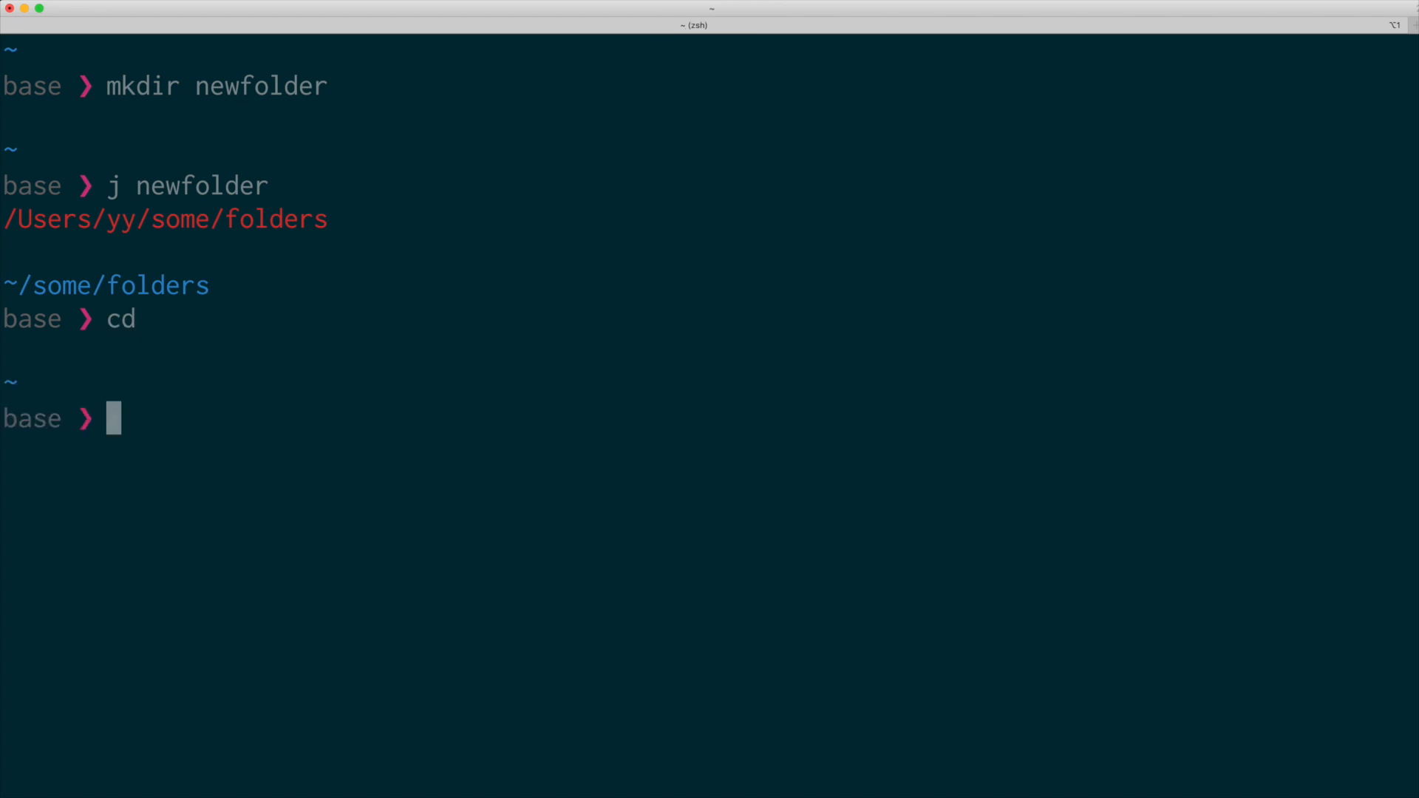
Enter newfolder directly once so a later 'j new' jump reaches it.
{"action": "type", "text": "cd newfolder"}
{"action": "type", "text": "j new"}
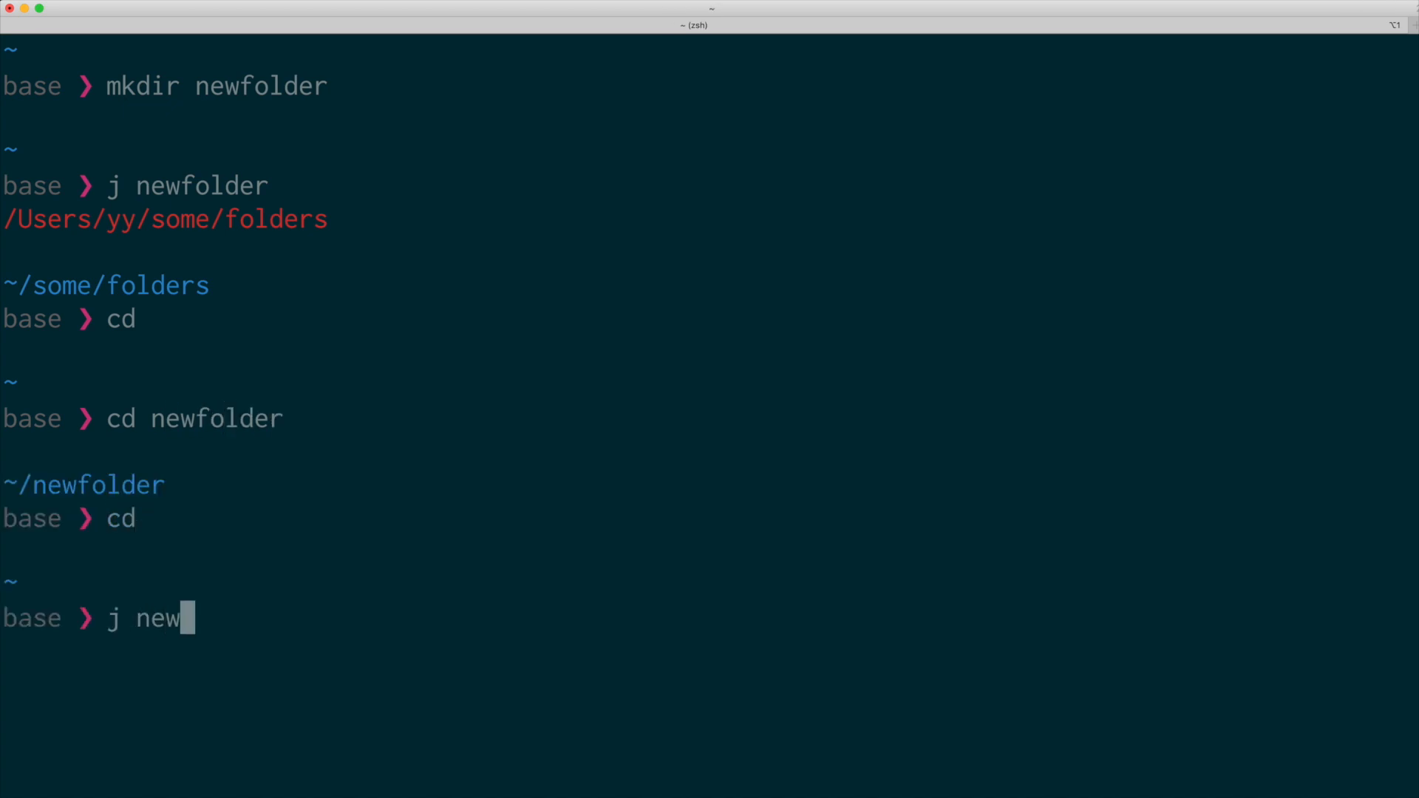
{"action": "key", "text": "Return"}
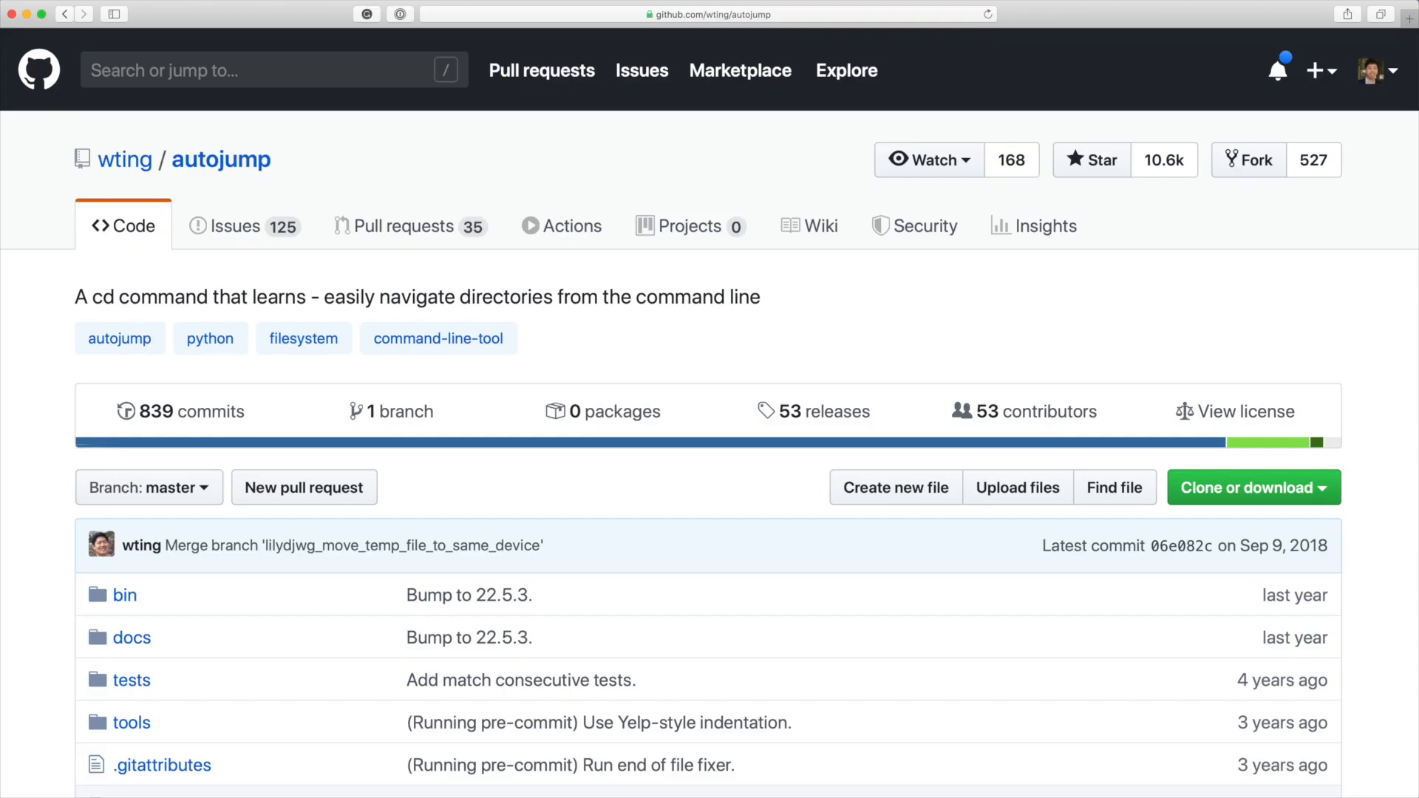
Open the autojump script's source inside the repository's bin folder.
{"action": "left_click", "coordinate": [124, 594]}
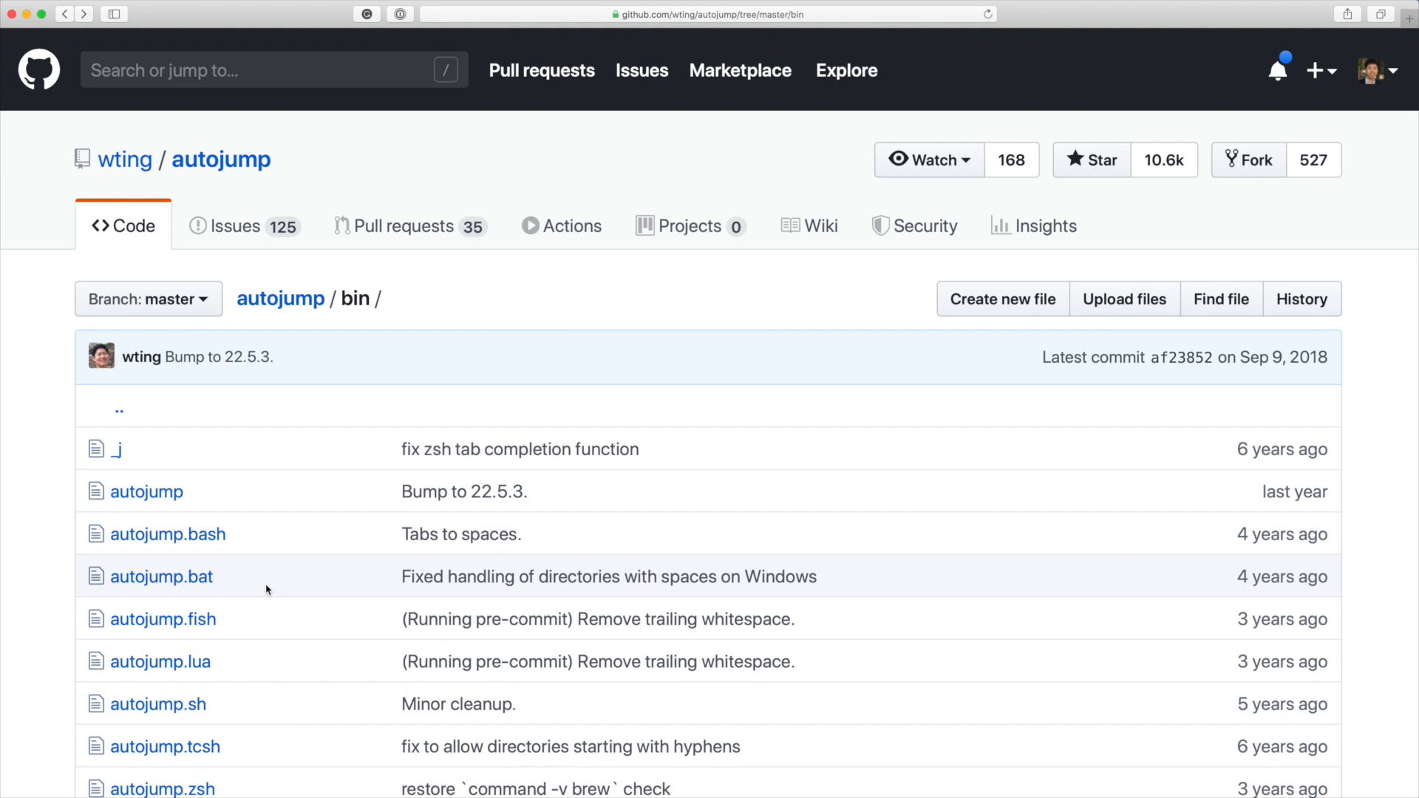
{"action": "left_click", "coordinate": [147, 491]}
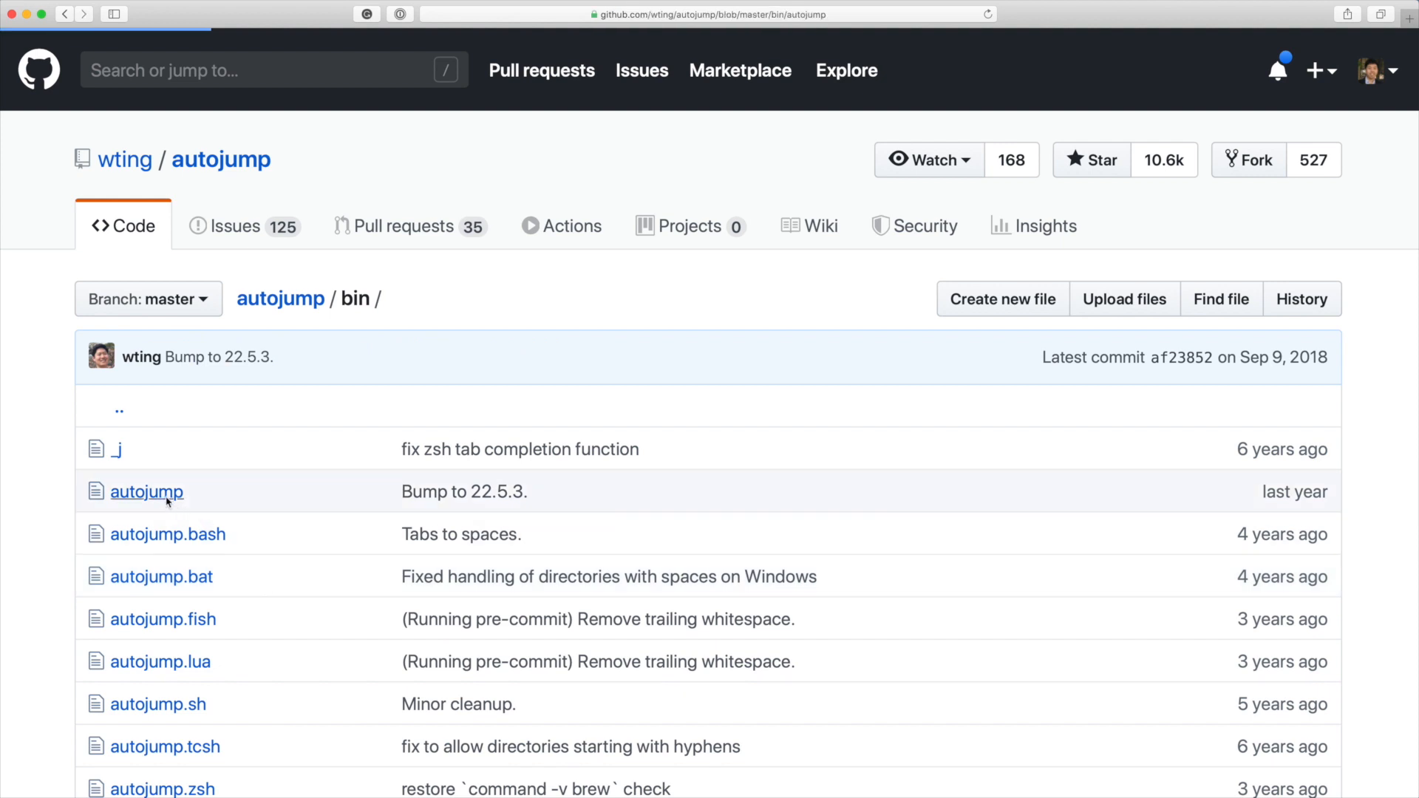
{"action": "left_click", "coordinate": [147, 491]}
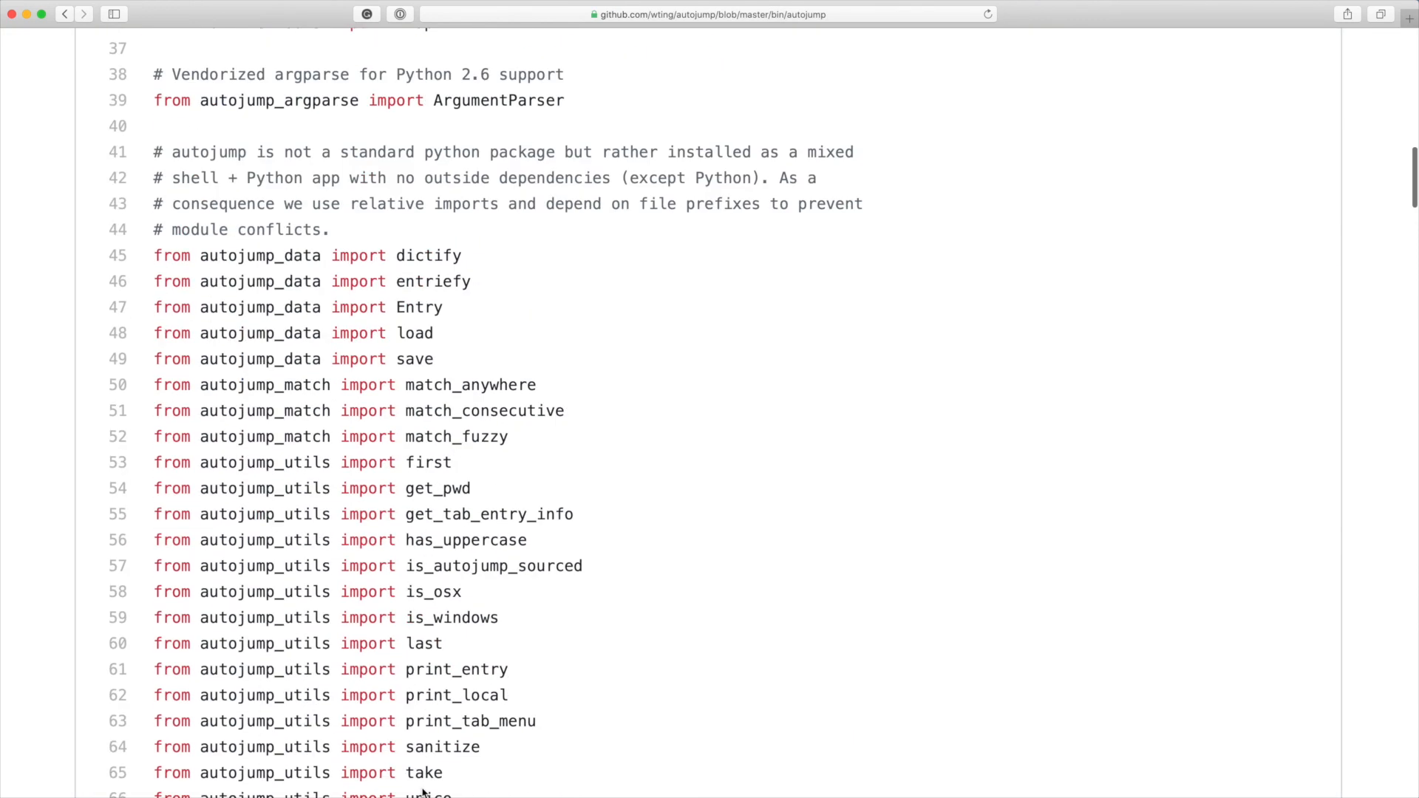
Scroll to find_matches and follow the match_fuzzy call to its definition.
{"action": "scroll", "scroll_direction": "down", "scroll_amount": 3}
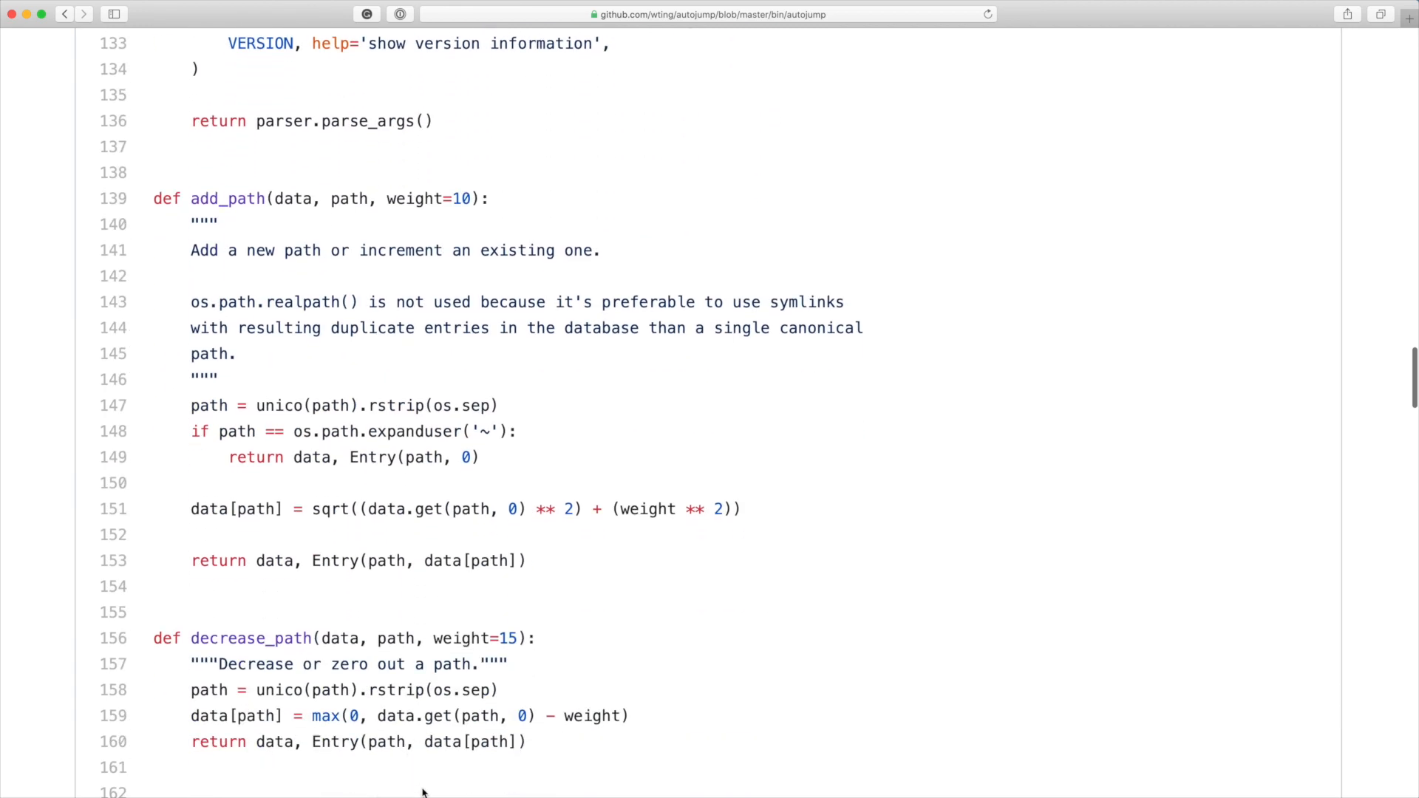
{"action": "scroll", "scroll_direction": "down", "scroll_amount": 3}
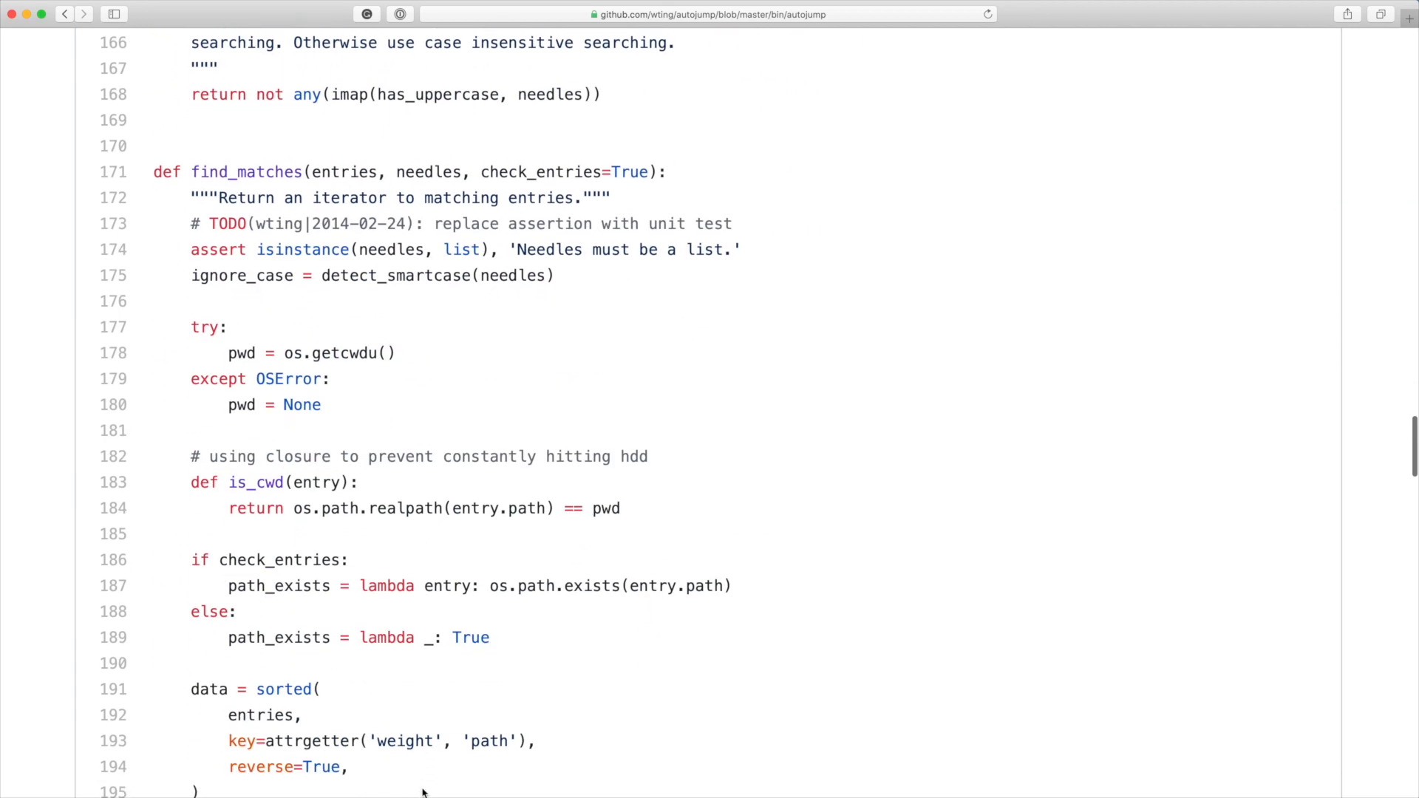
{"action": "scroll", "scroll_direction": "down", "scroll_amount": 3}
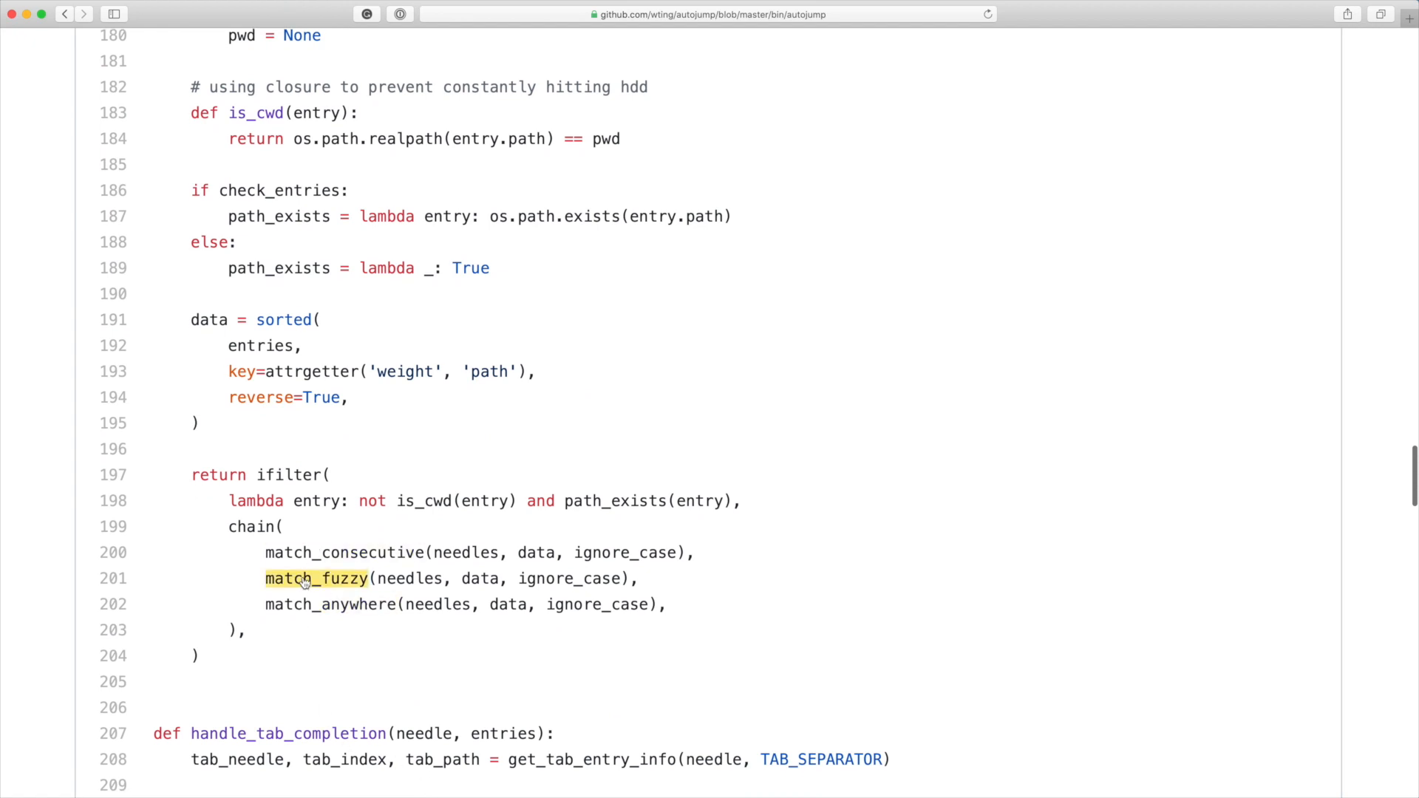
{"action": "mouse_move", "coordinate": [307, 589]}
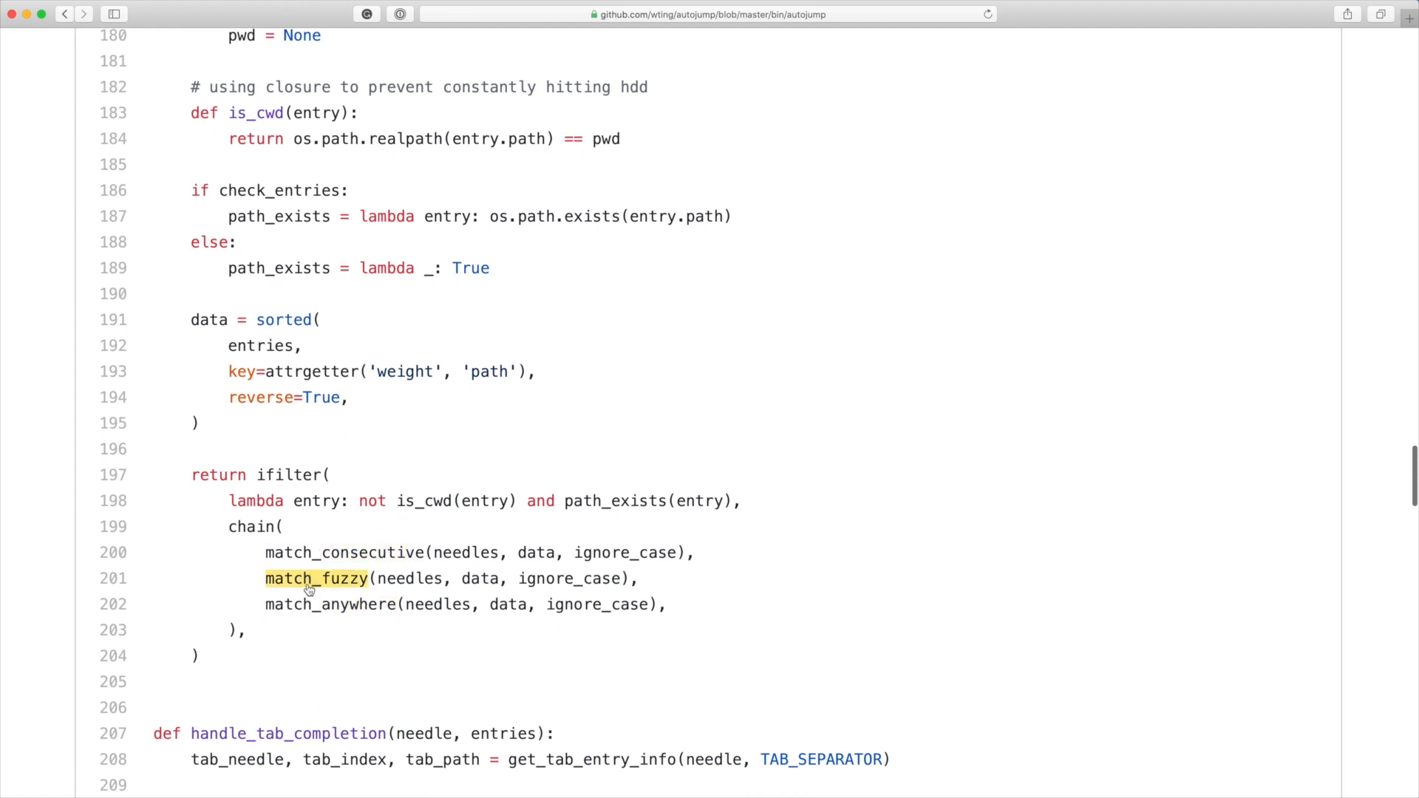
{"action": "left_click", "coordinate": [316, 578]}
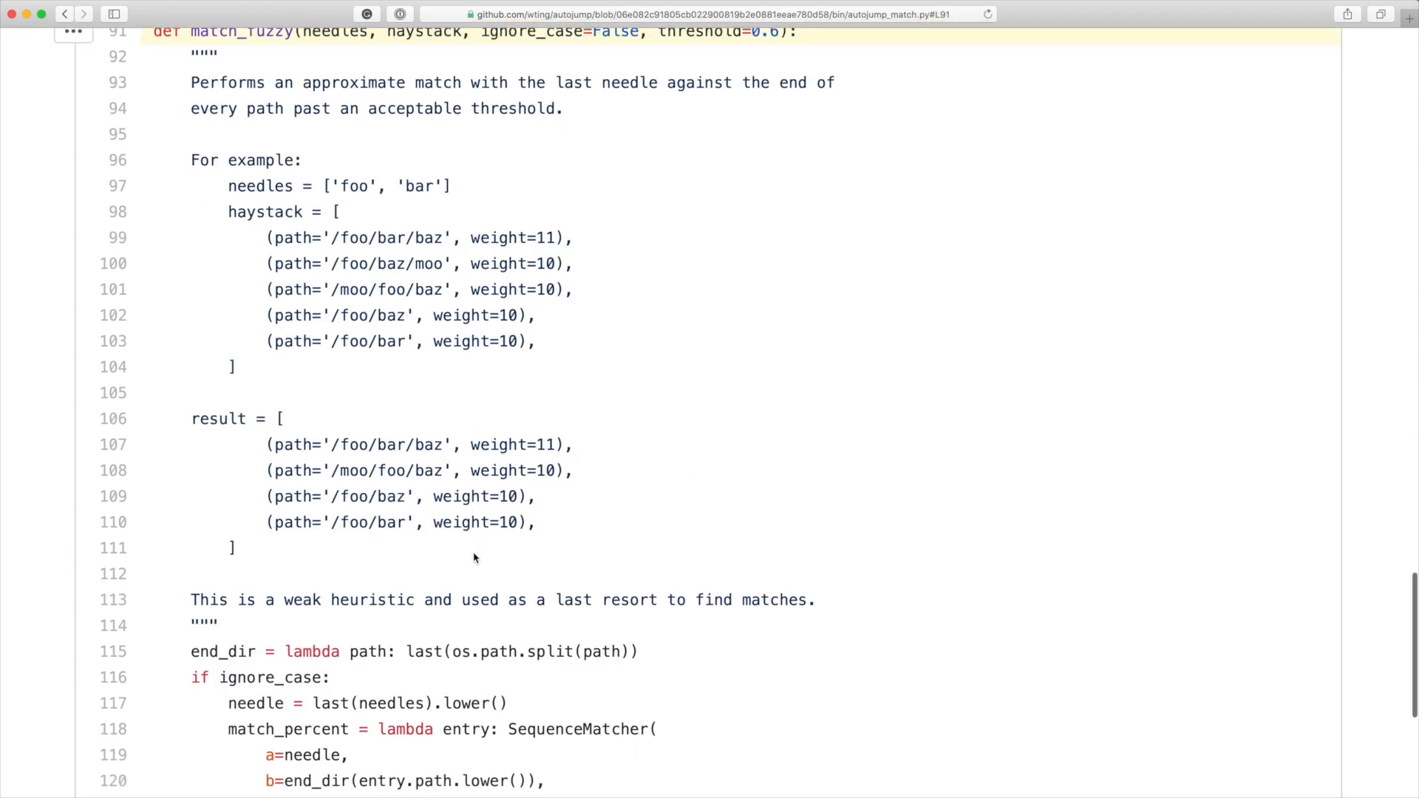
Scroll through match_fuzzy in autojump_match.py, reading its approximate-matching docstring and example.
{"action": "scroll", "scroll_direction": "down", "scroll_amount": 3}
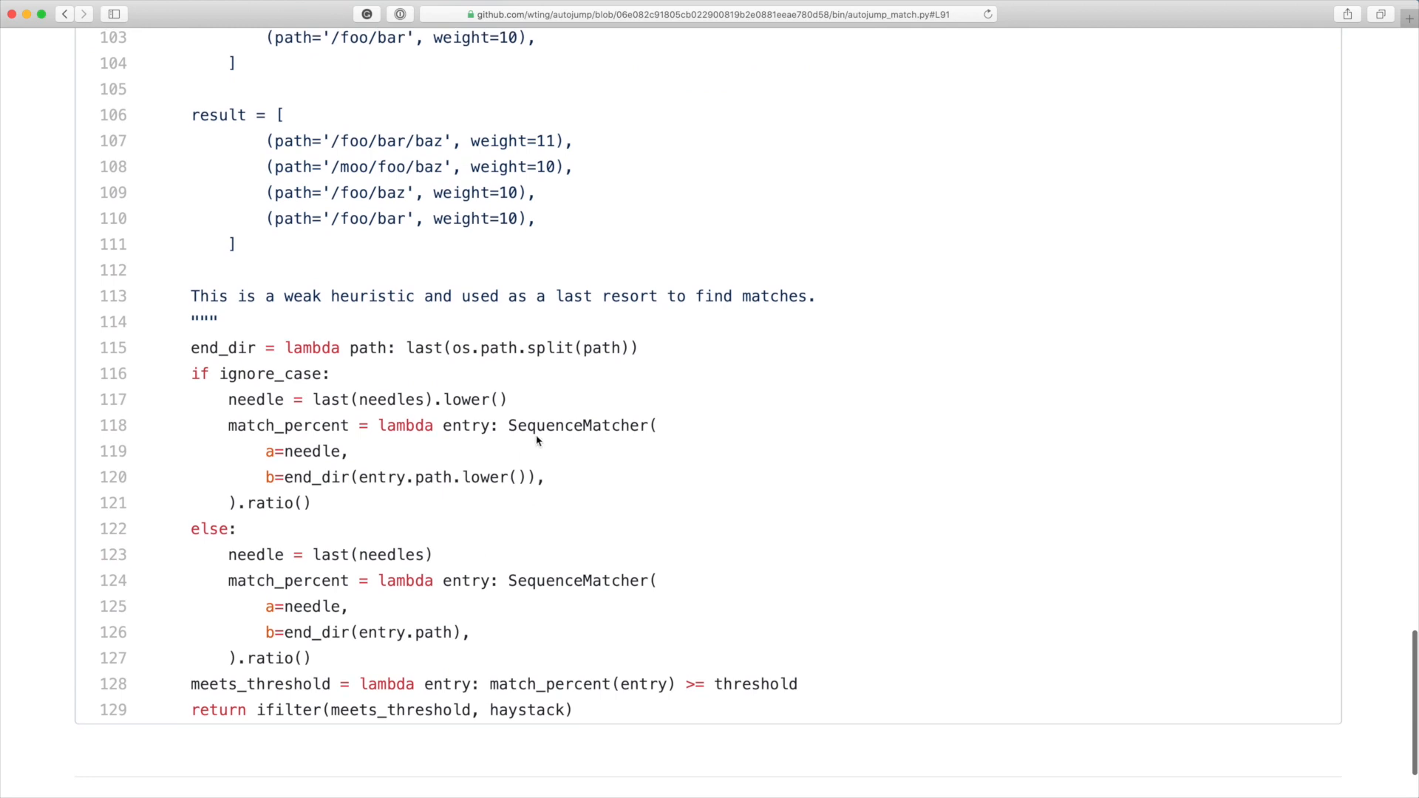
{"action": "scroll", "scroll_direction": "up", "scroll_amount": 3}
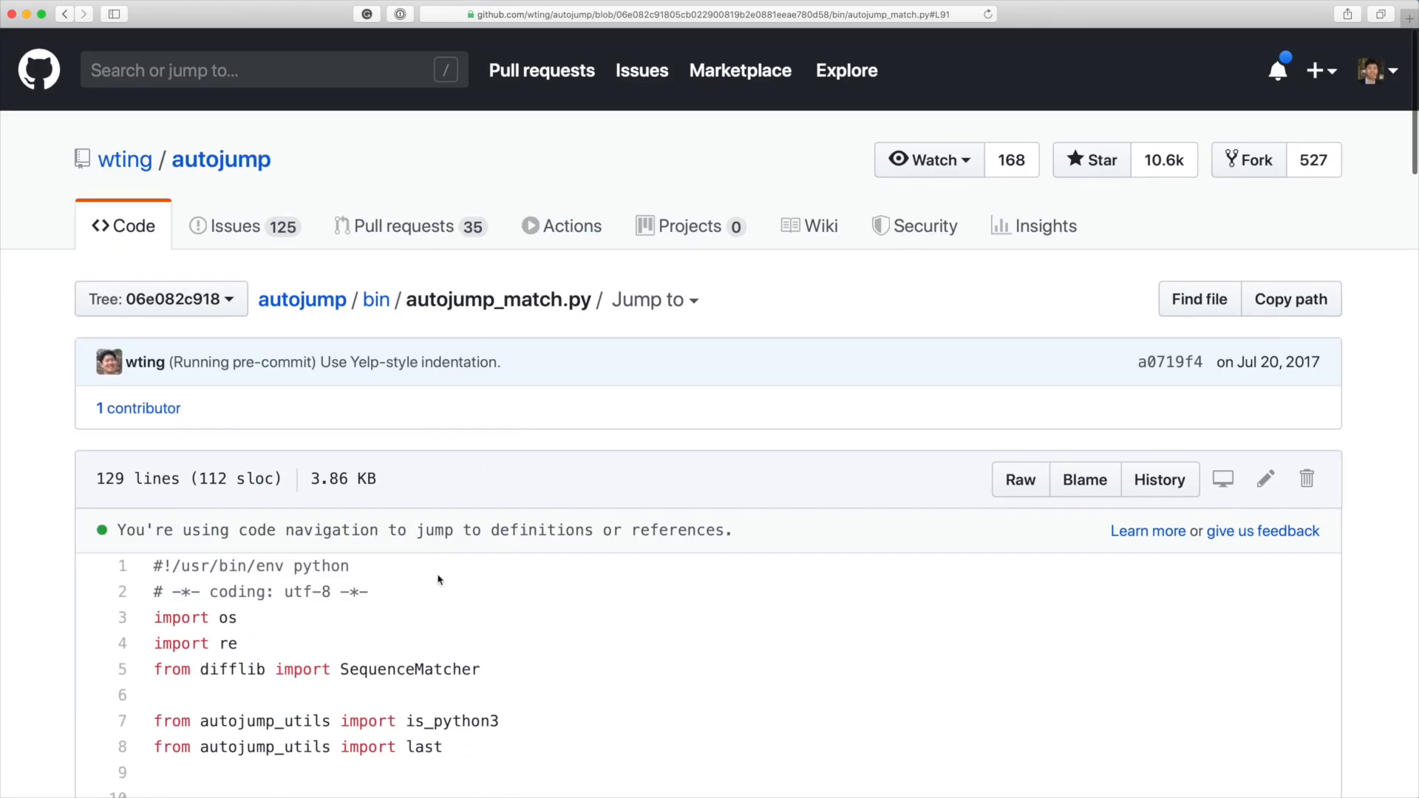
{"action": "scroll", "scroll_direction": "down", "scroll_amount": 3}
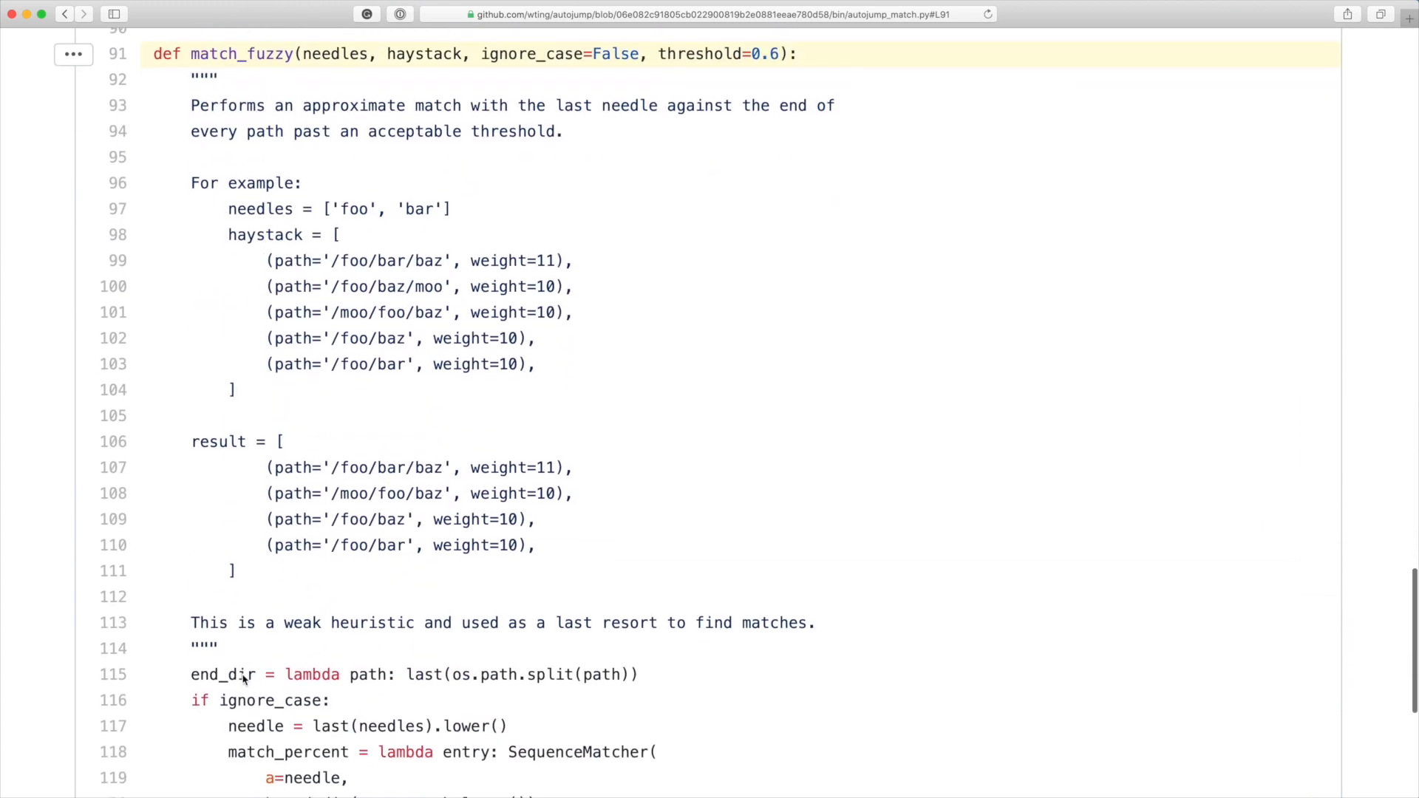
{"action": "scroll", "scroll_direction": "down", "scroll_amount": 3}
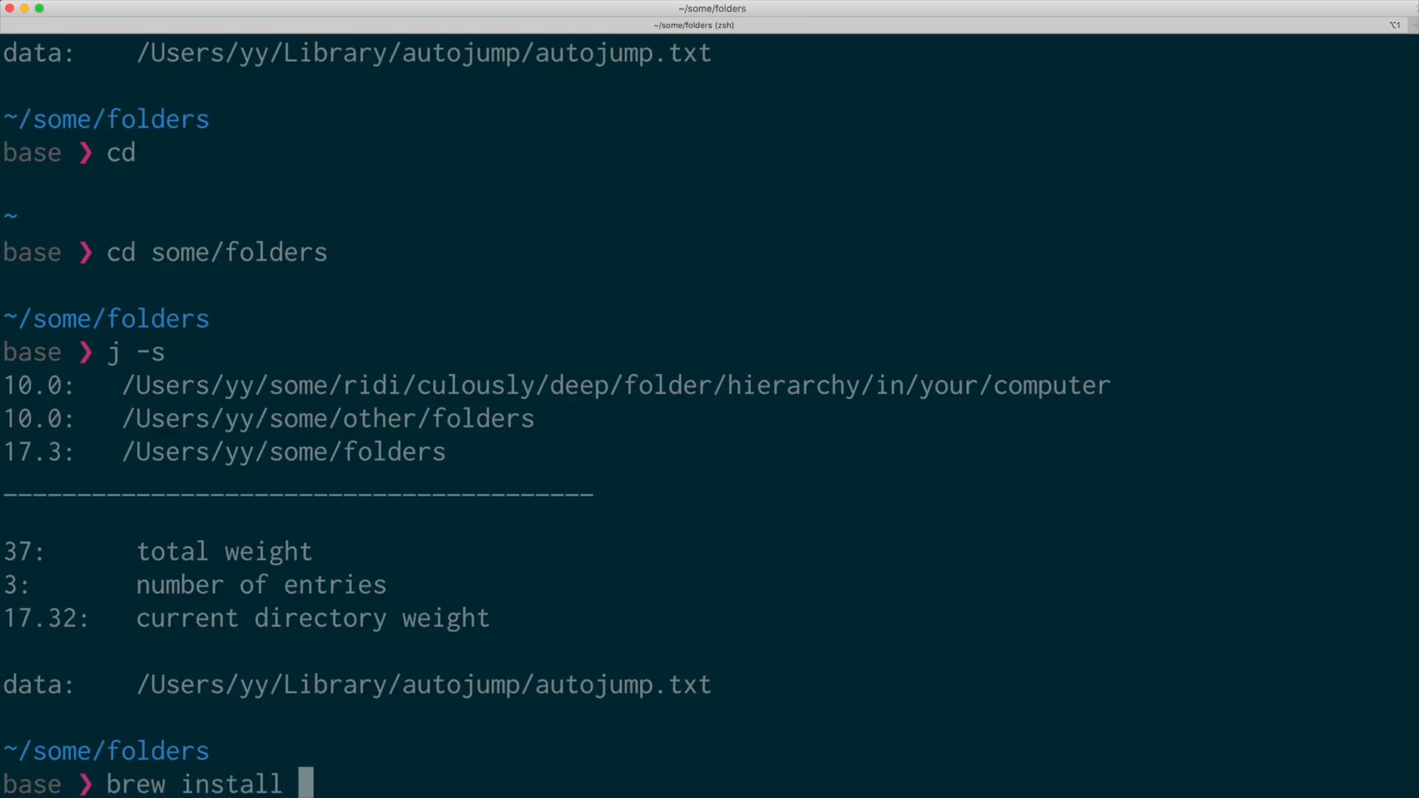
Complete and run 'brew install autojump' at the zsh prompt.
{"action": "type", "text": "autojump"}
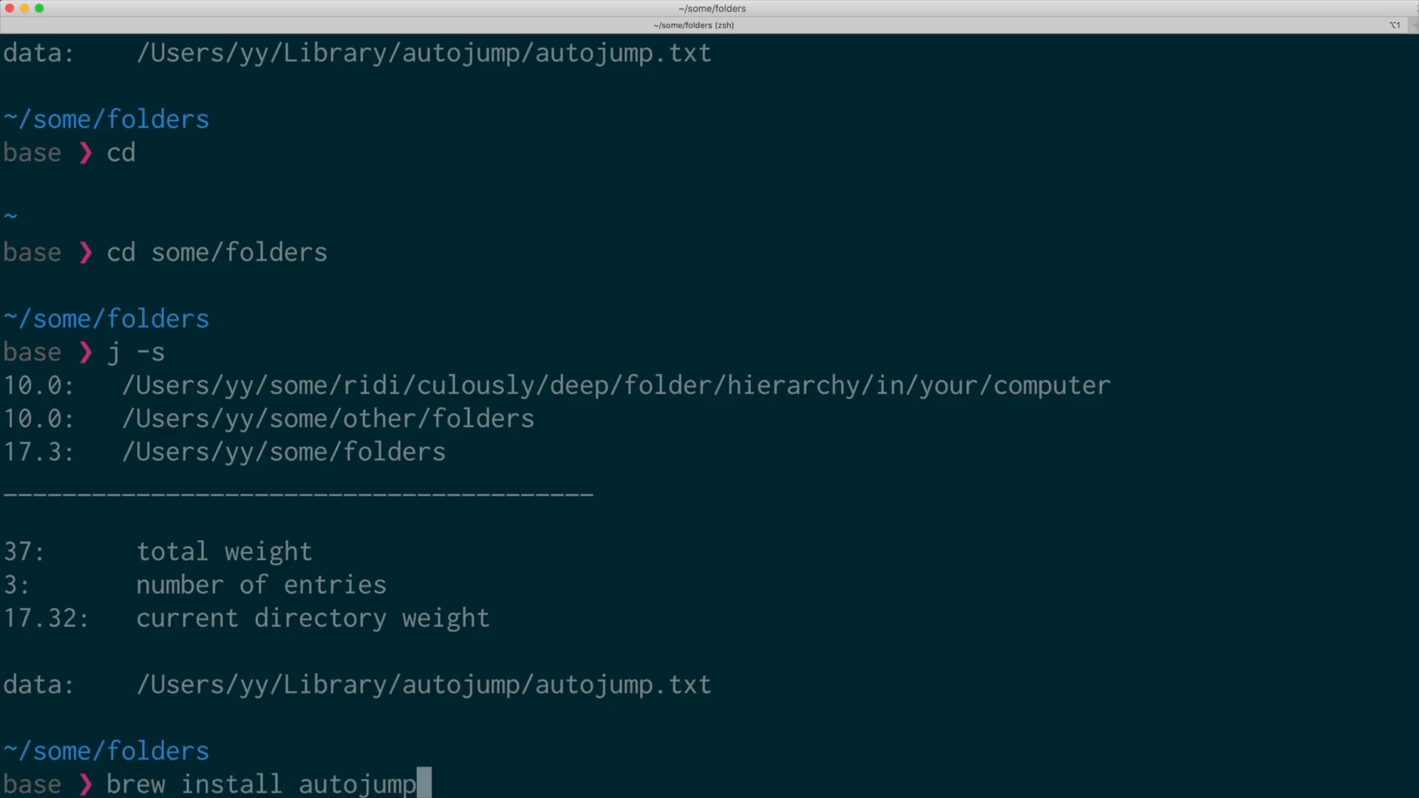
{"action": "key", "text": "Return"}
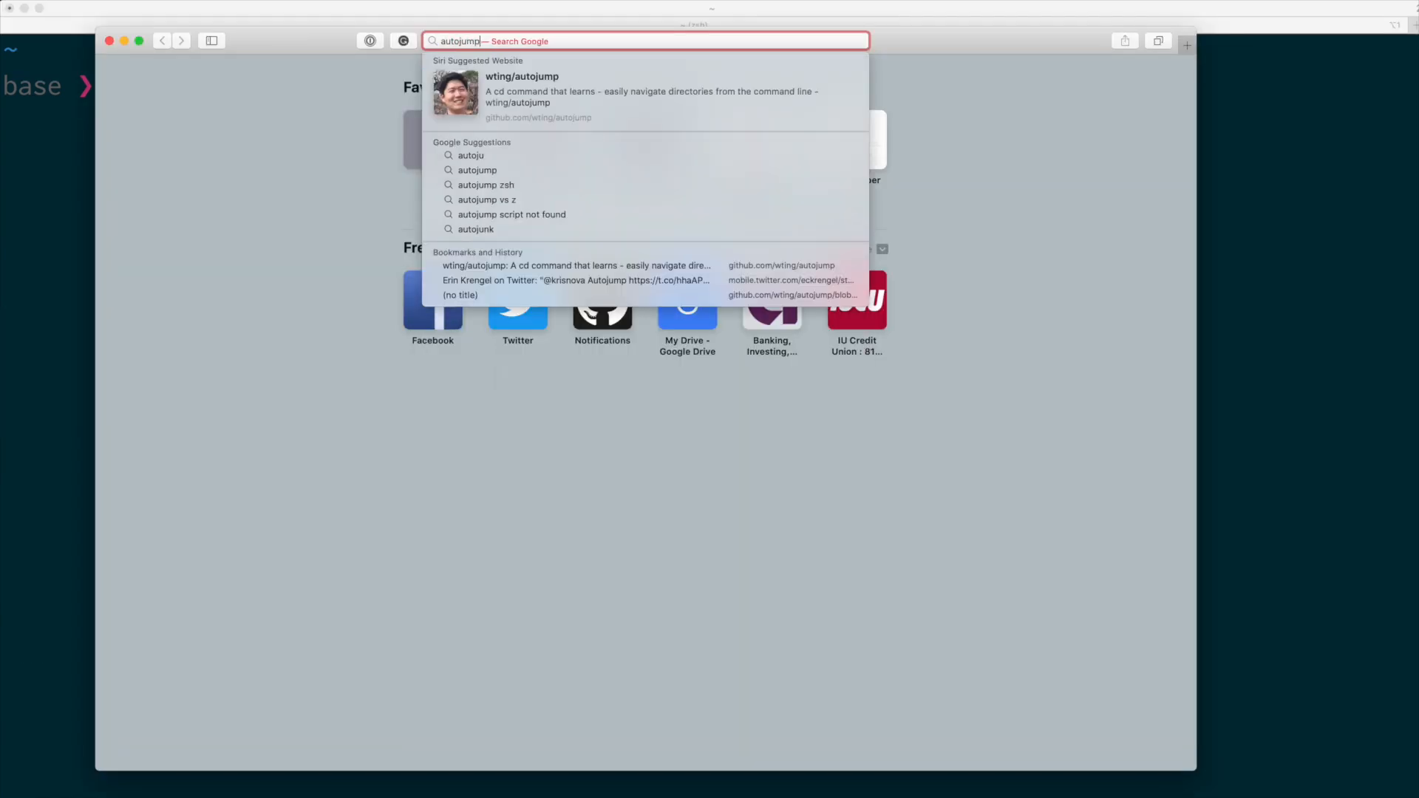
Search Google for autojump and open the wting/autojump GitHub repository result.
{"action": "key", "text": "Return"}
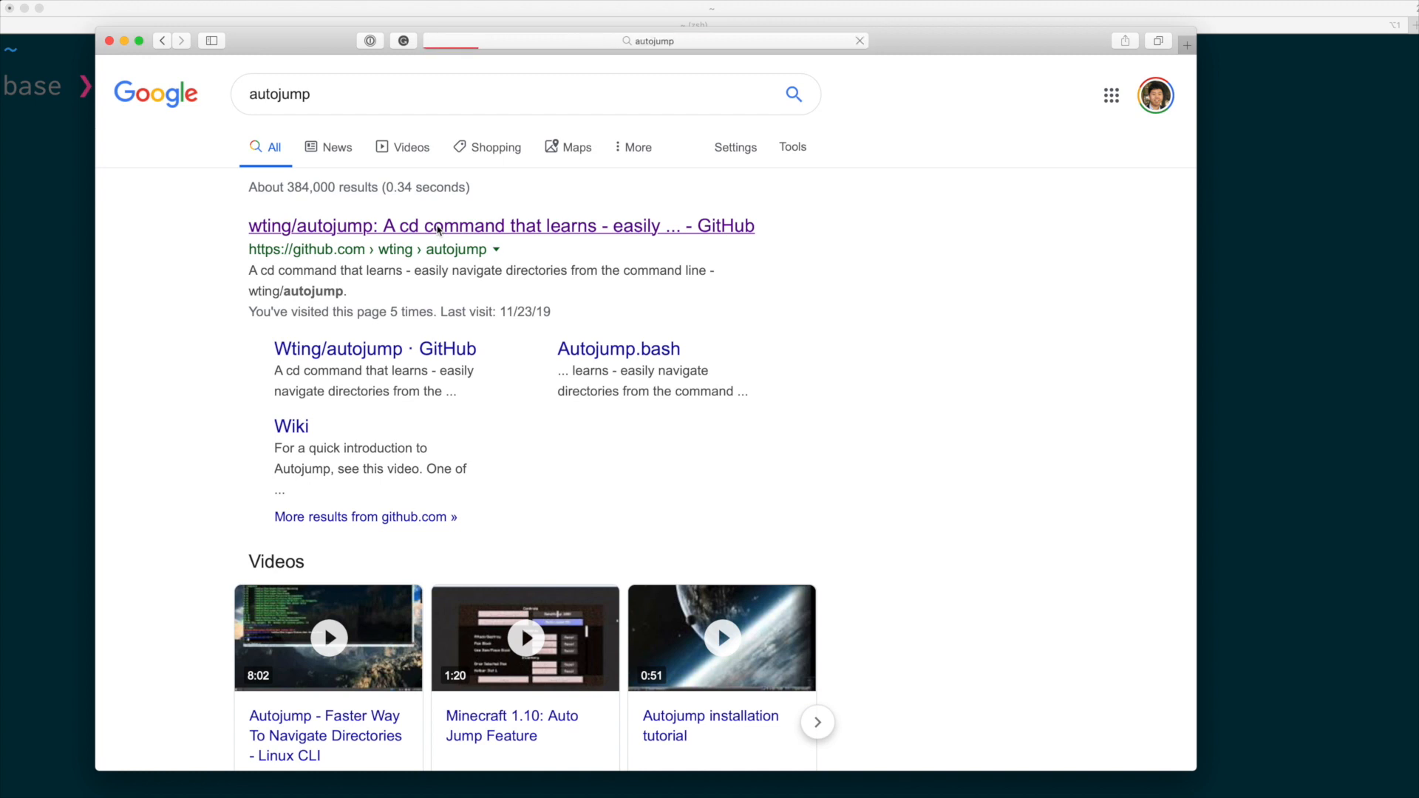
{"action": "left_click", "coordinate": [501, 225]}
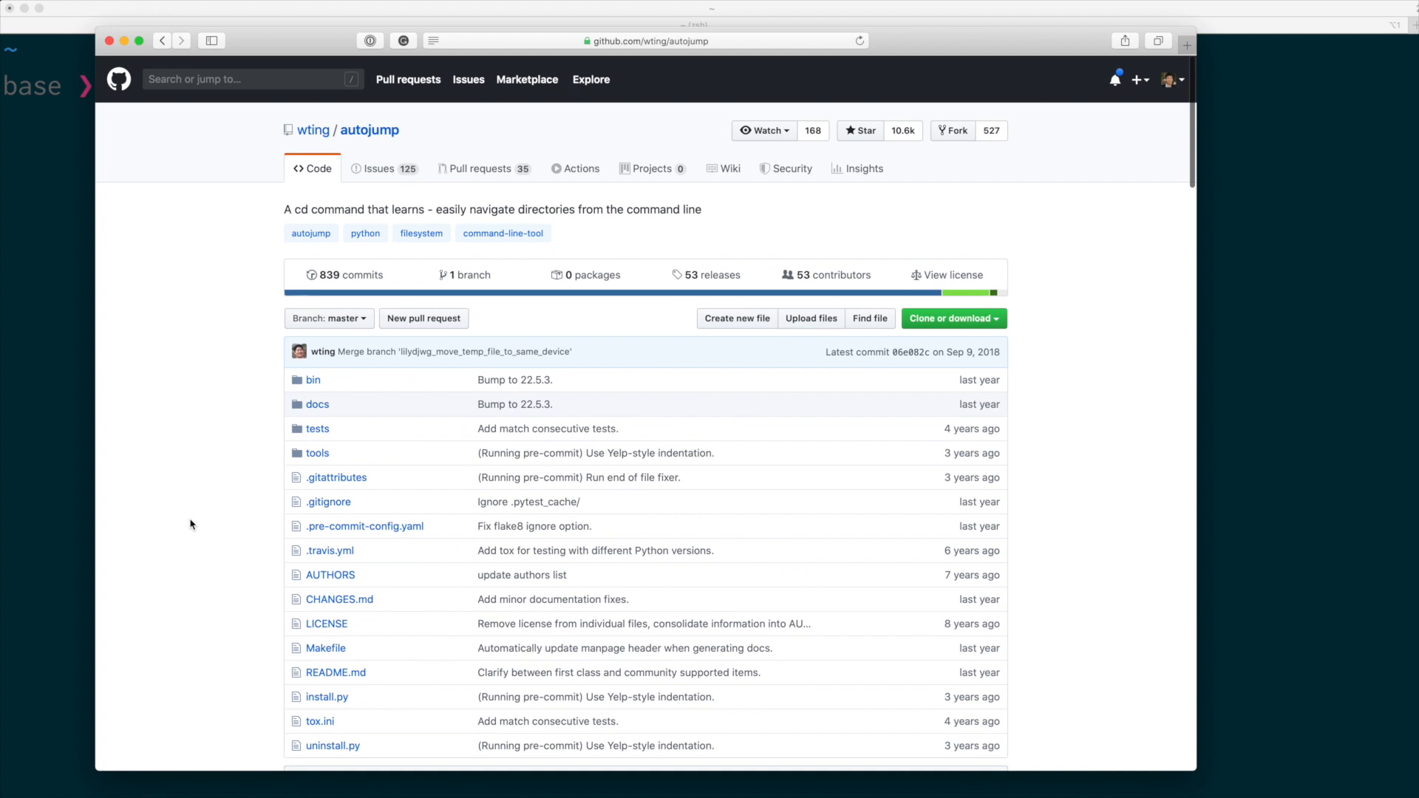
Scroll through the README's USAGE examples down to the INSTALLATION section.
{"action": "scroll", "scroll_direction": "down", "scroll_amount": 3}
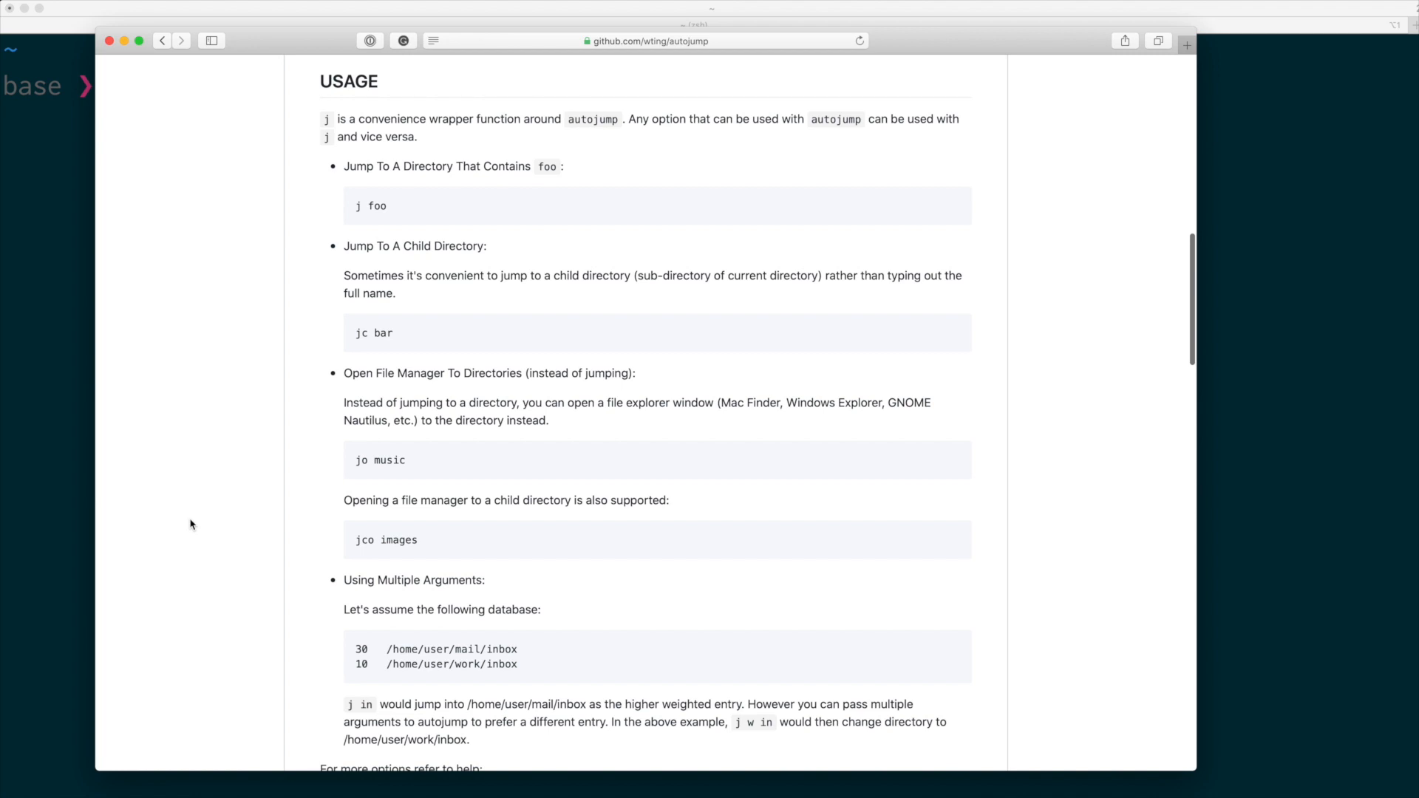
{"action": "scroll", "scroll_direction": "down", "scroll_amount": 3}
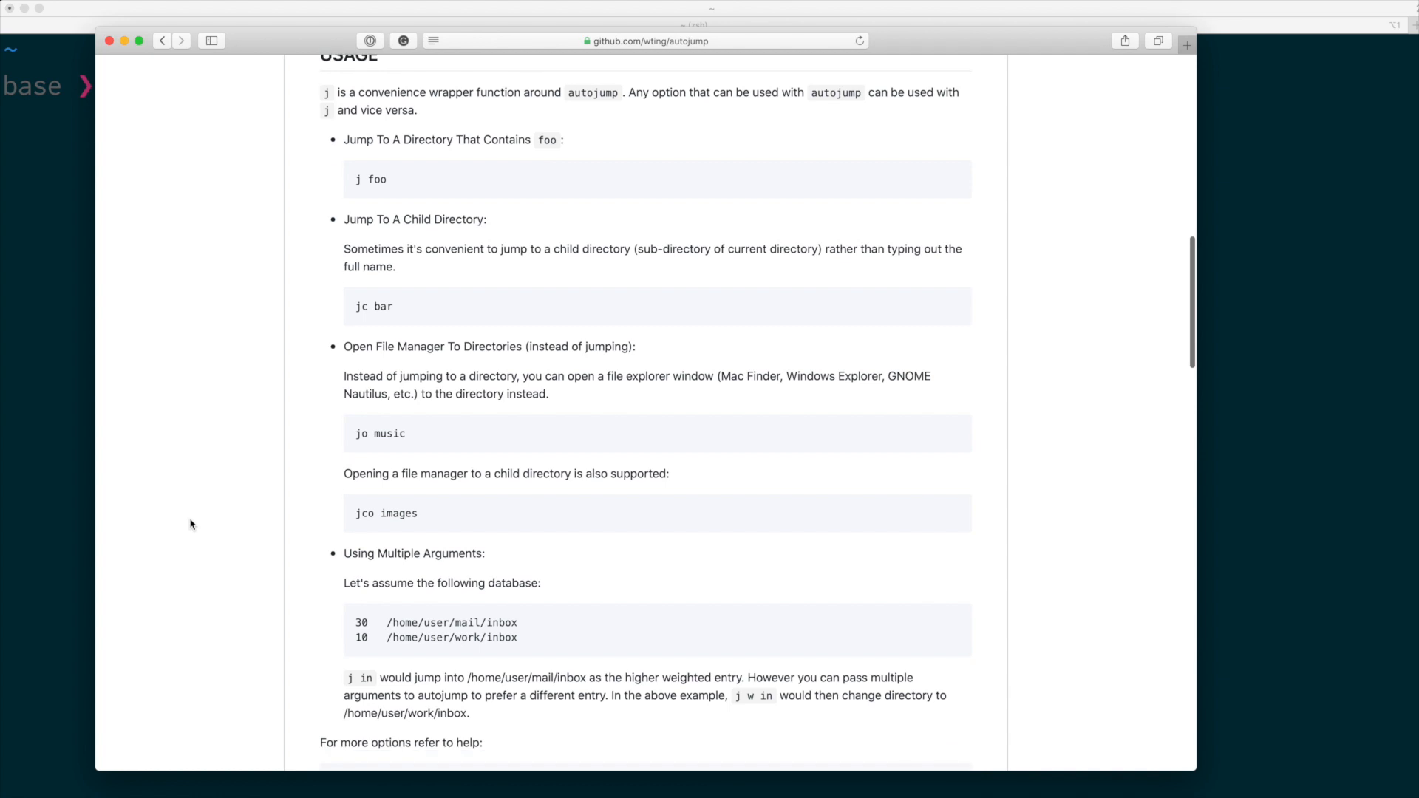
{"action": "scroll", "scroll_direction": "down", "scroll_amount": 3}
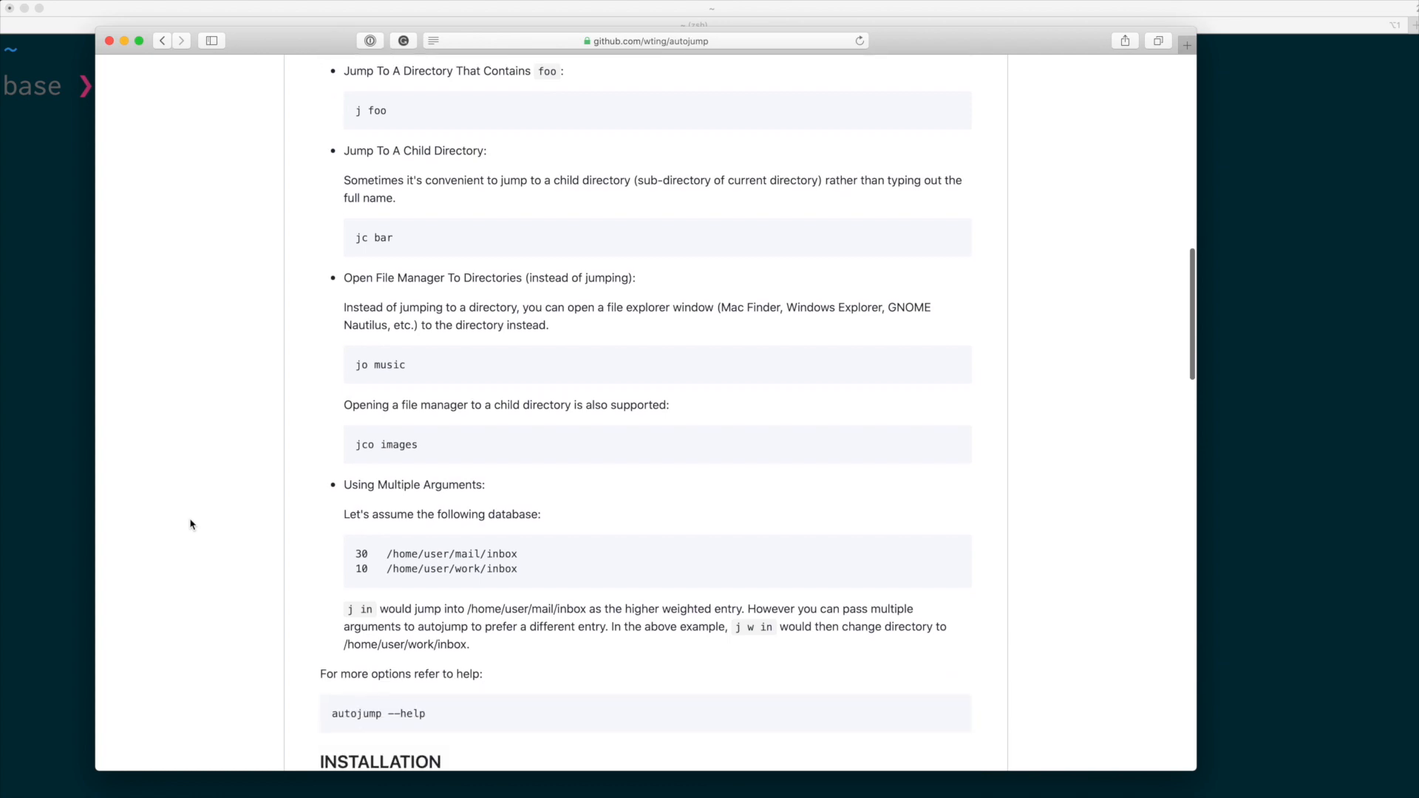
{"action": "scroll", "scroll_direction": "down", "scroll_amount": 3}
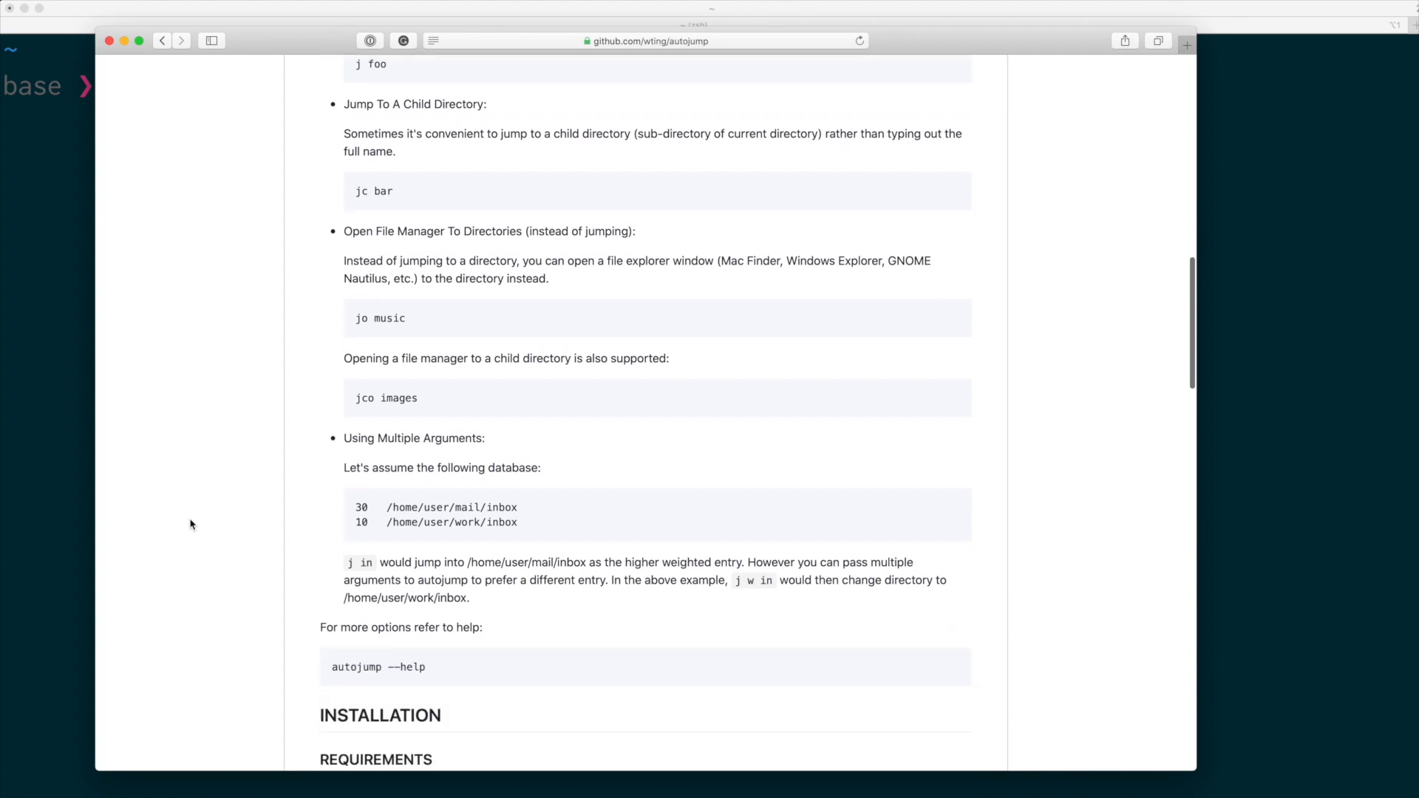
{"action": "scroll", "scroll_direction": "down", "scroll_amount": 3}
{"action": "type", "text": "j som__"}
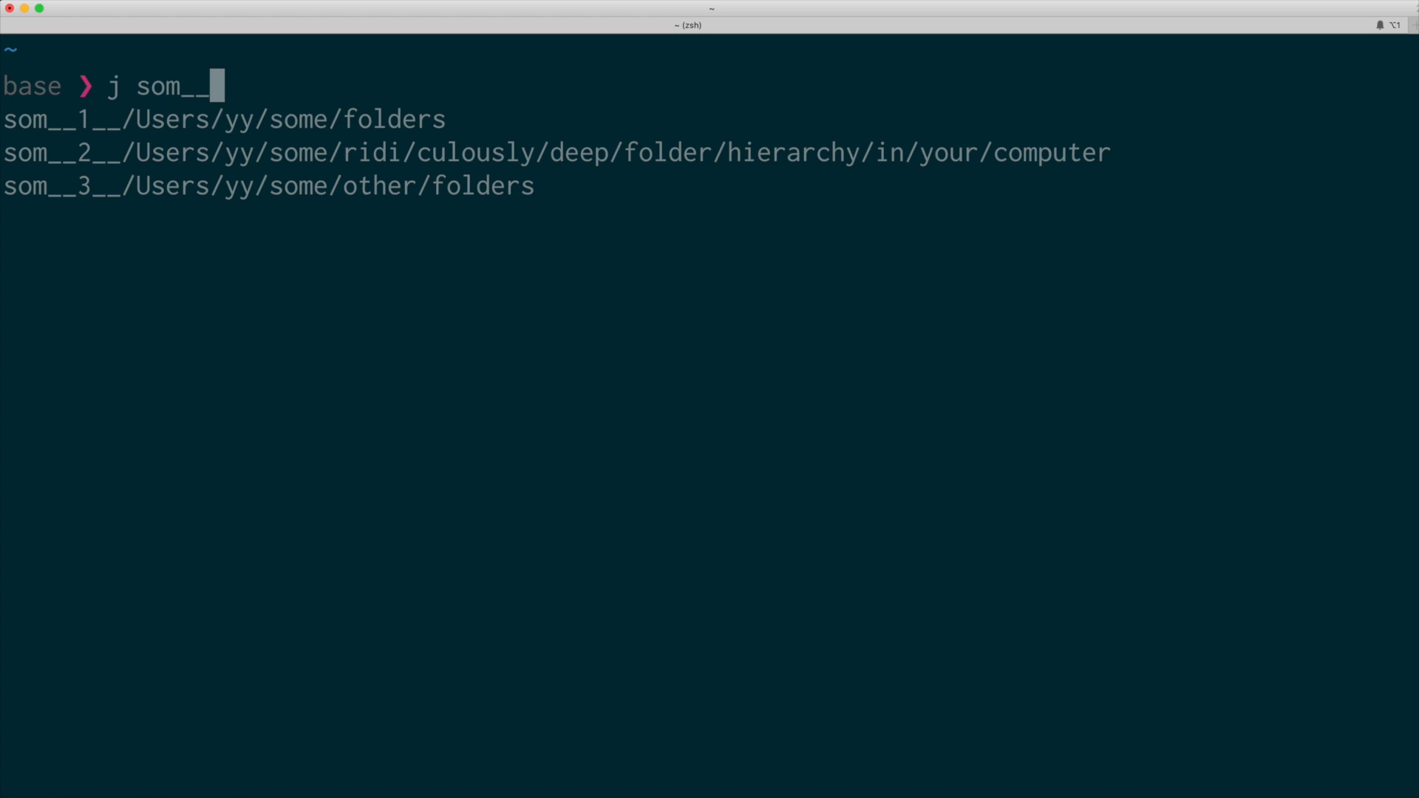
Pick the second 'j som' completion and jump into ~/some/ridi/culously/deep/folder/hierarchy/in/your/computer.
{"action": "key", "text": "Tab"}
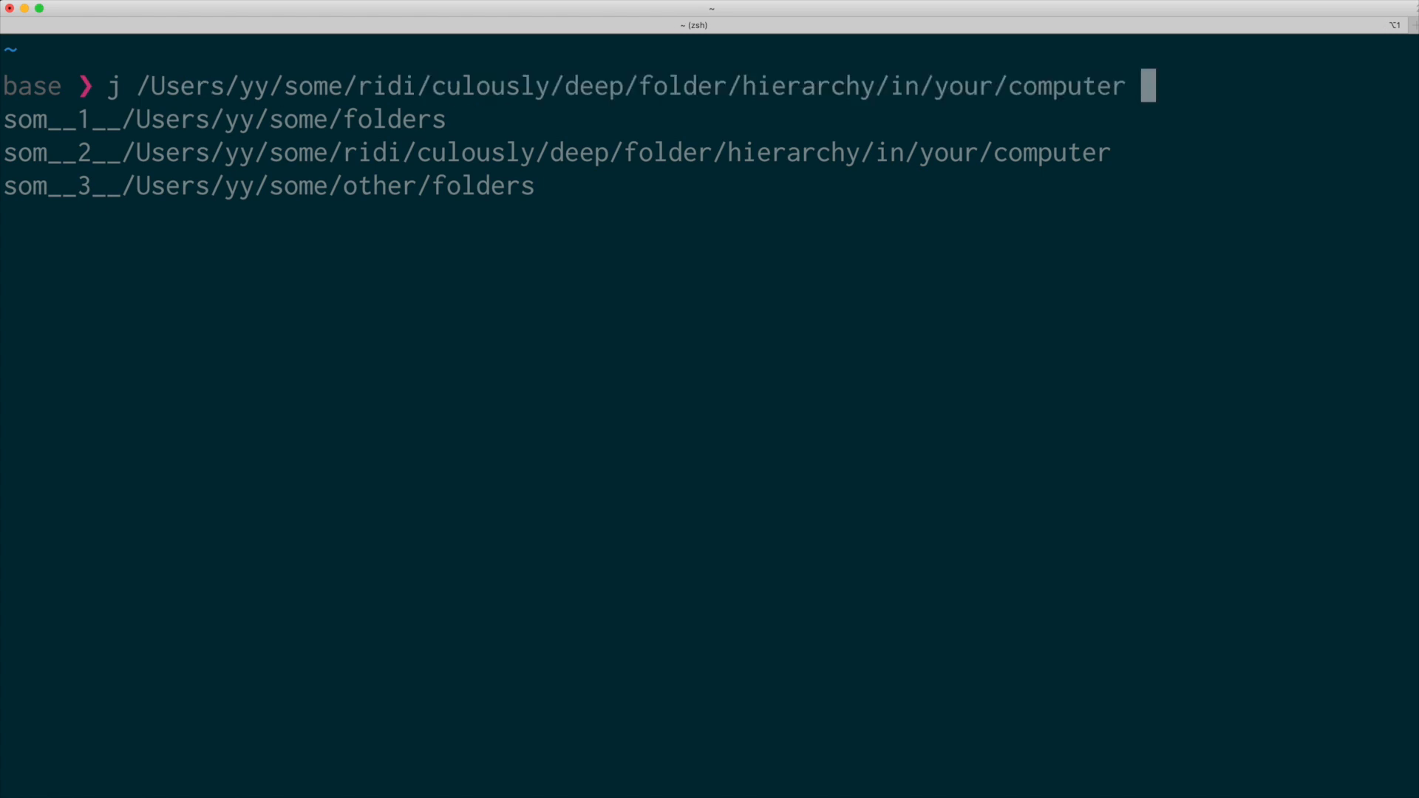
{"action": "key", "text": "Return"}
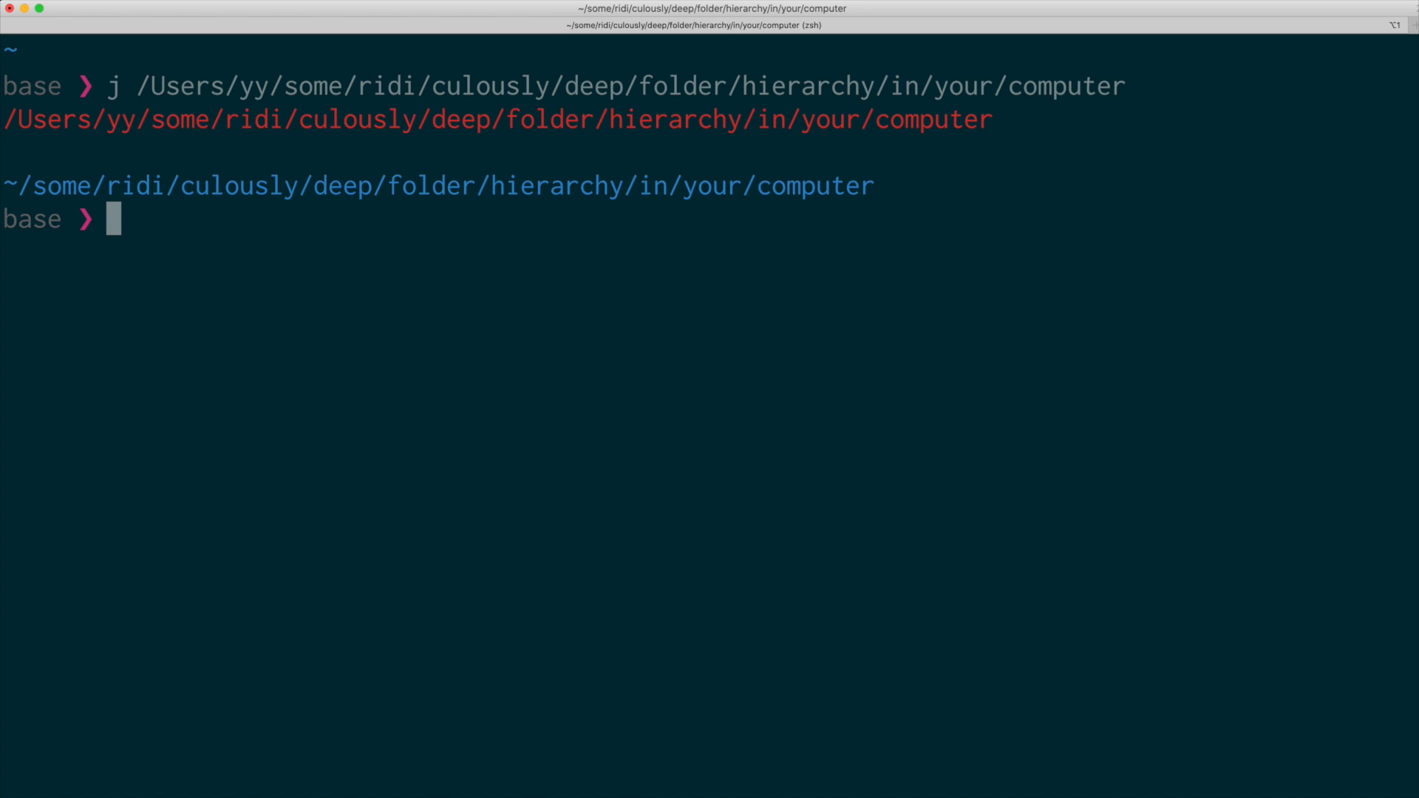